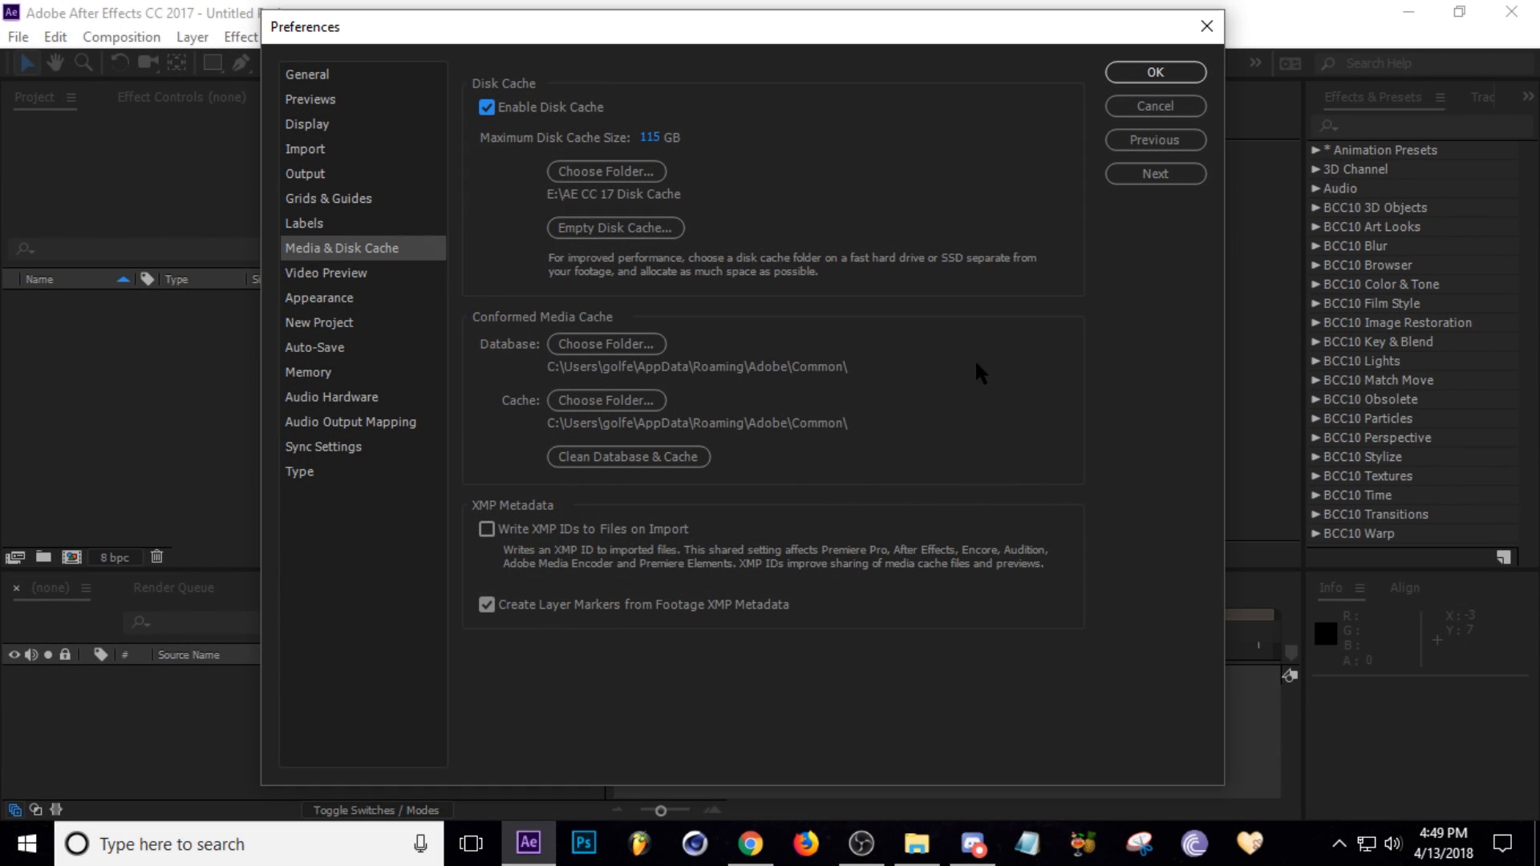
mouse_move(932, 318)
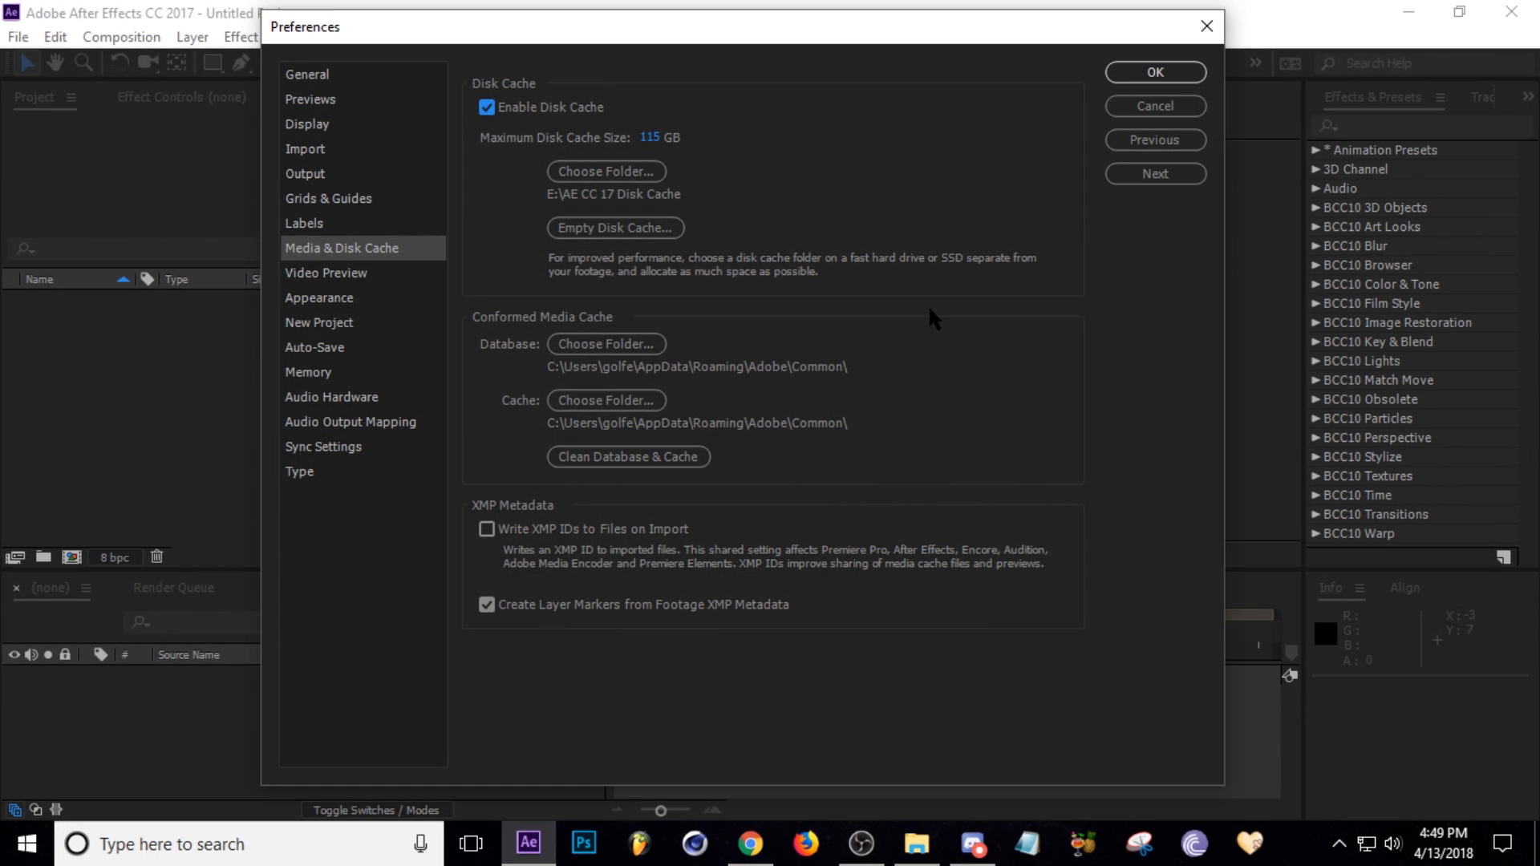
mouse_move(610, 235)
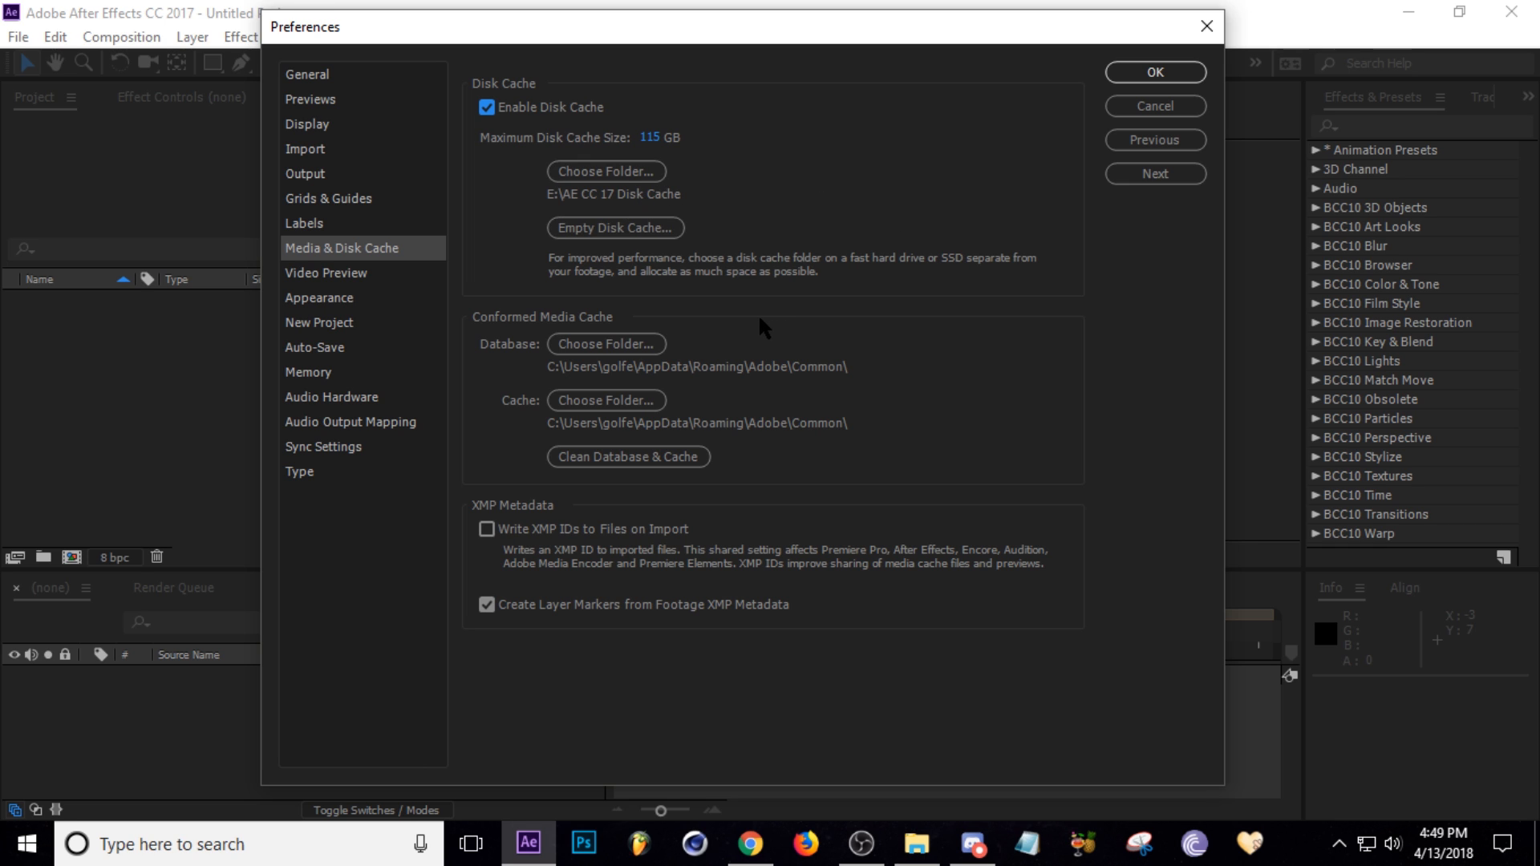
mouse_move(904, 453)
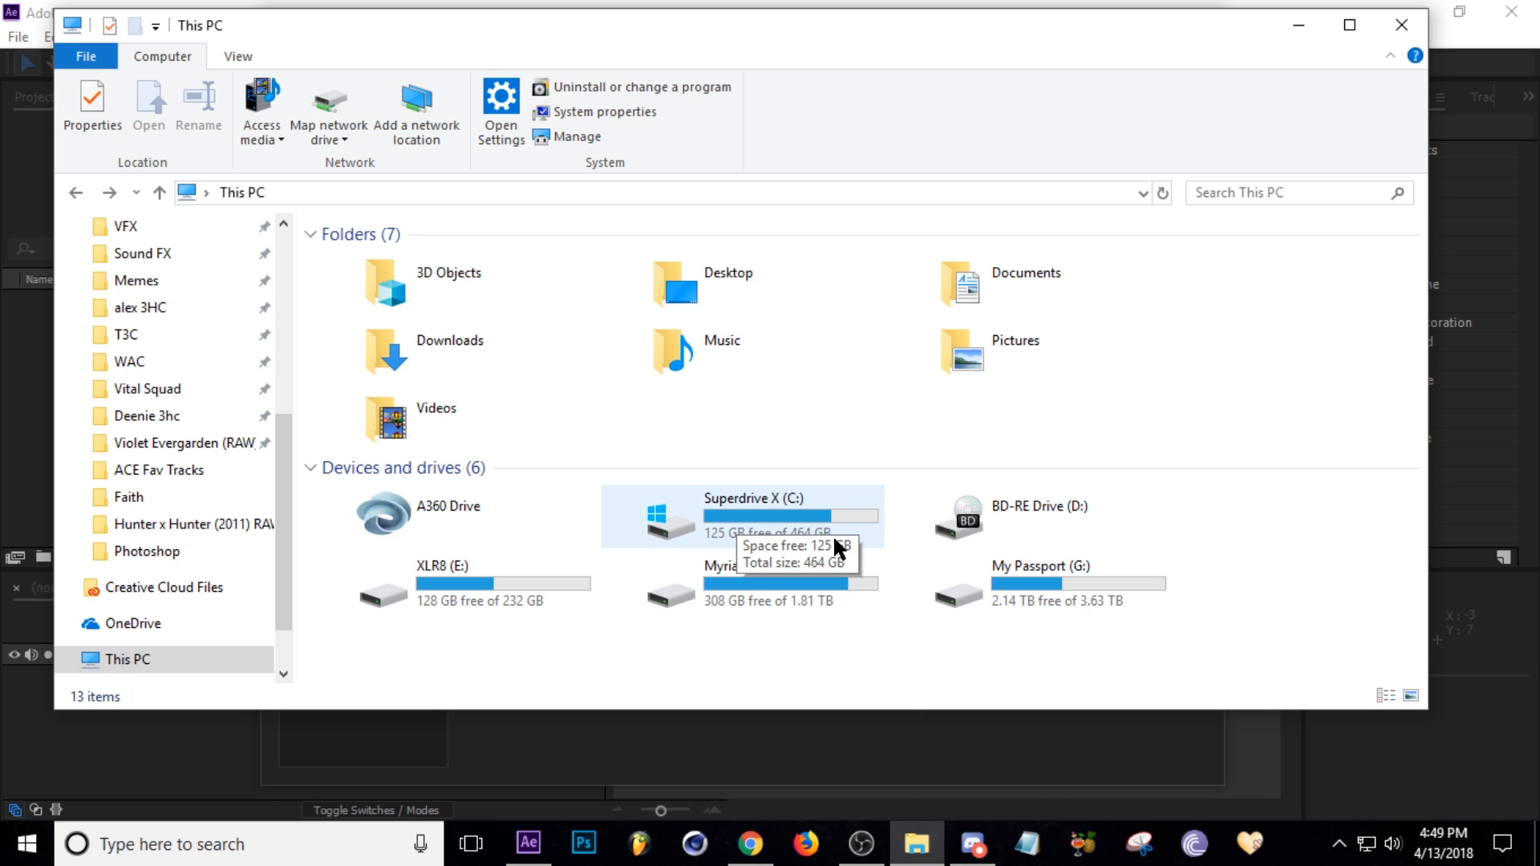
mouse_move(878, 551)
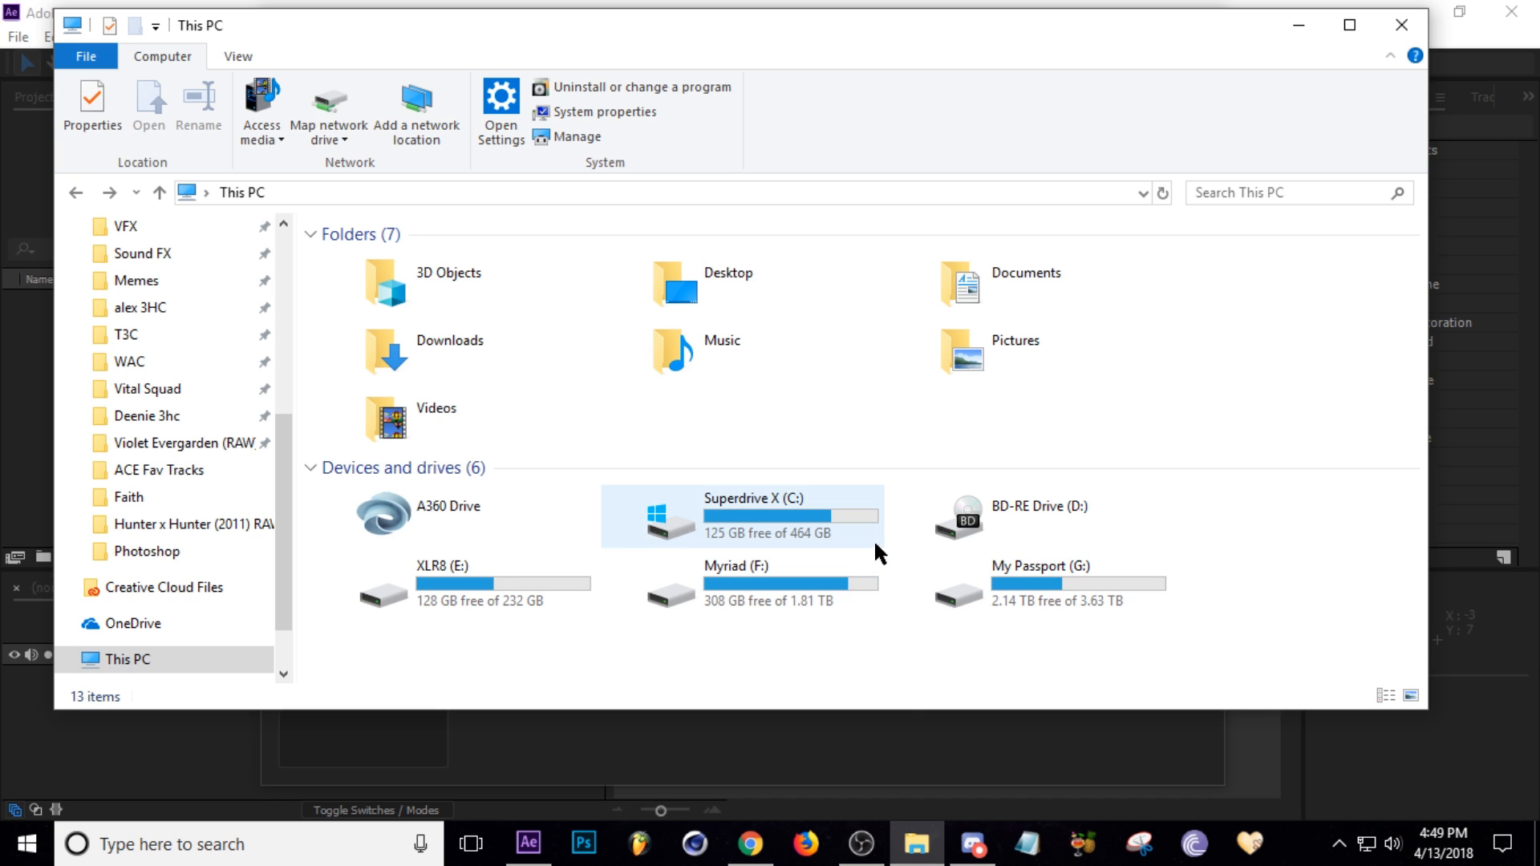
mouse_move(864, 545)
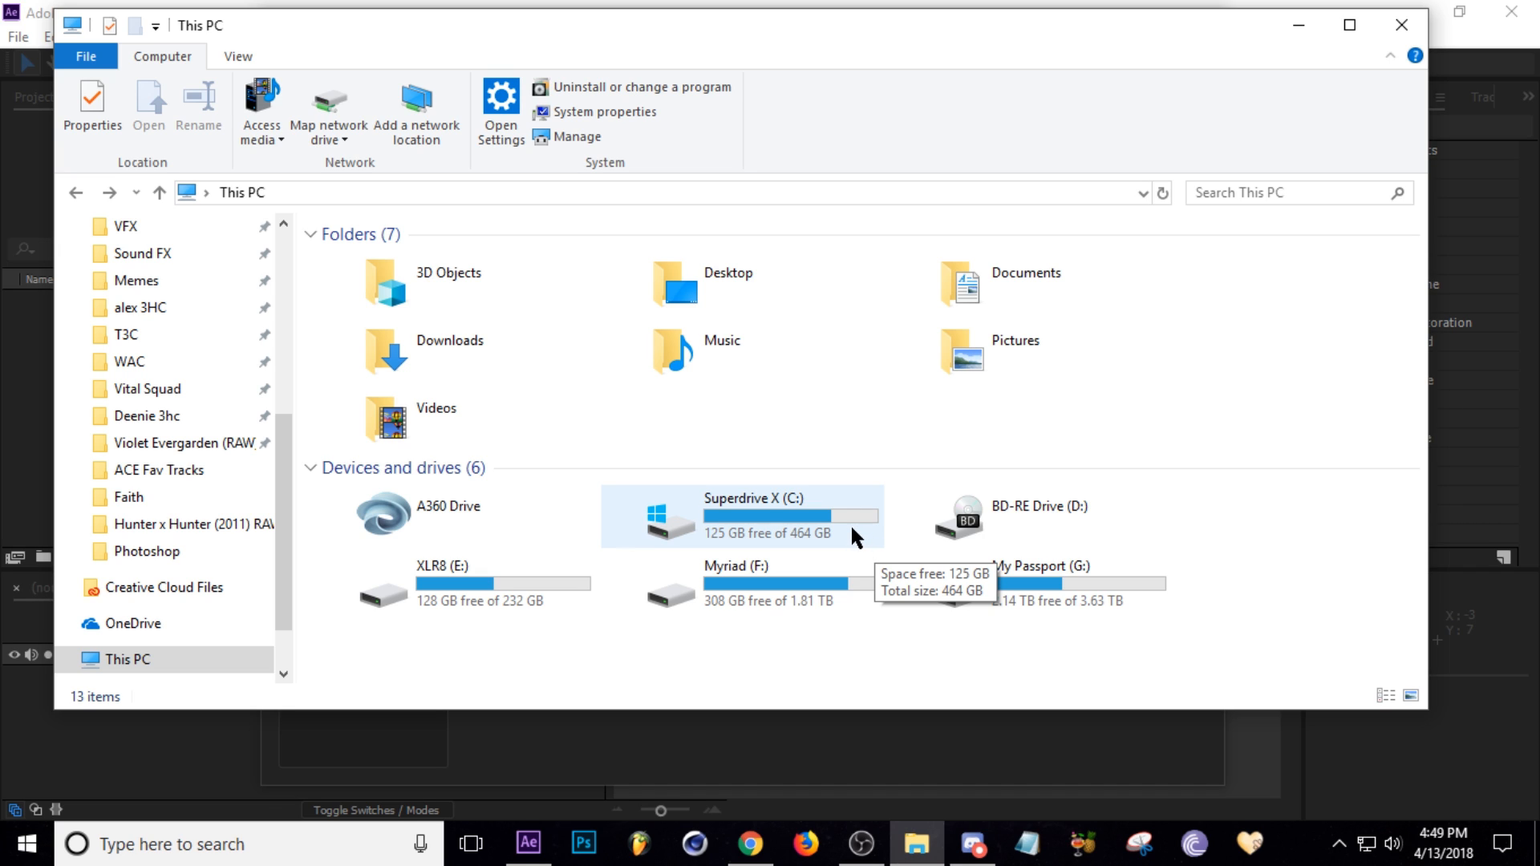
mouse_move(754, 767)
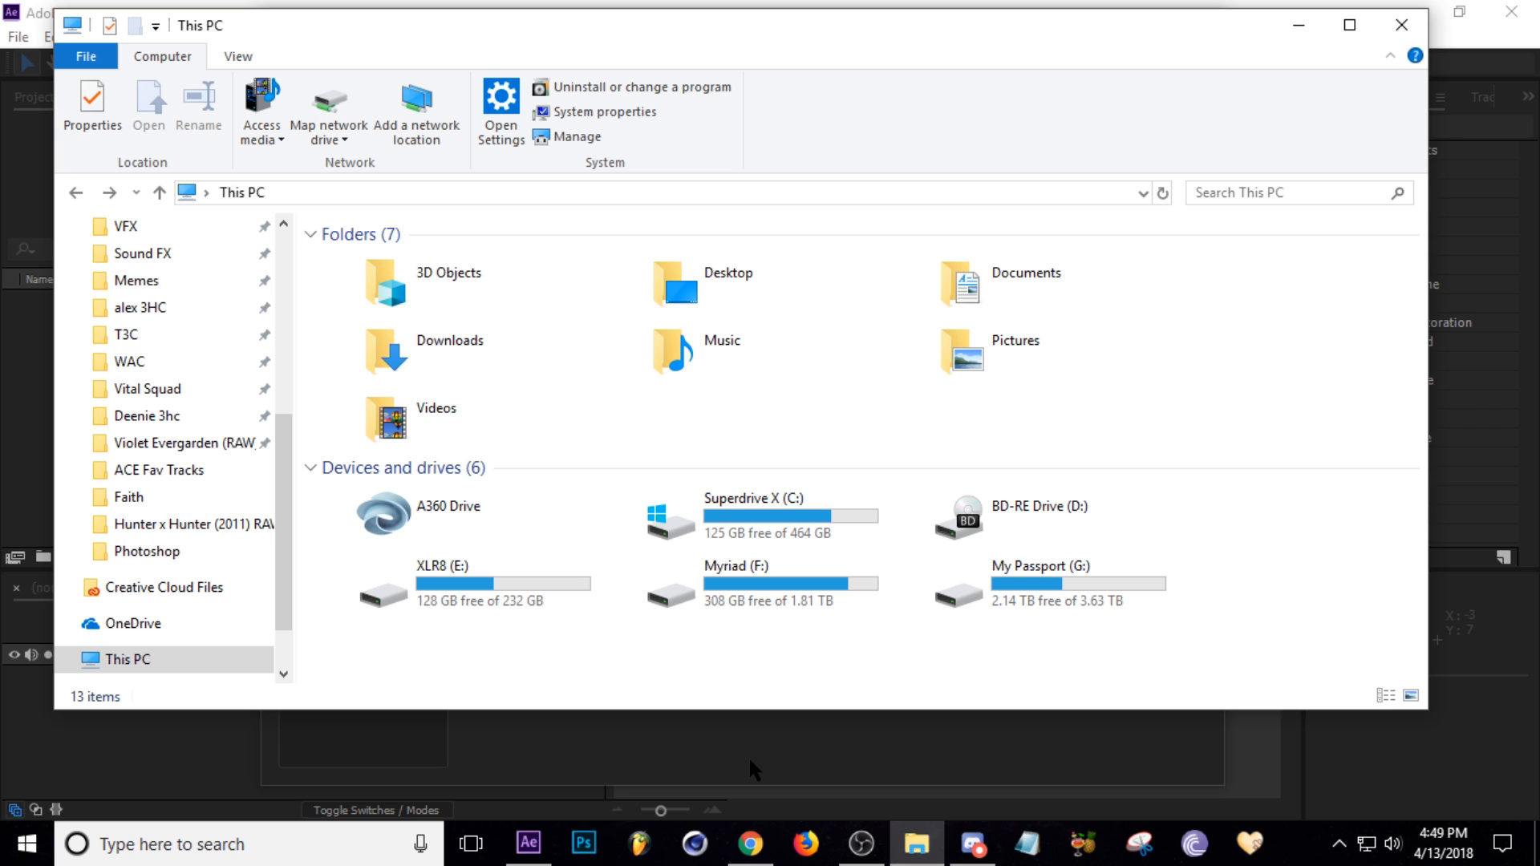
Step: Switch over to the browser with Adobe's media cache help article
left_click(527, 844)
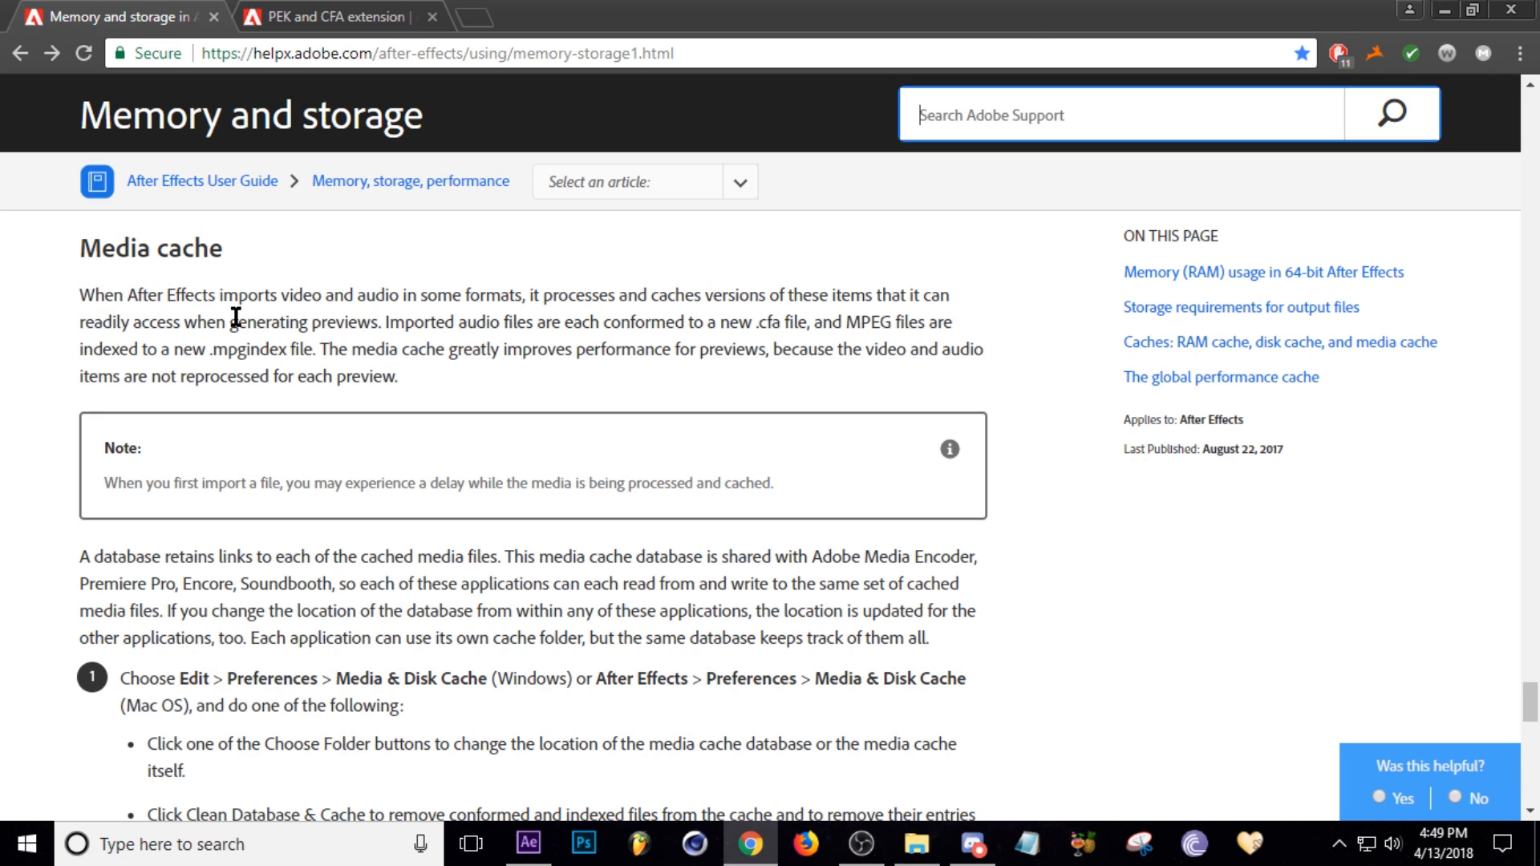
mouse_move(523, 361)
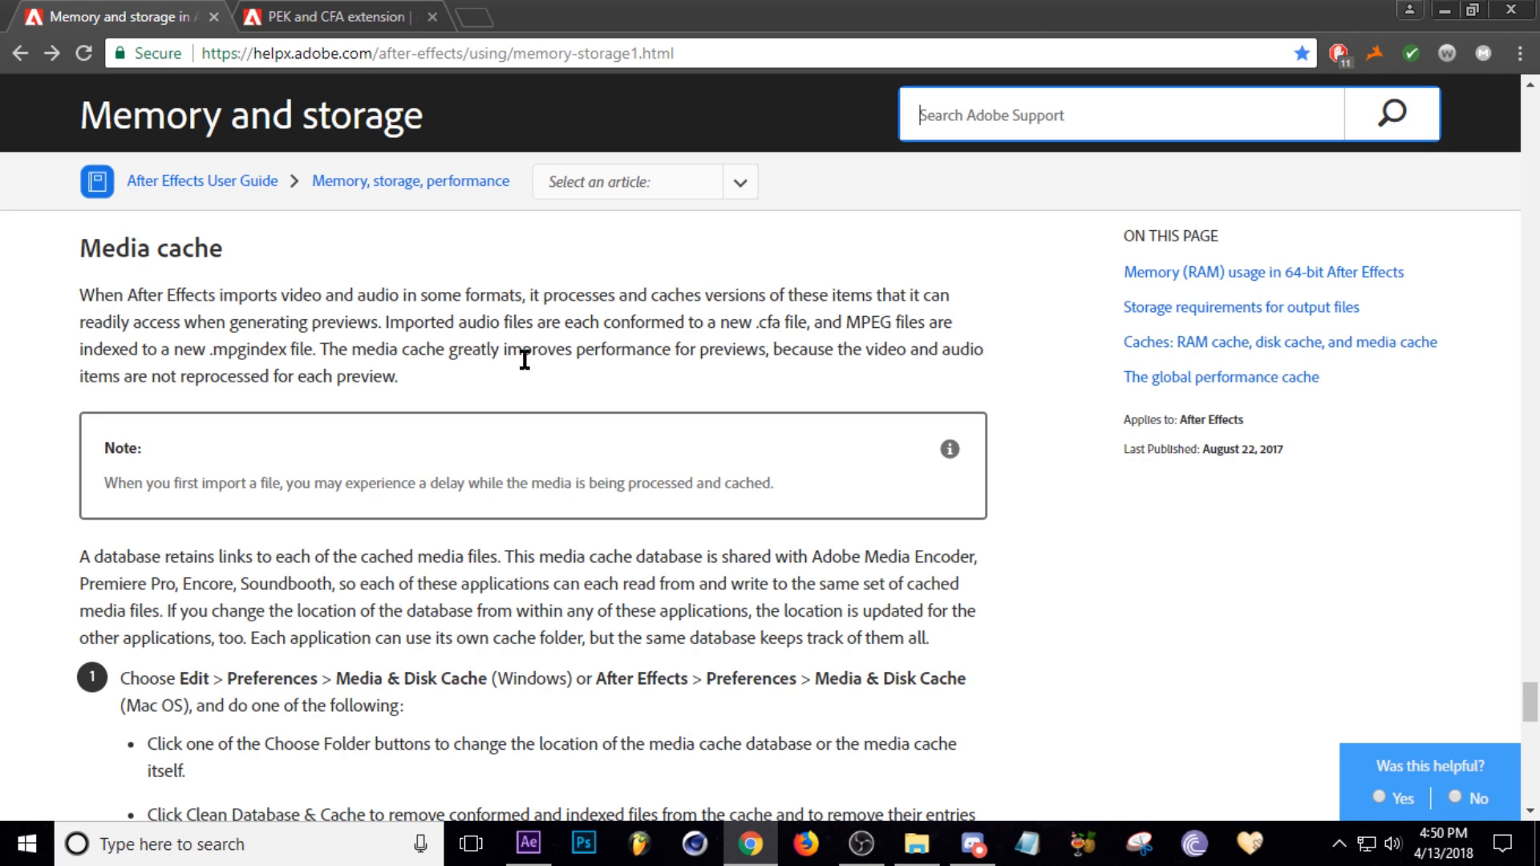
mouse_move(441, 348)
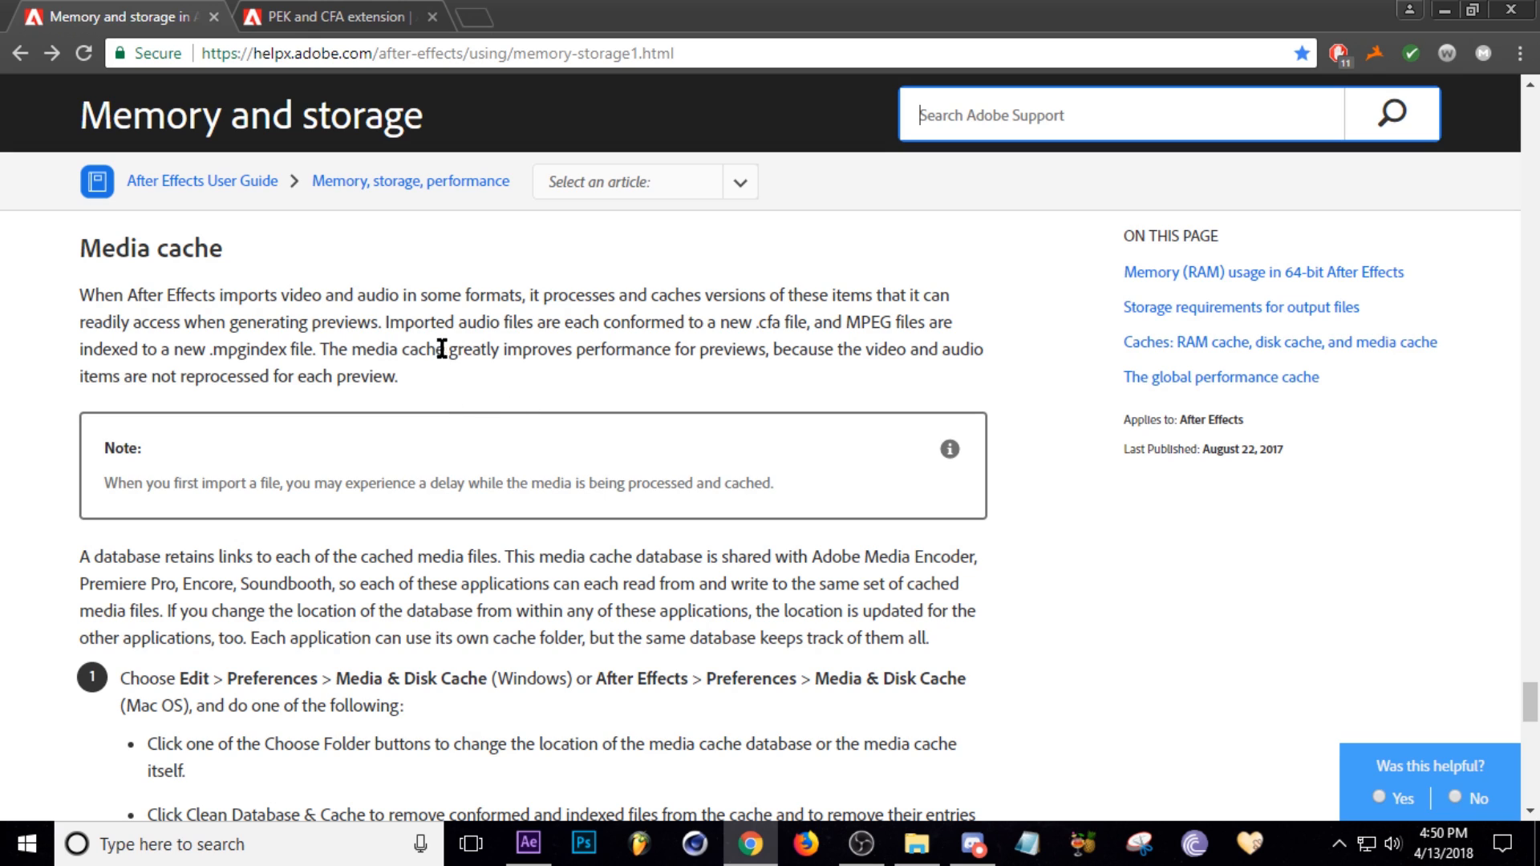
mouse_move(514, 631)
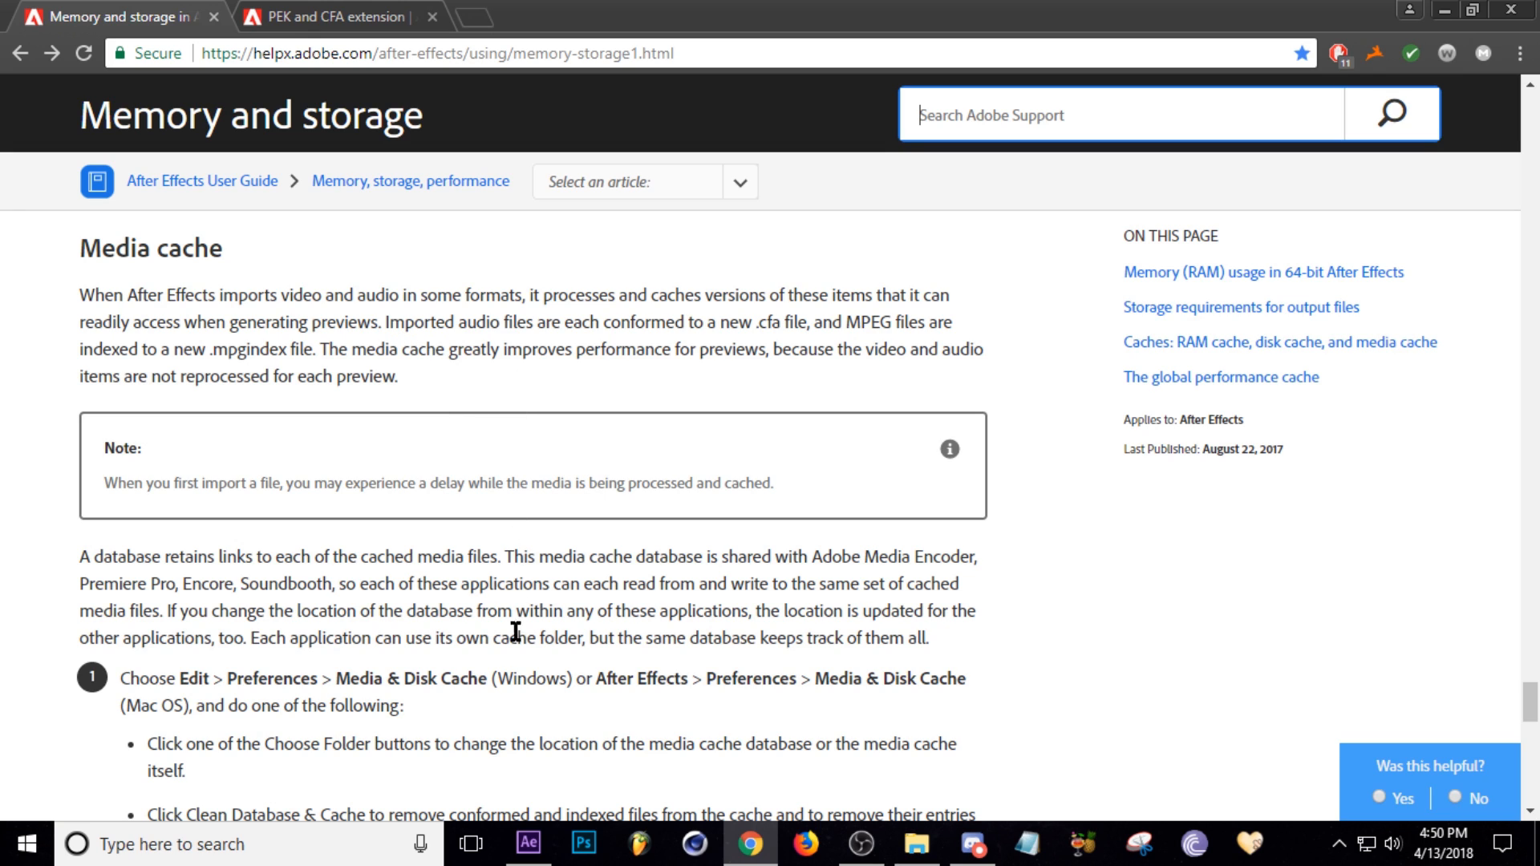
mouse_move(491, 550)
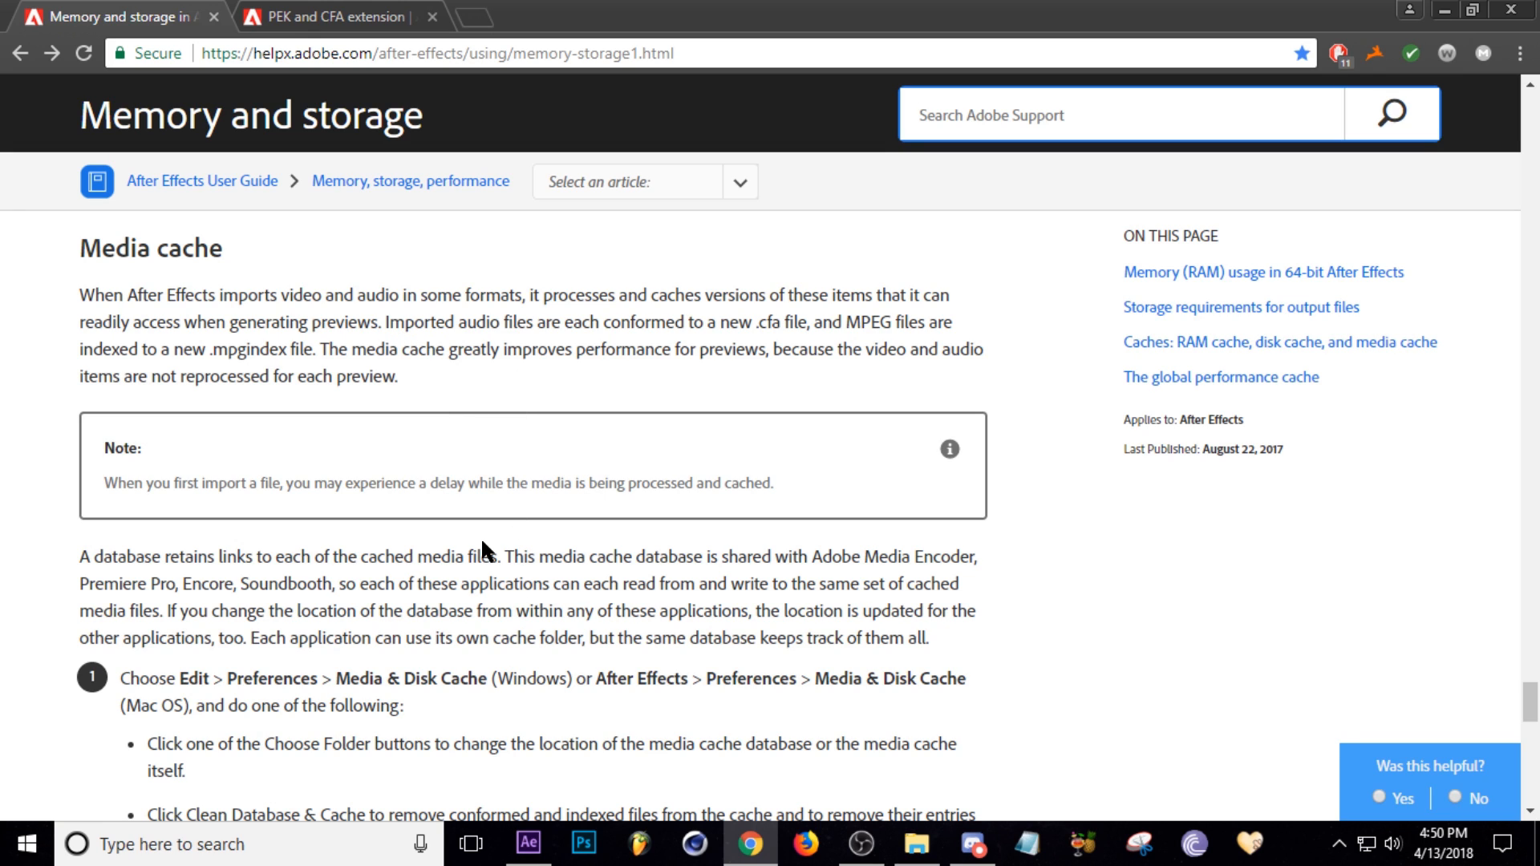
mouse_move(481, 390)
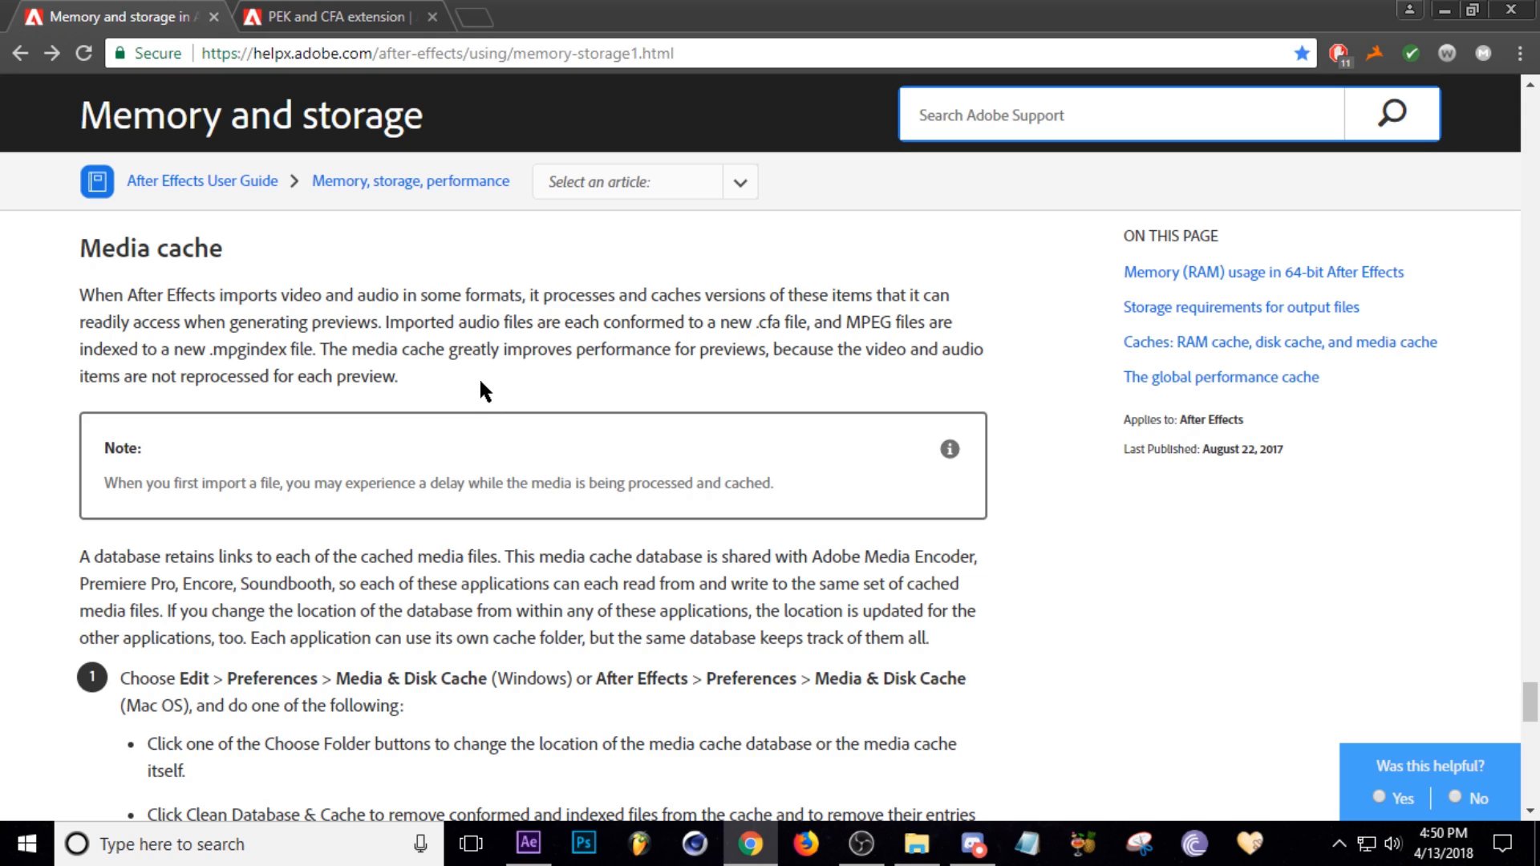
mouse_move(600, 371)
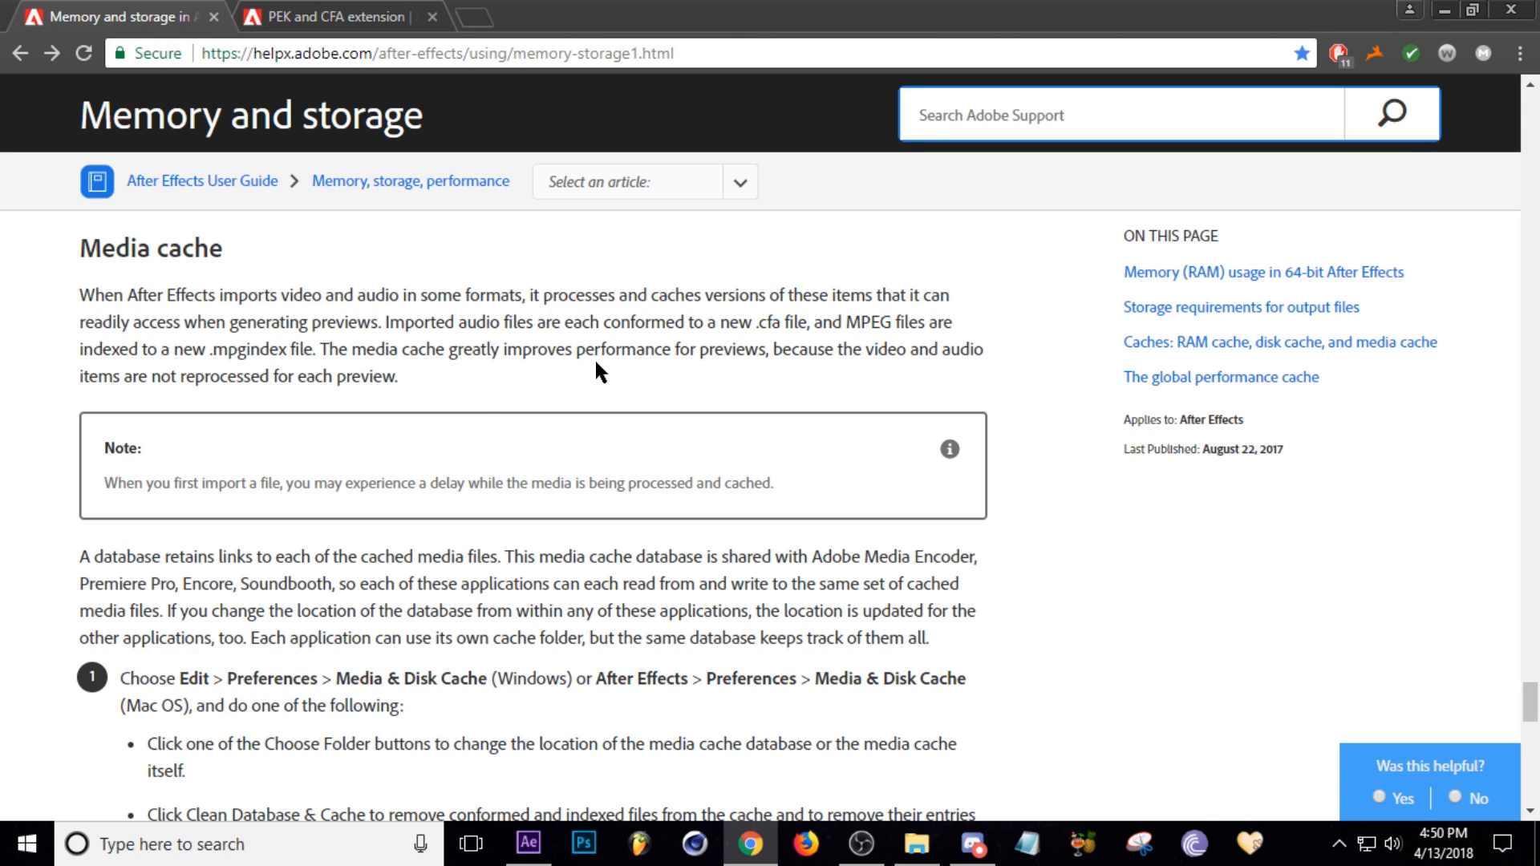
mouse_move(839, 345)
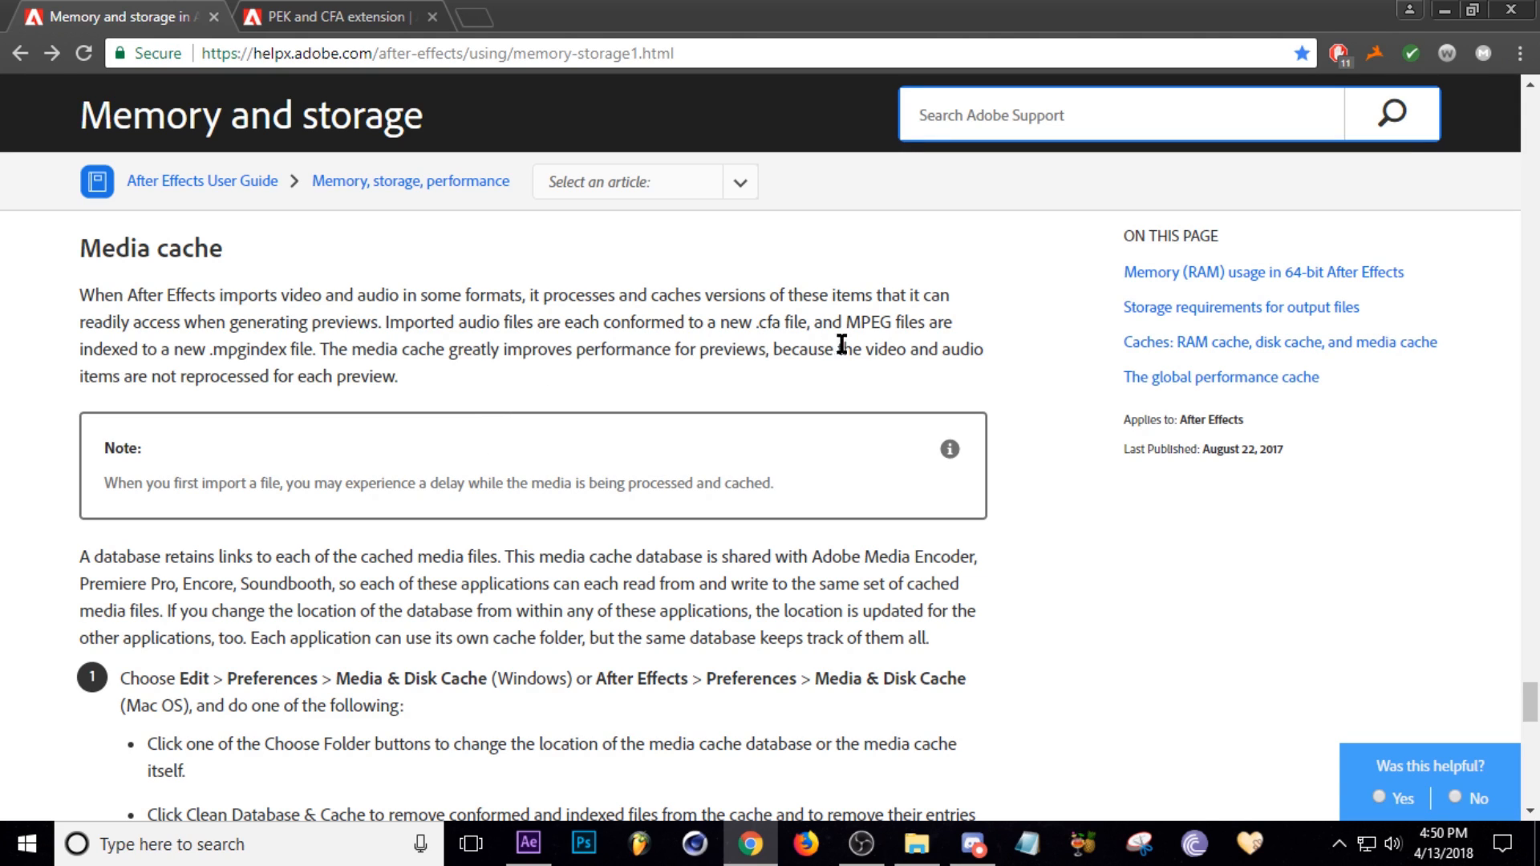
mouse_move(491, 466)
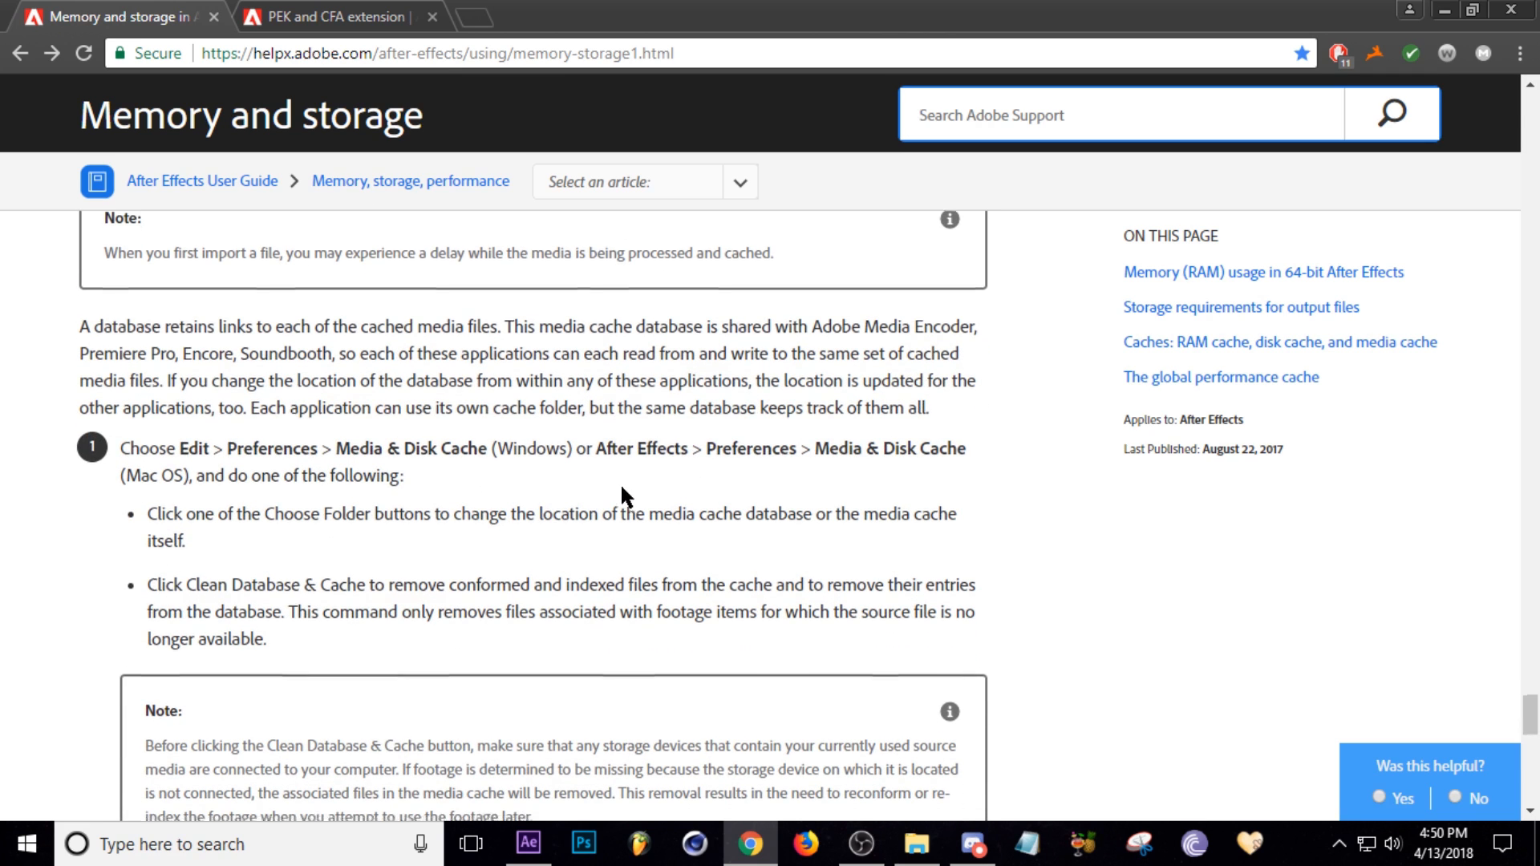
Step: Read the Media cache section of the help article, then bring After Effects forward
scroll("down", 3)
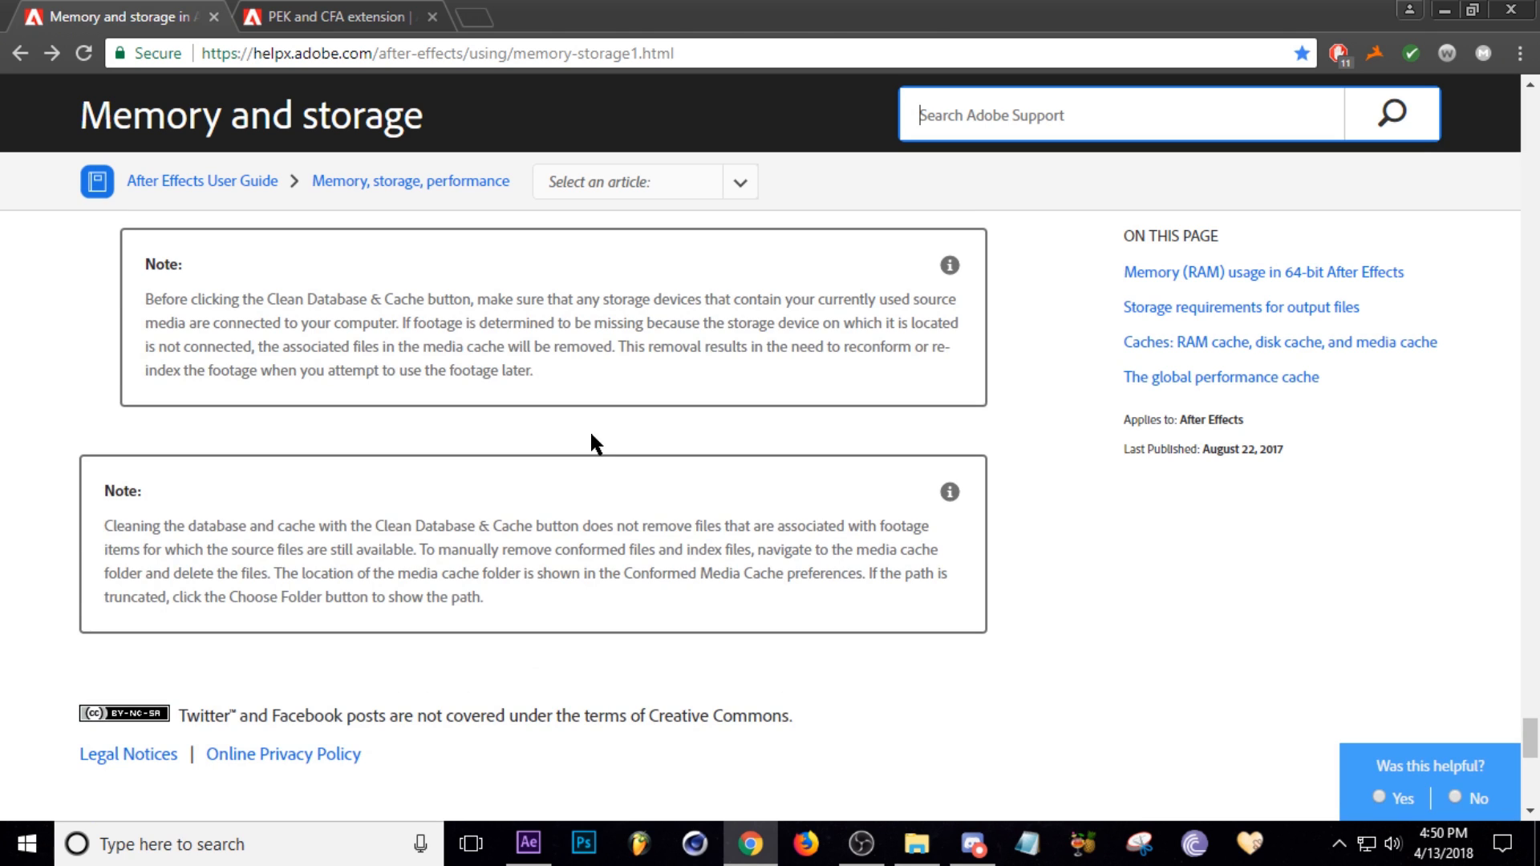
mouse_move(379, 483)
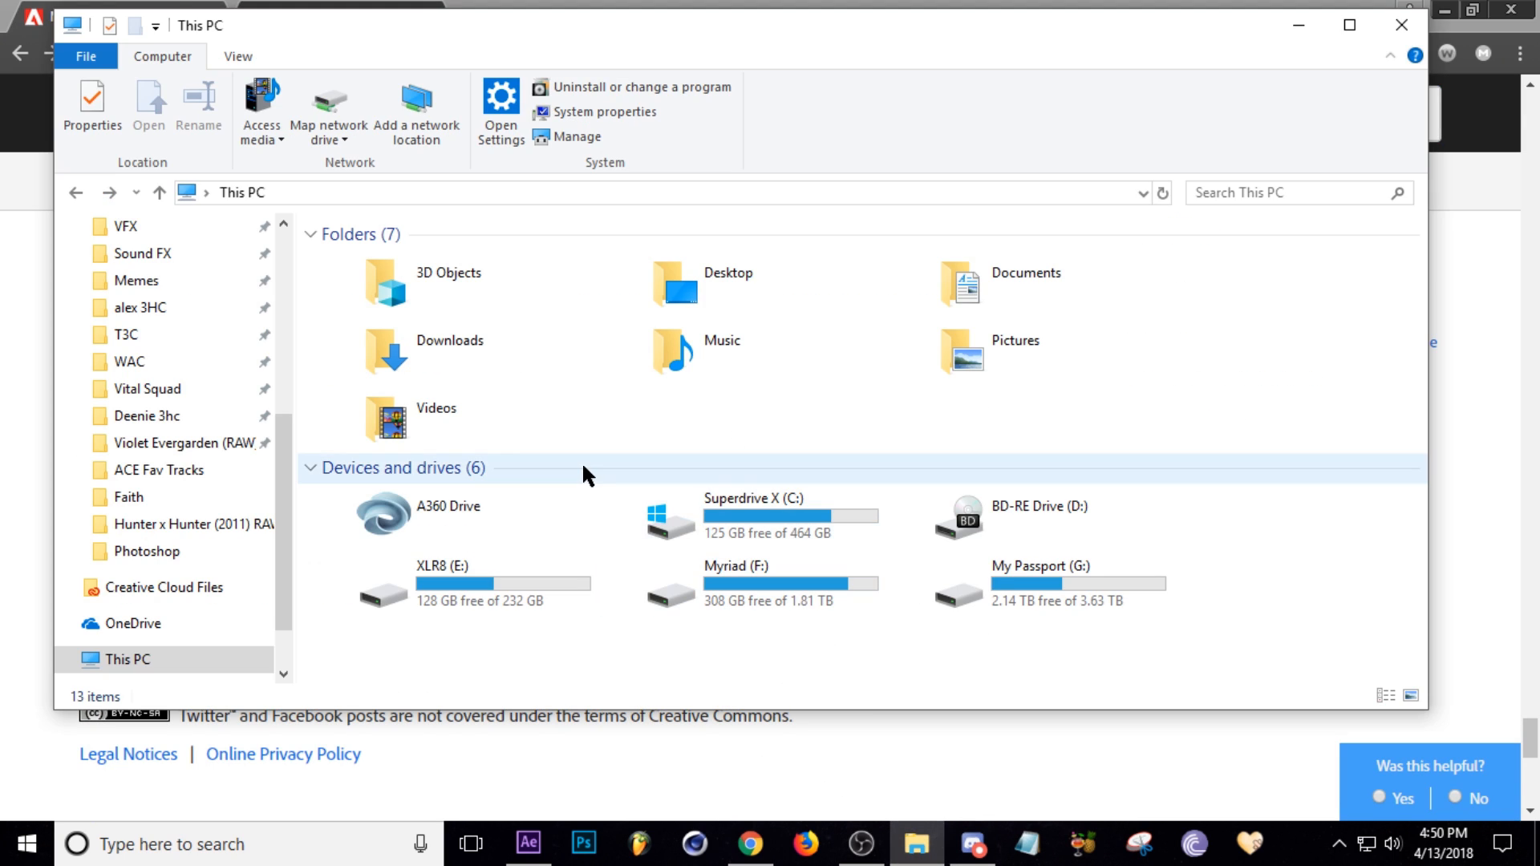
mouse_move(774, 518)
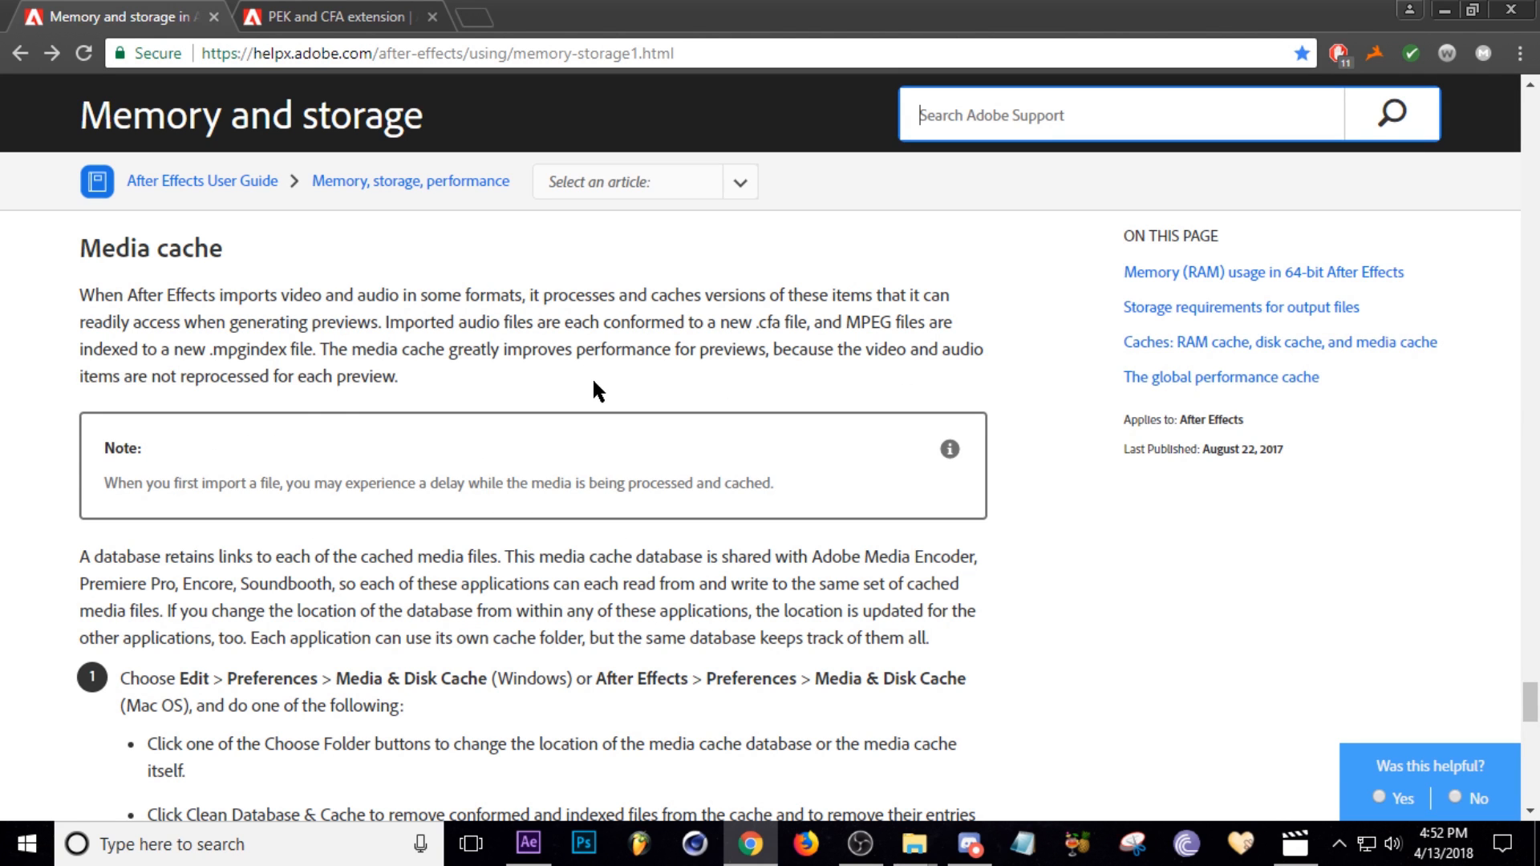
left_click(528, 844)
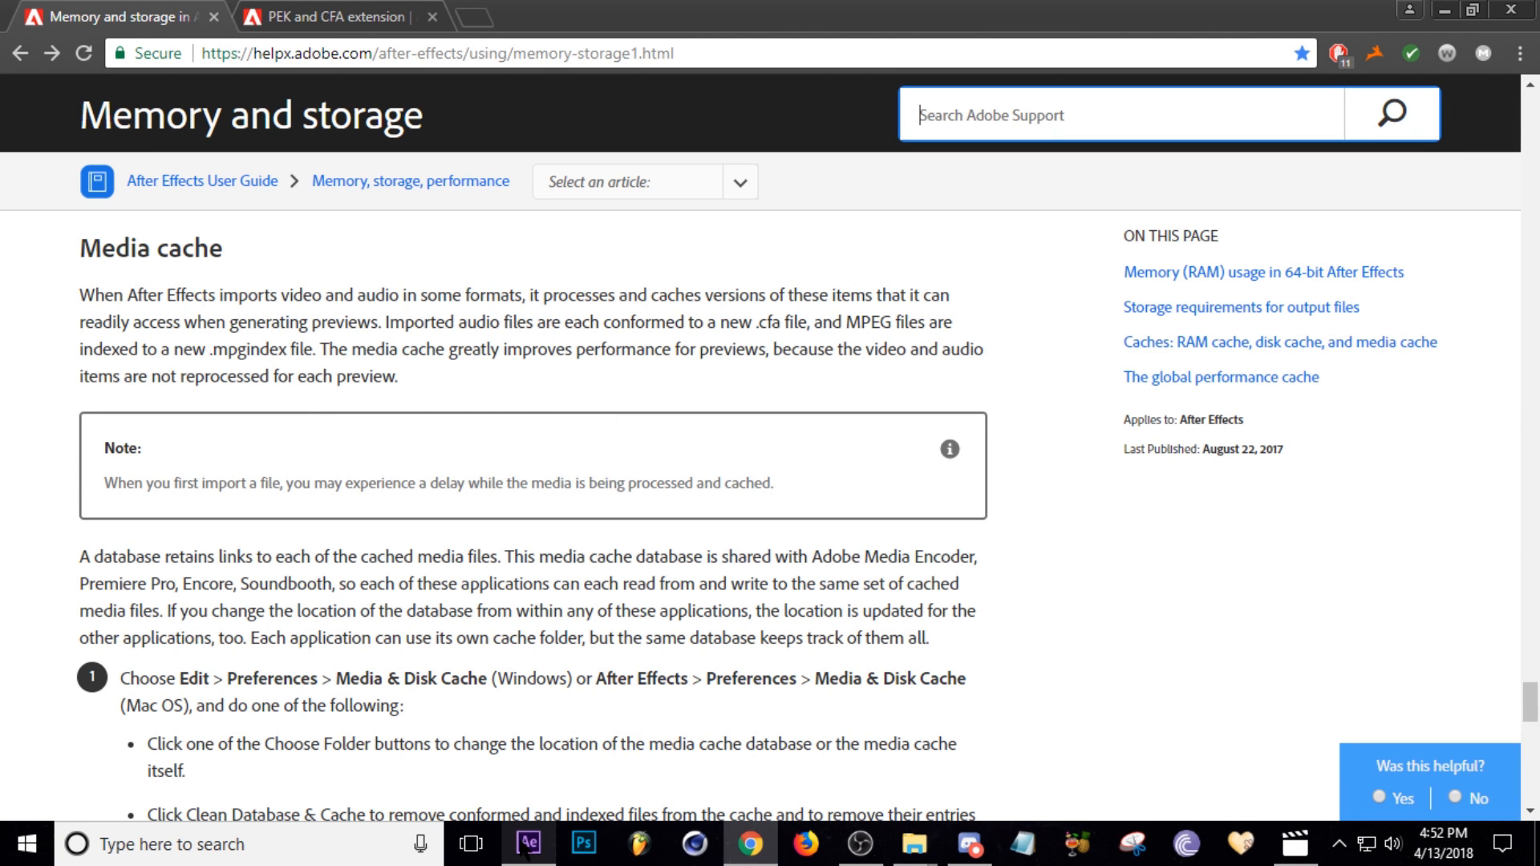
Step: Dismiss the device error and reopen the Media & Disk Cache preferences
left_click(529, 844)
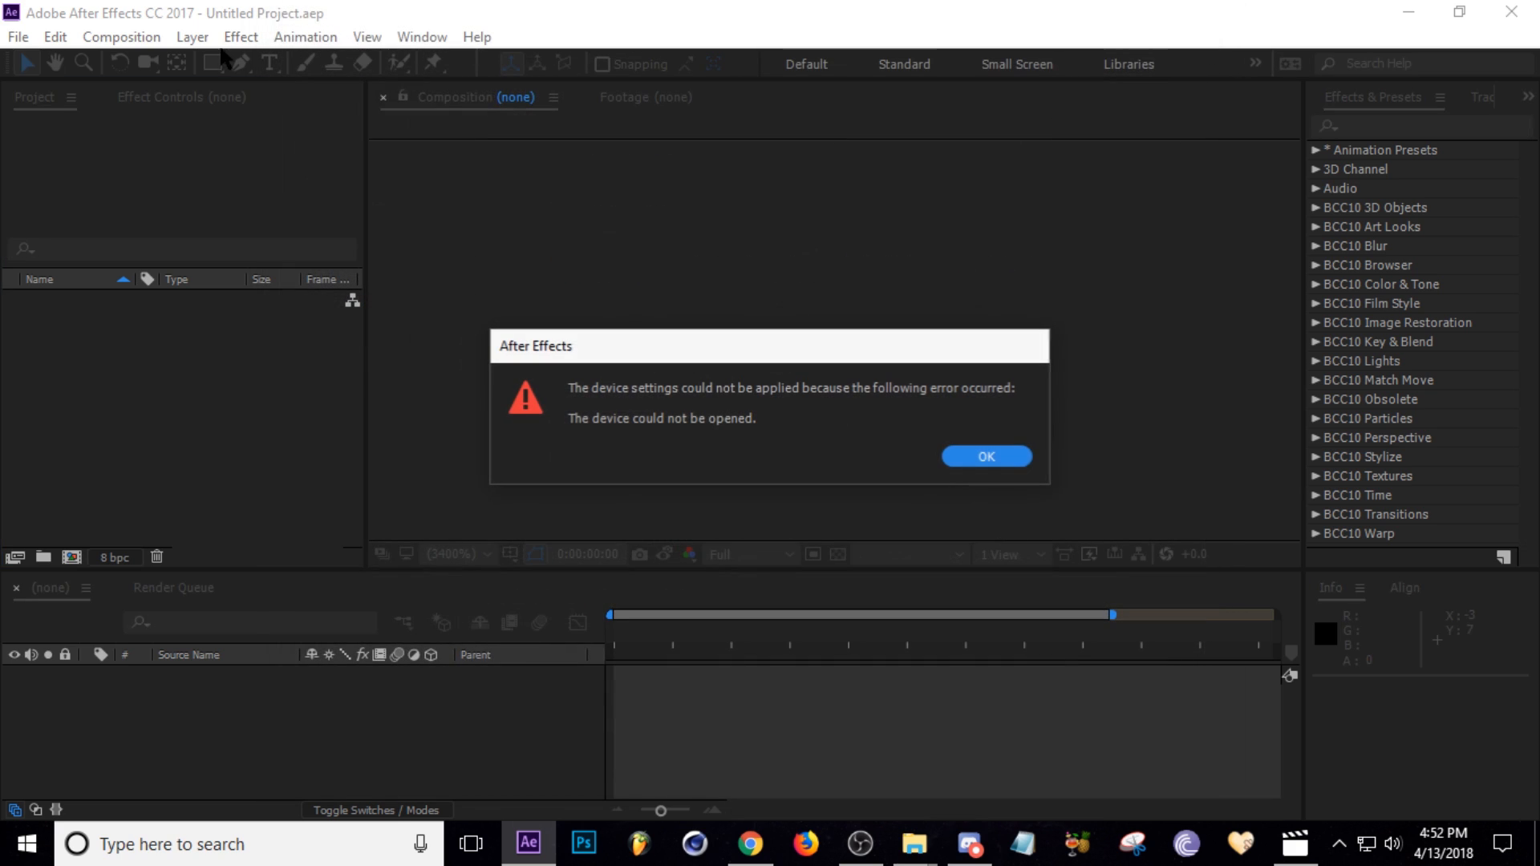
left_click(986, 456)
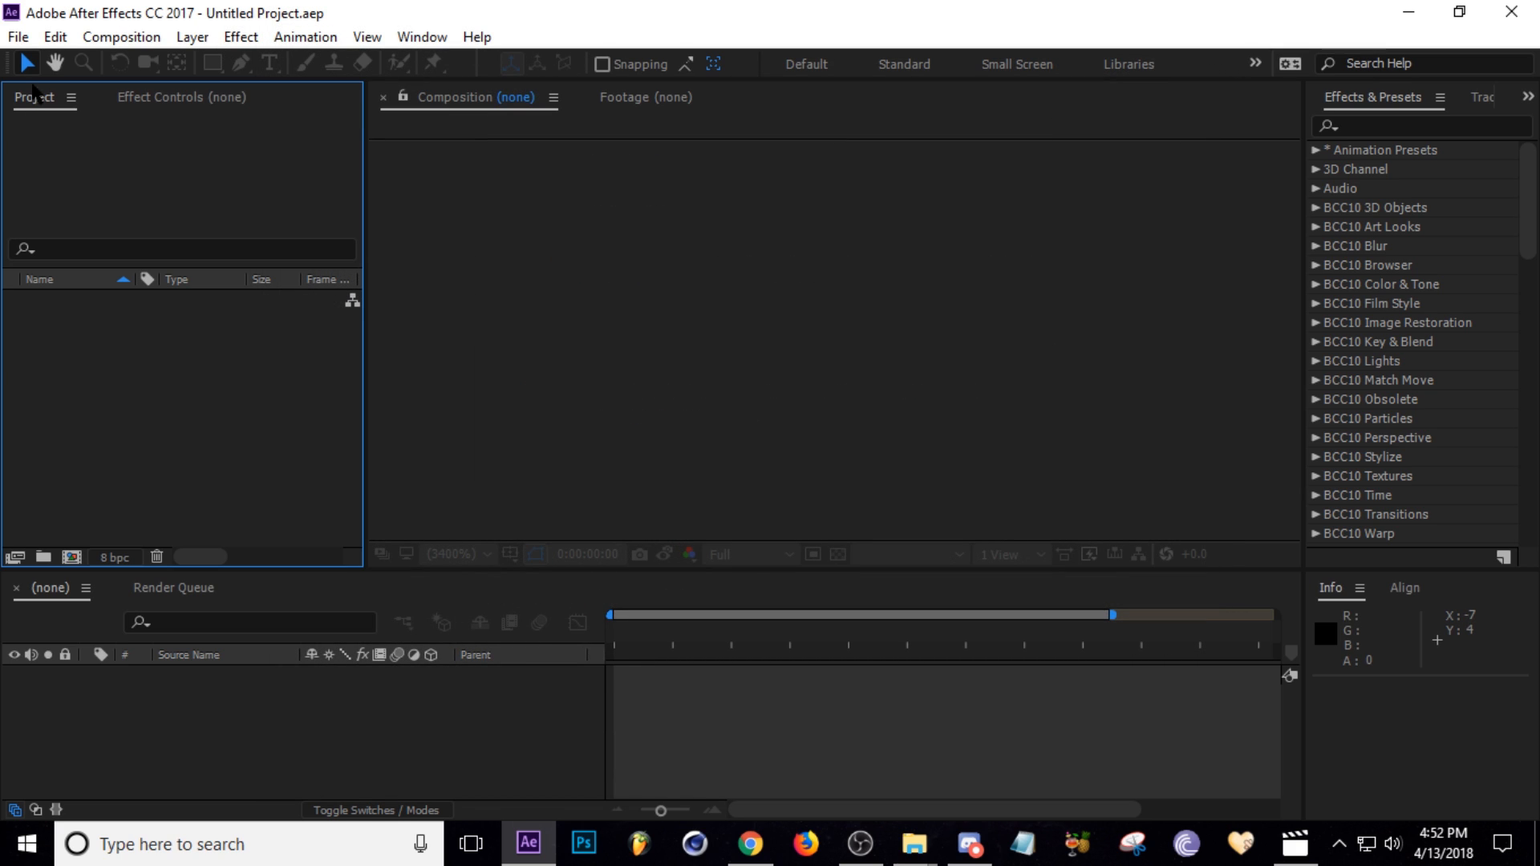
left_click(54, 37)
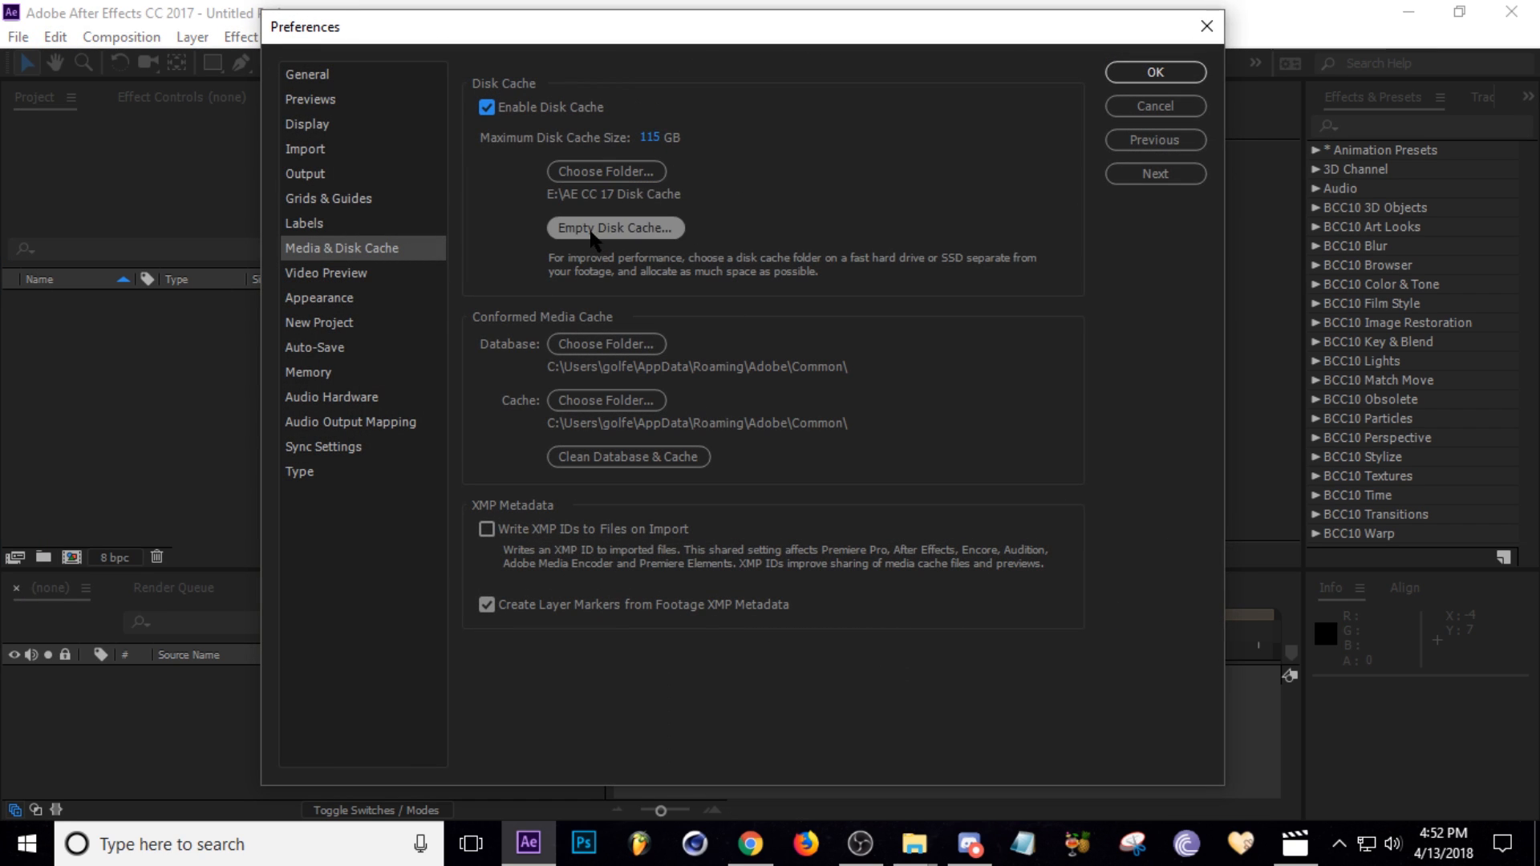
Step: Empty the 69.6 GB disk cache and clean the conformed media database and cache
left_click(614, 226)
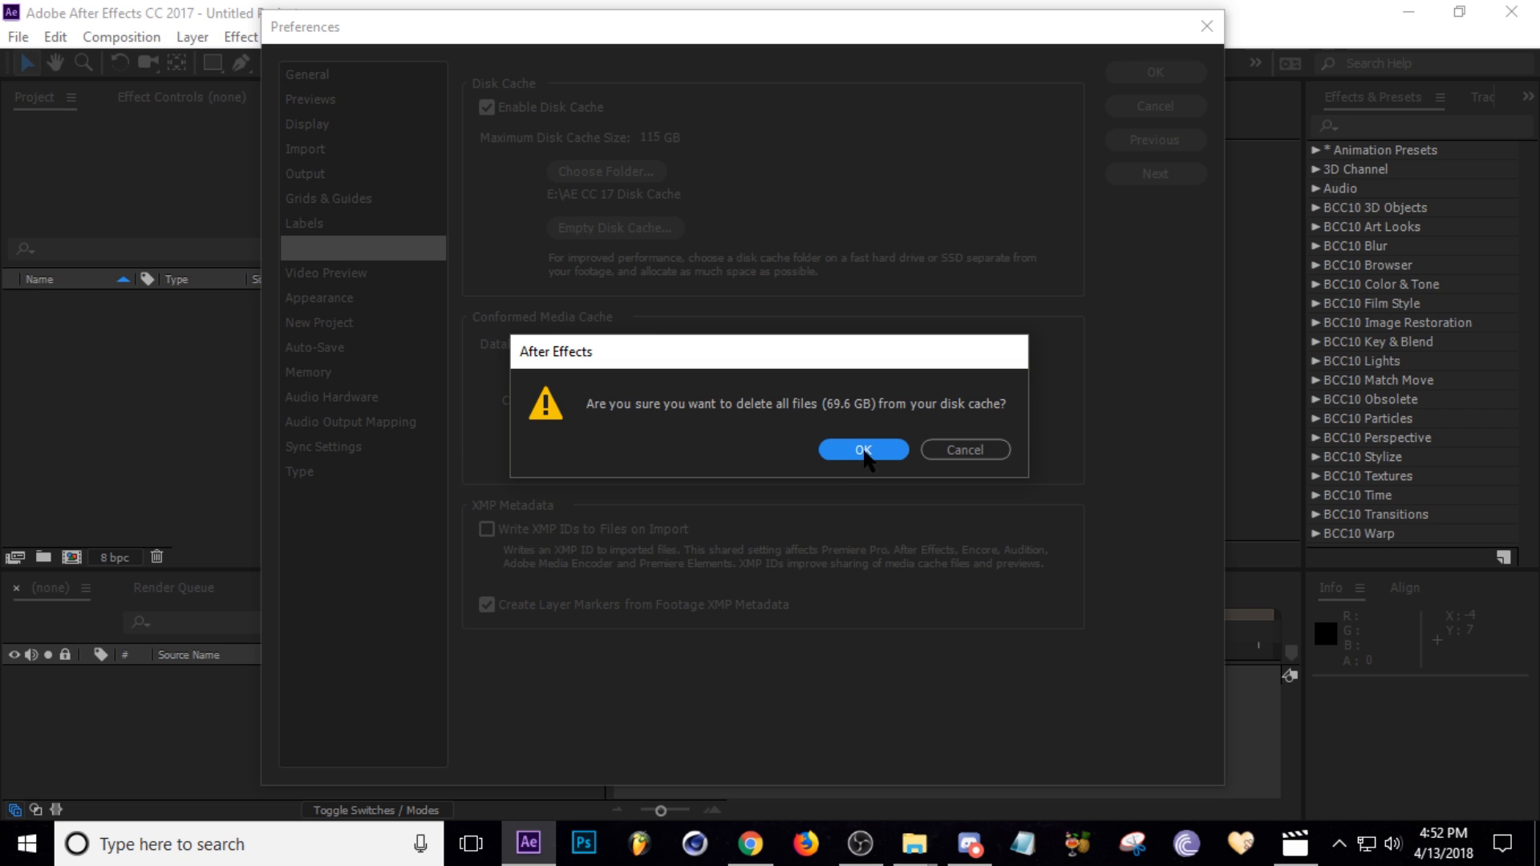
left_click(863, 449)
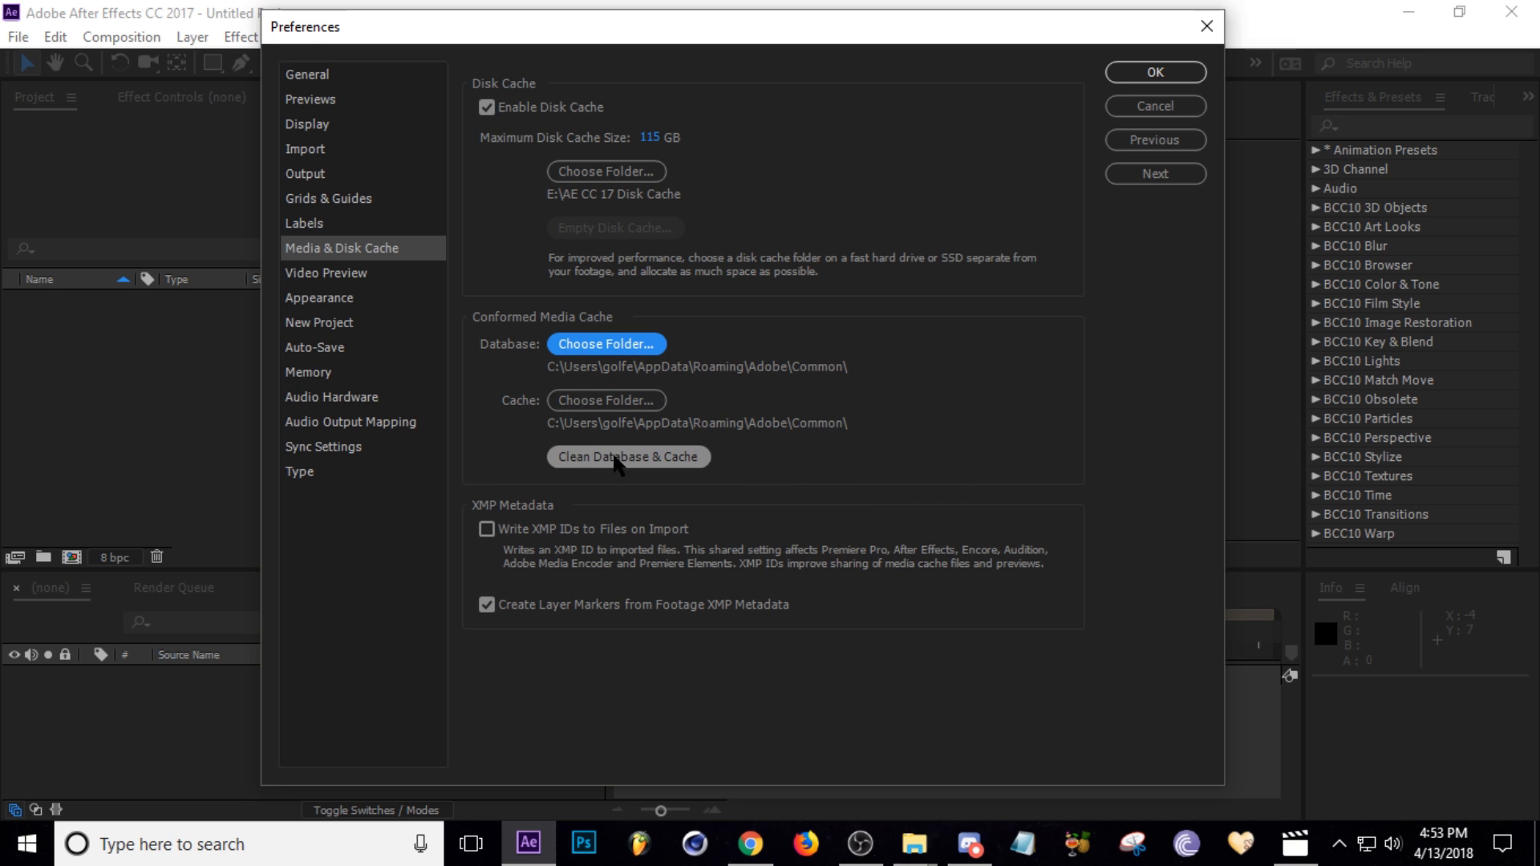
left_click(627, 457)
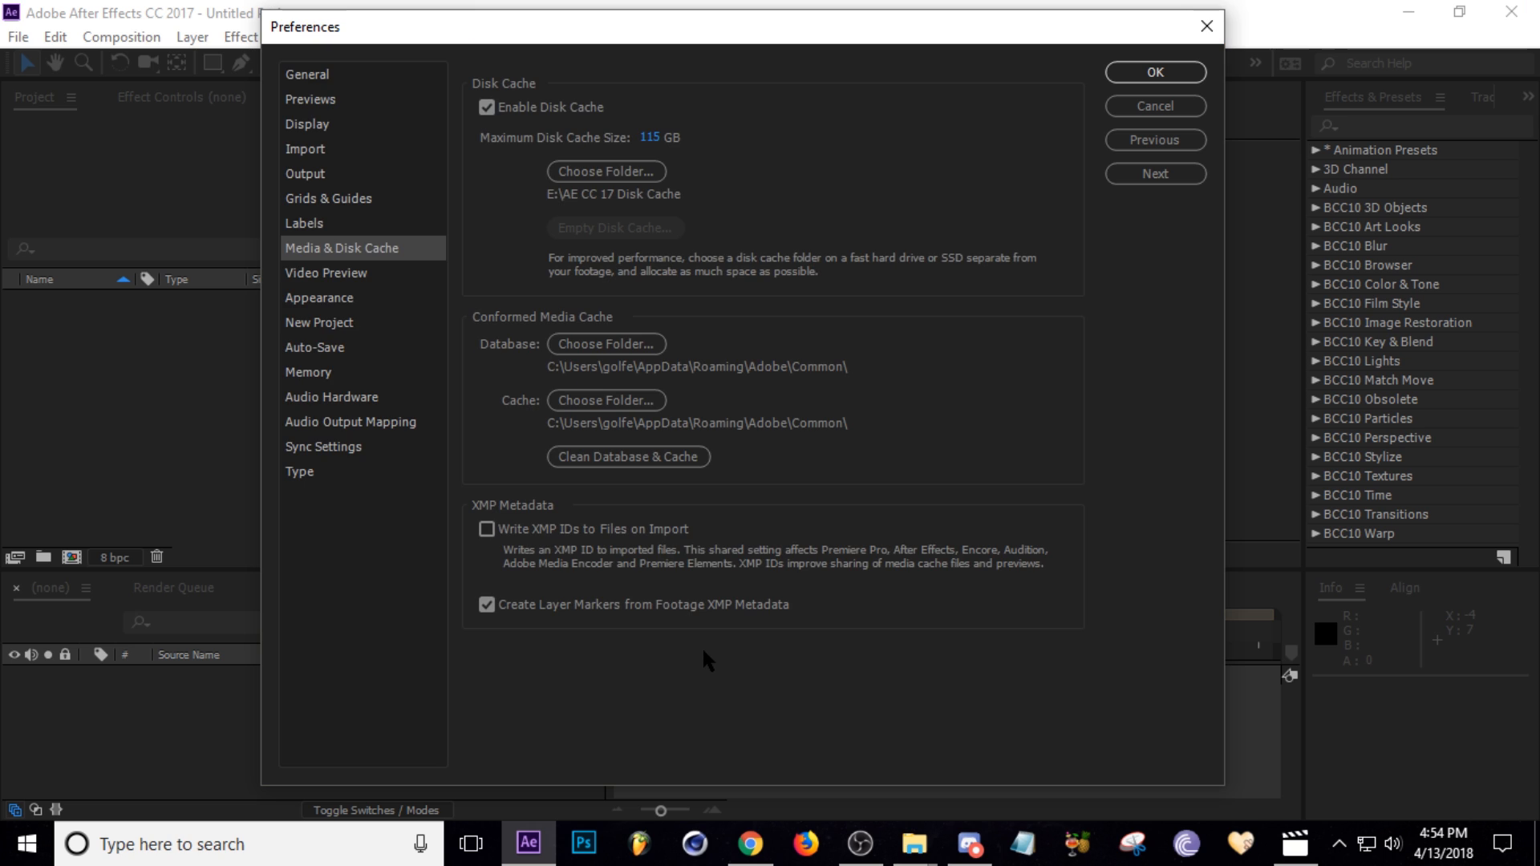
mouse_move(619, 226)
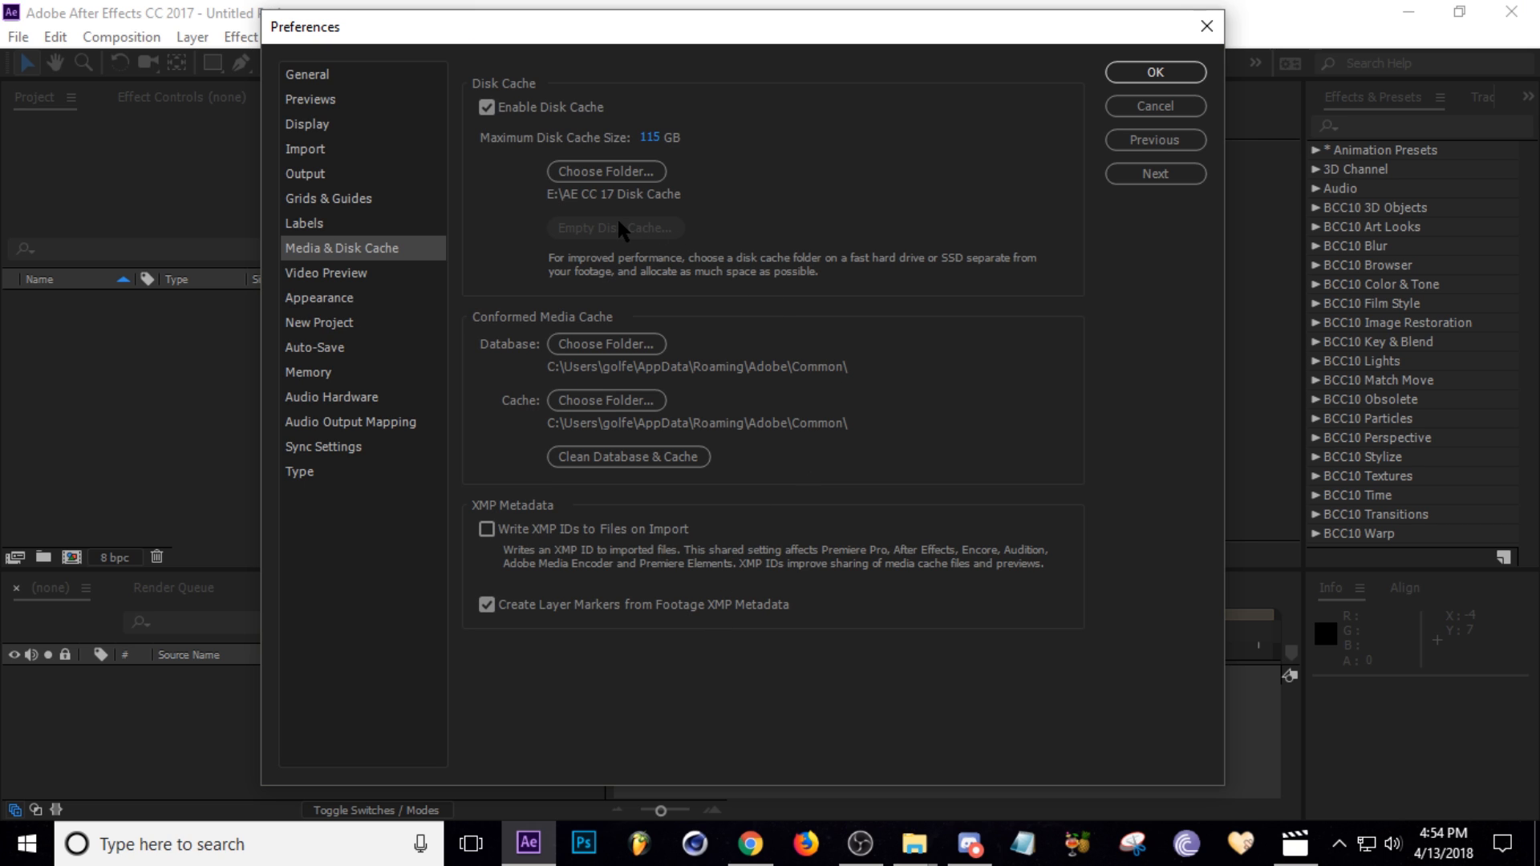
mouse_move(799, 462)
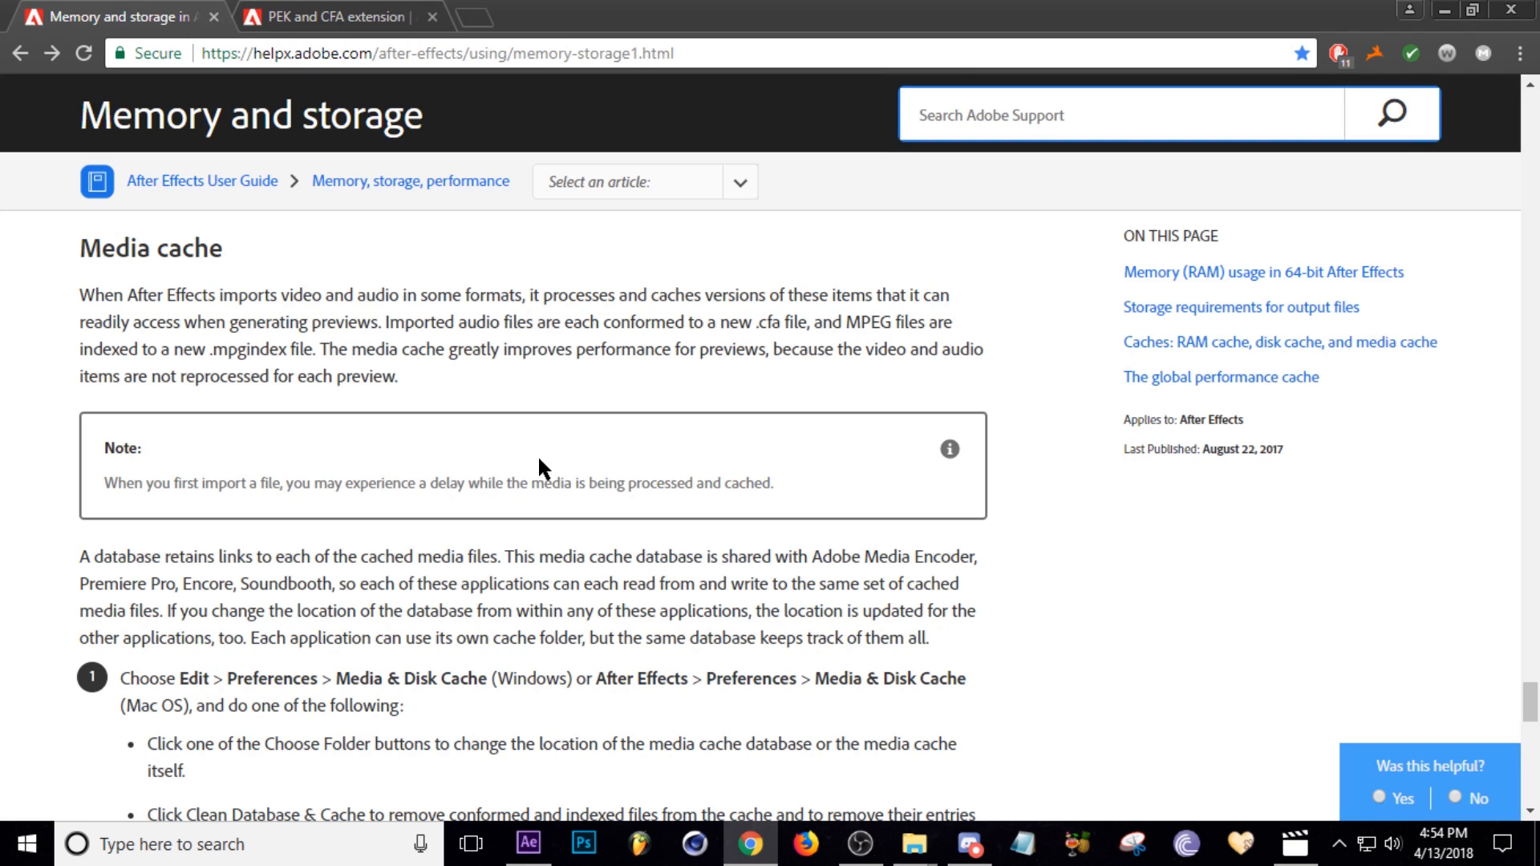
Step: Highlight the help note about manually removing leftover conformed media files
scroll("down", 3)
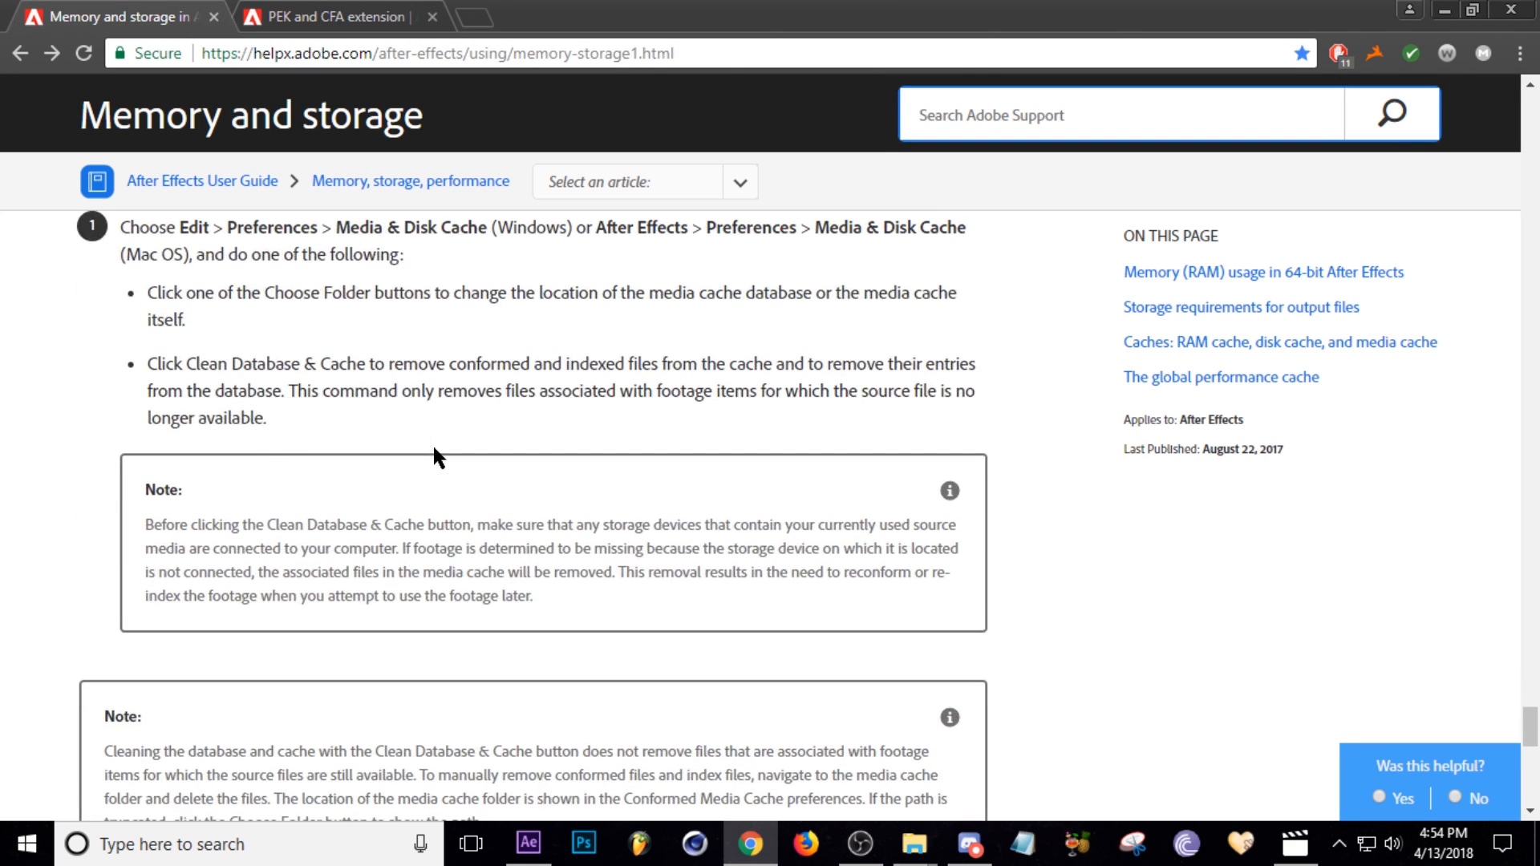
scroll("down", 3)
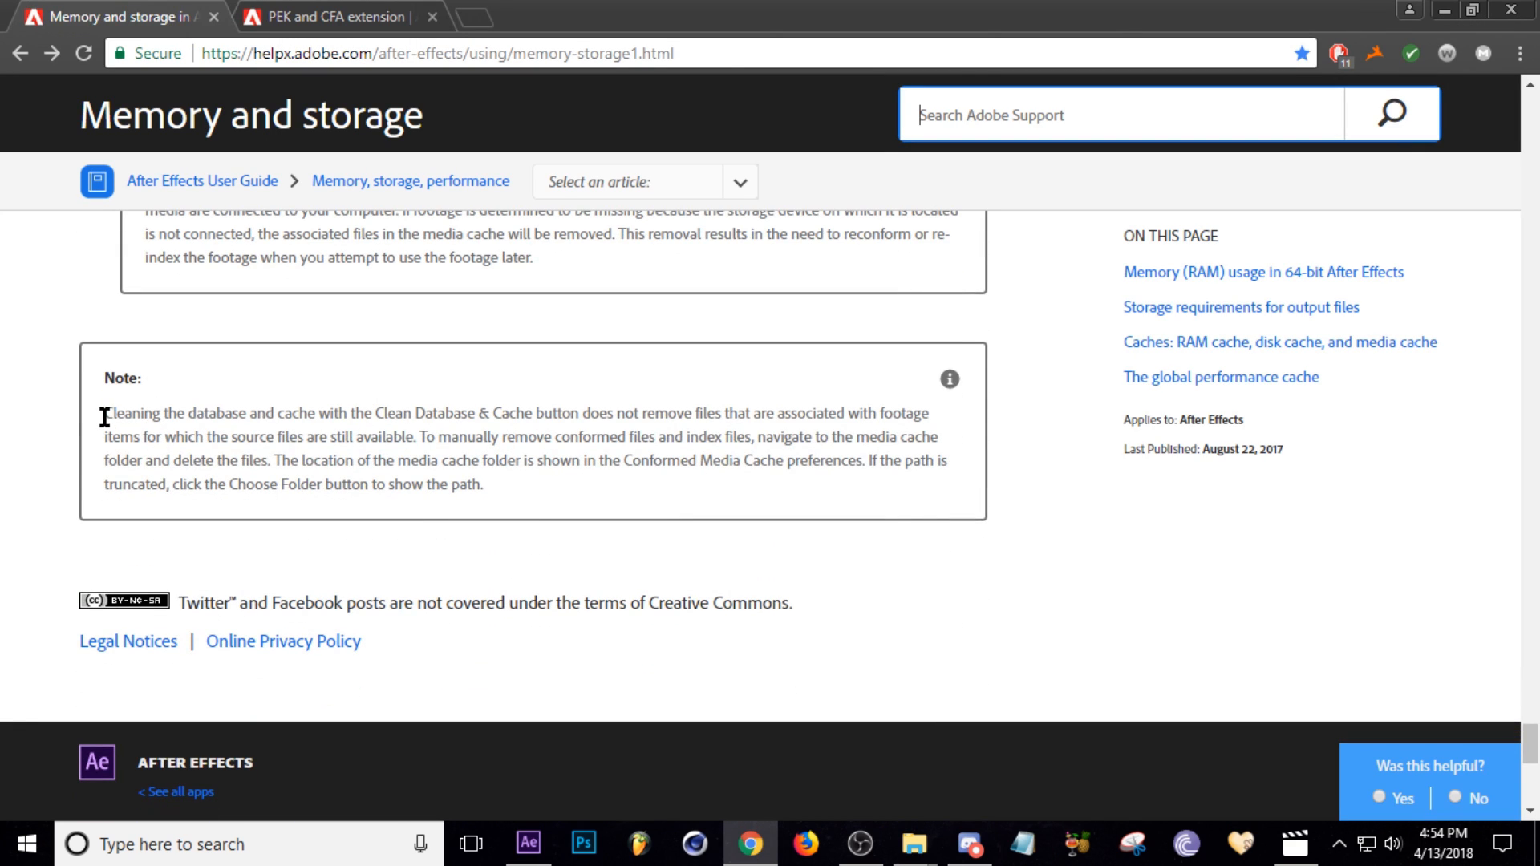
left_click_drag(104, 412, 483, 484)
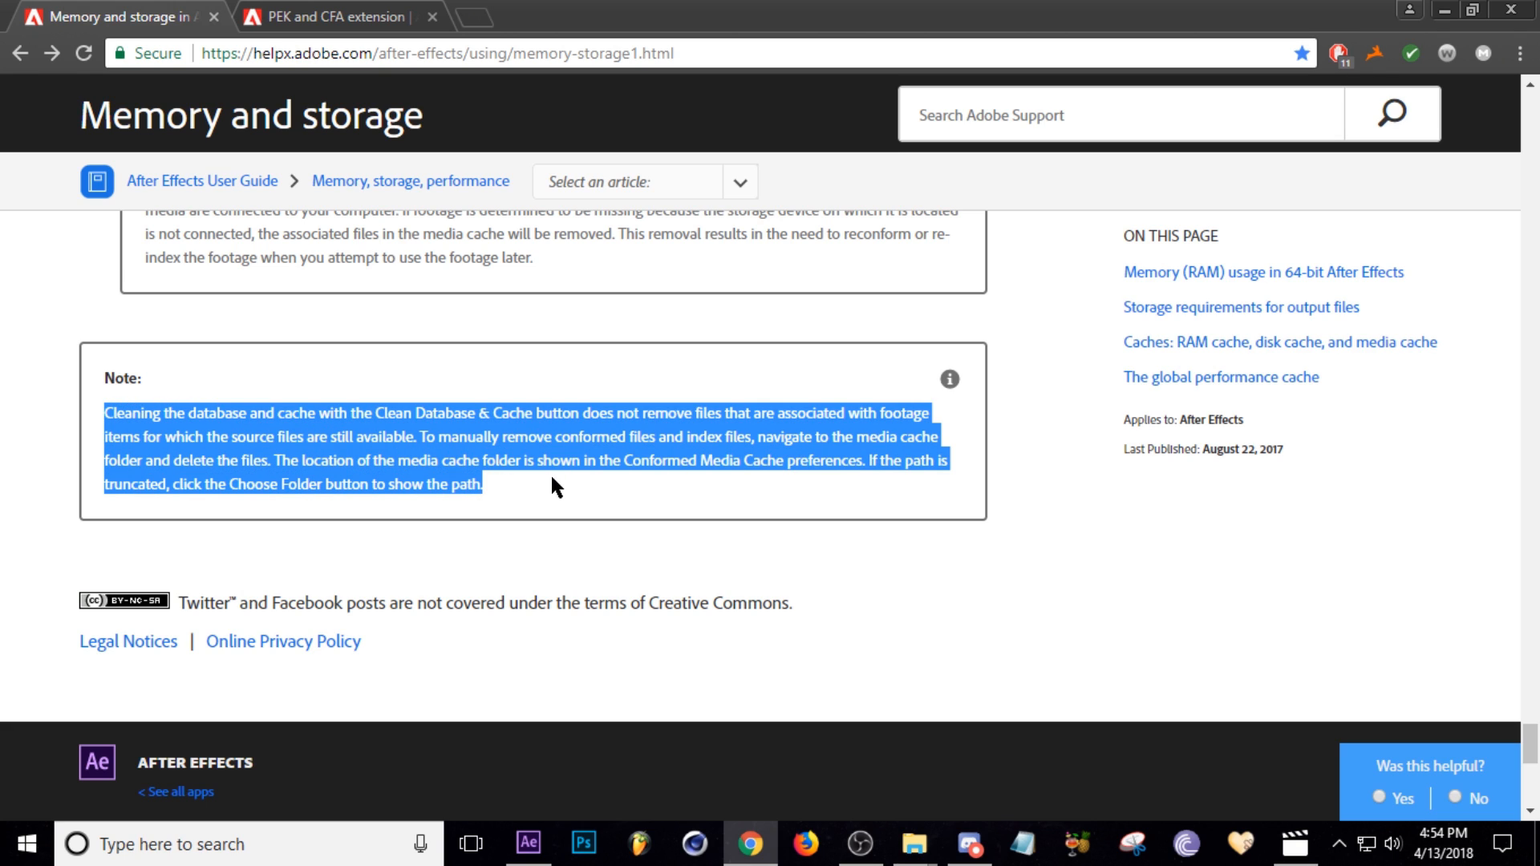
mouse_move(572, 422)
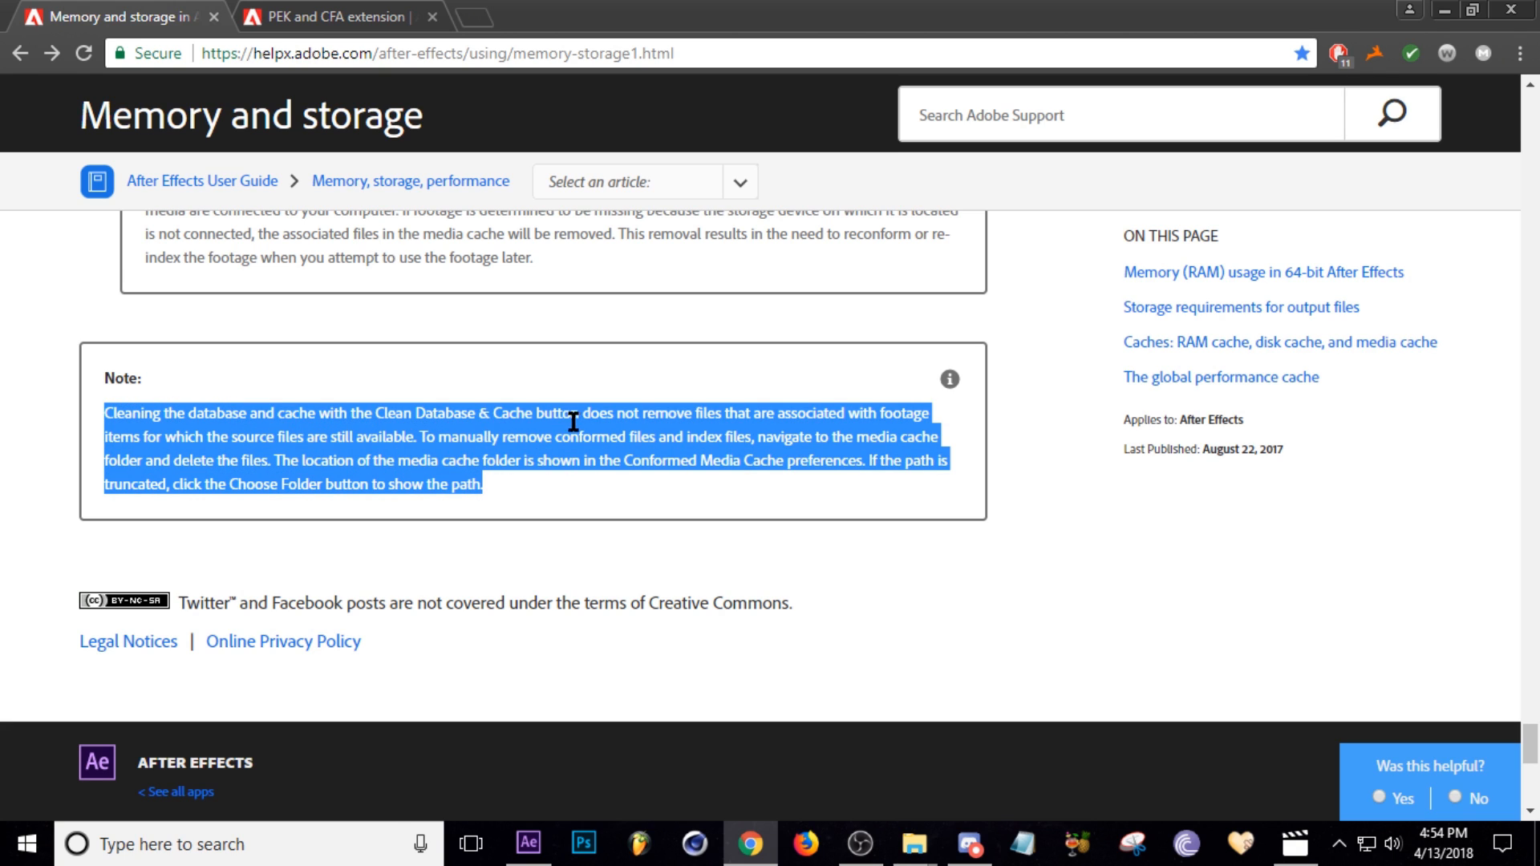
mouse_move(554, 503)
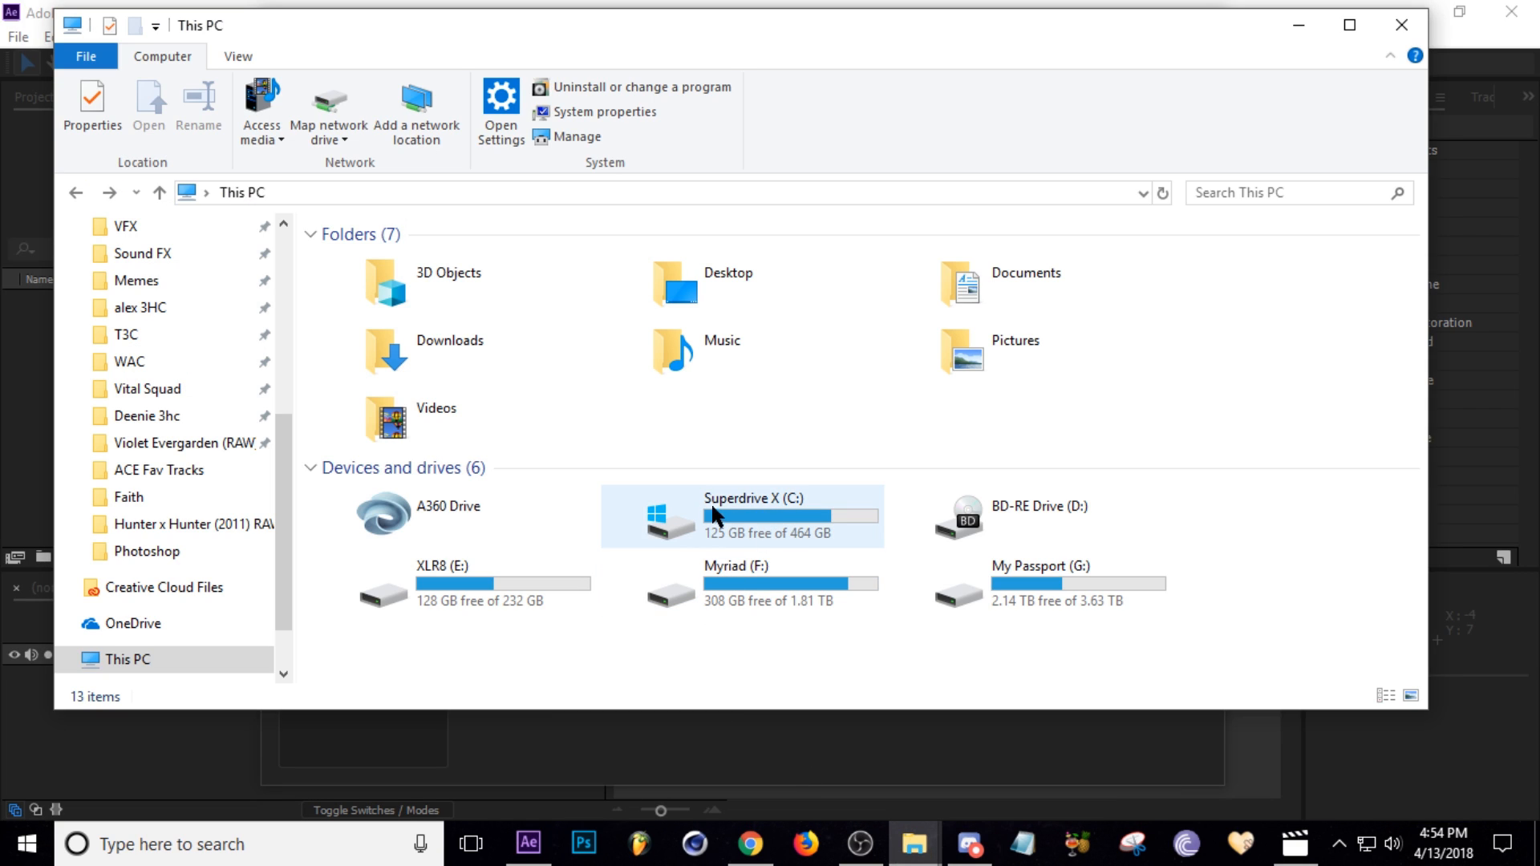
mouse_move(847, 524)
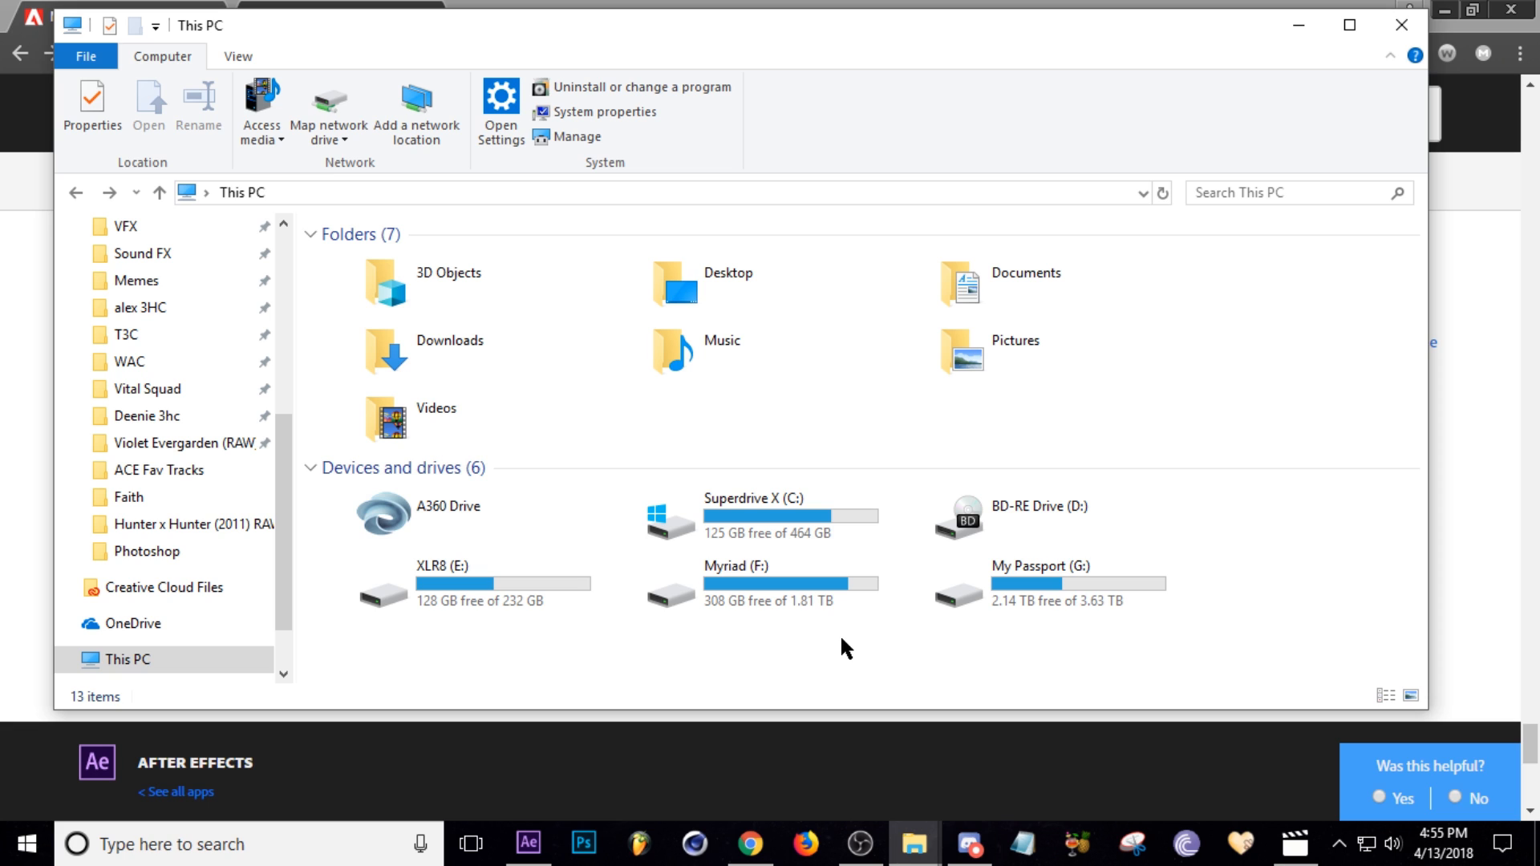
mouse_move(744, 515)
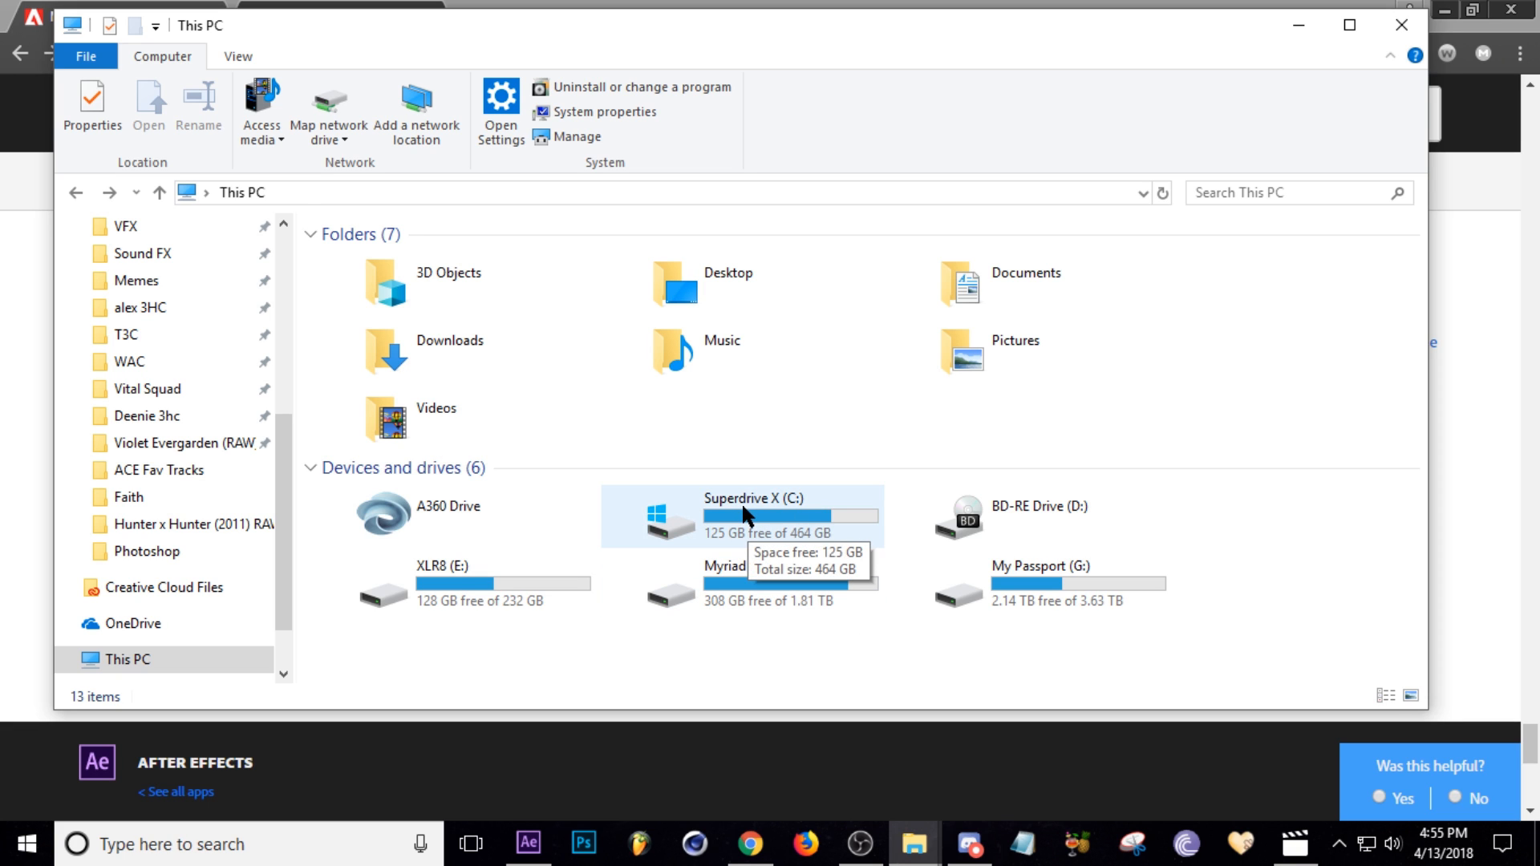
Step: Search the whole Superdrive X (C:) drive for CFA files
double_click(741, 515)
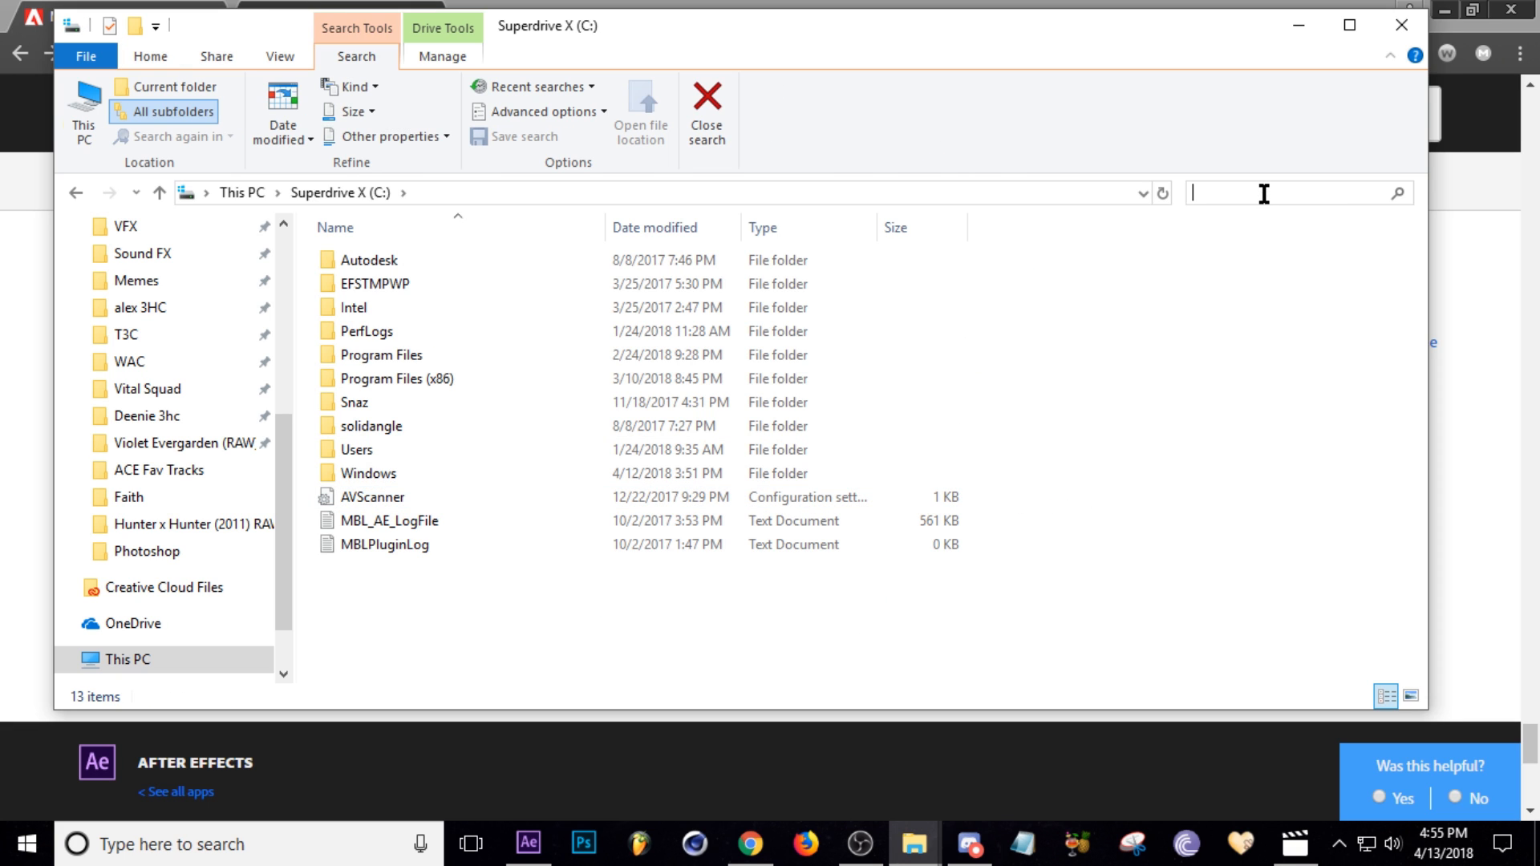
type("CFA")
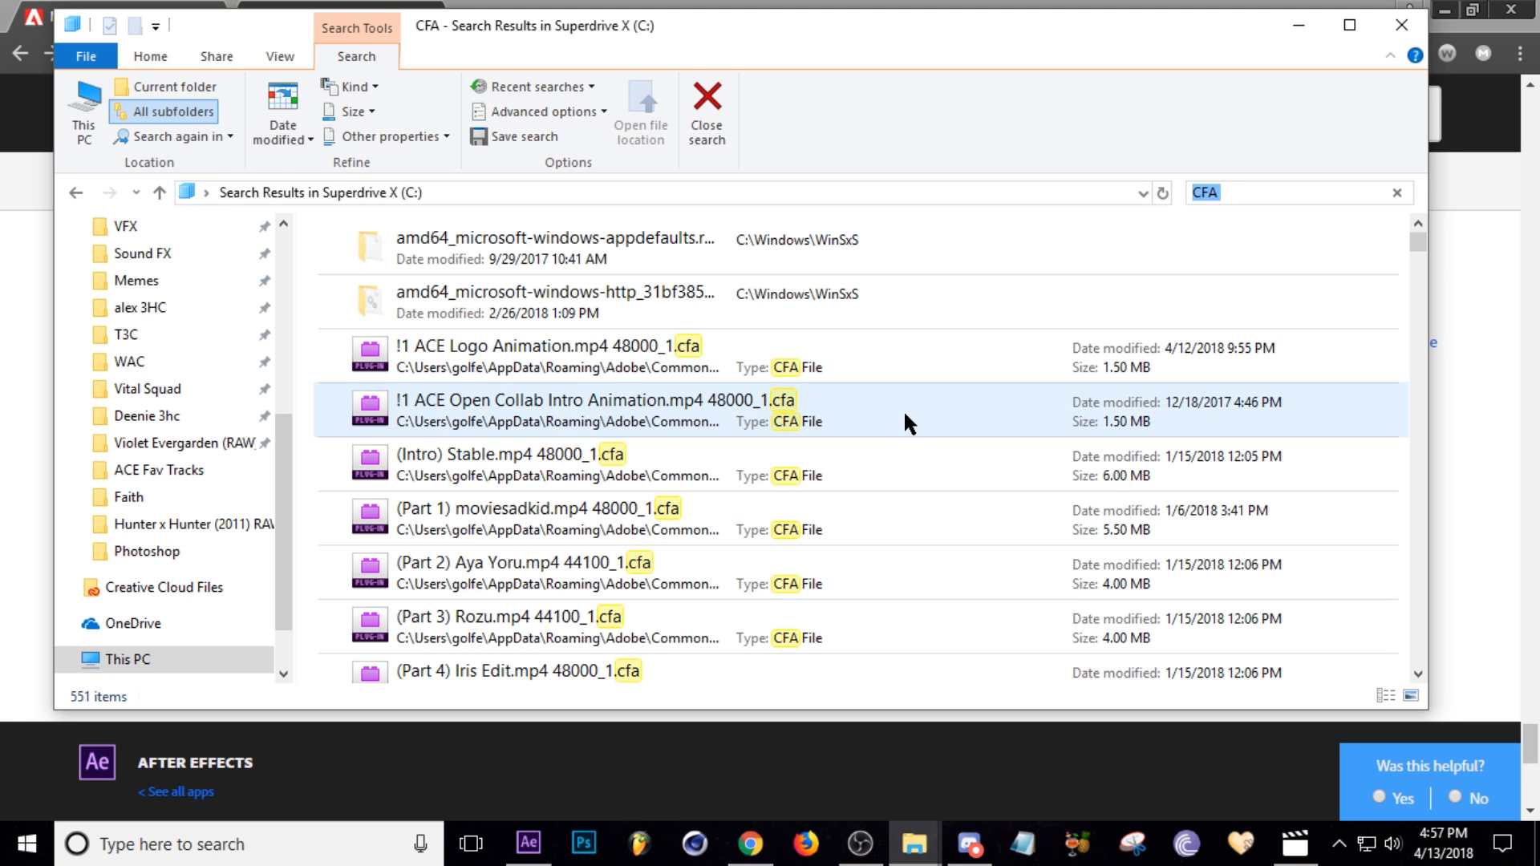
Step: Review the 551 CFA search results, mostly leftover conformed audio files
scroll("down", 3)
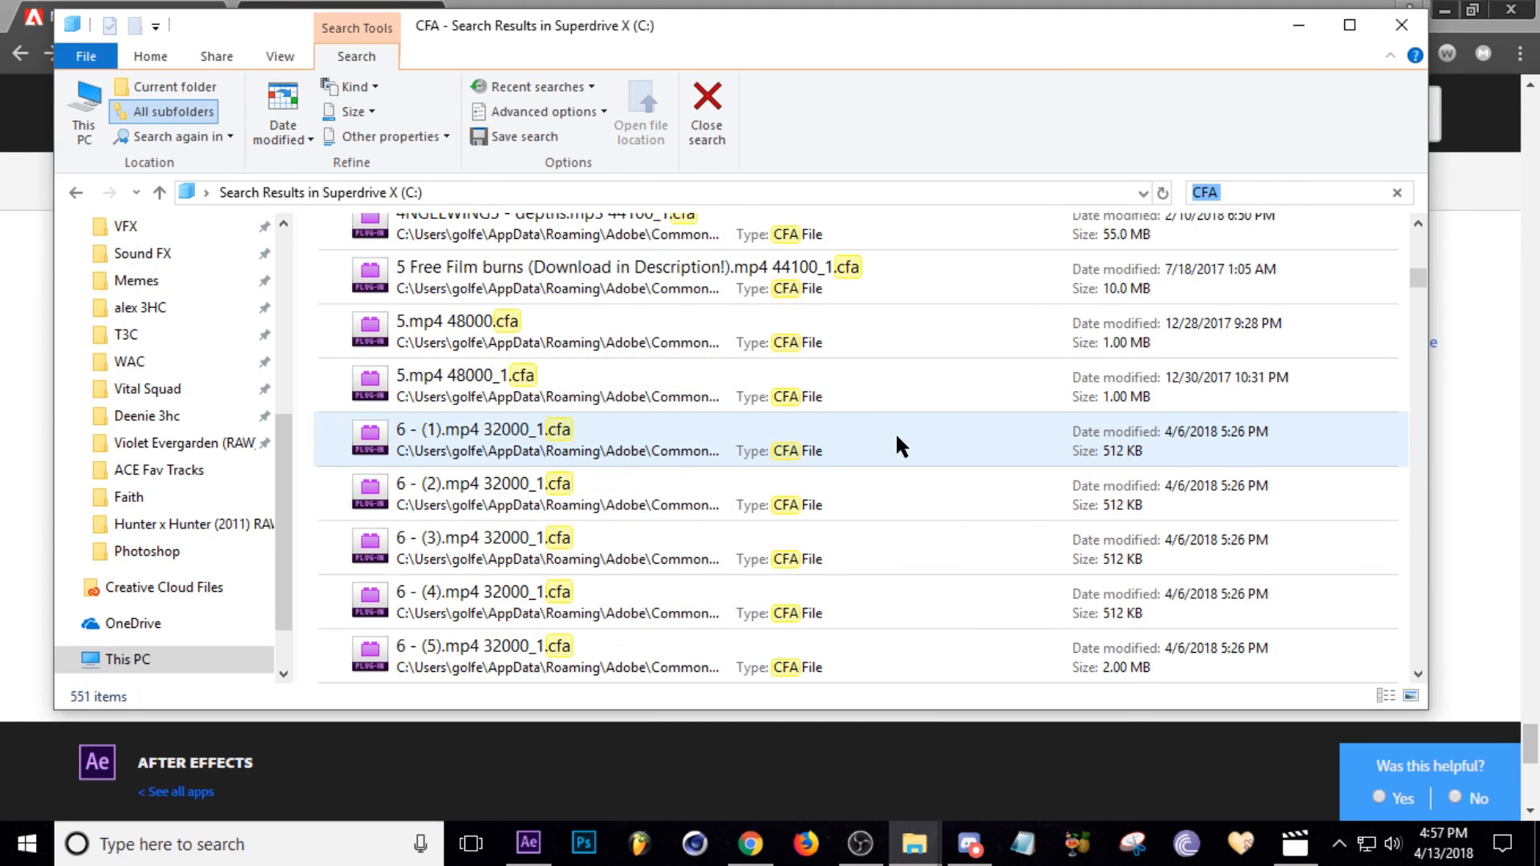
scroll("down", 3)
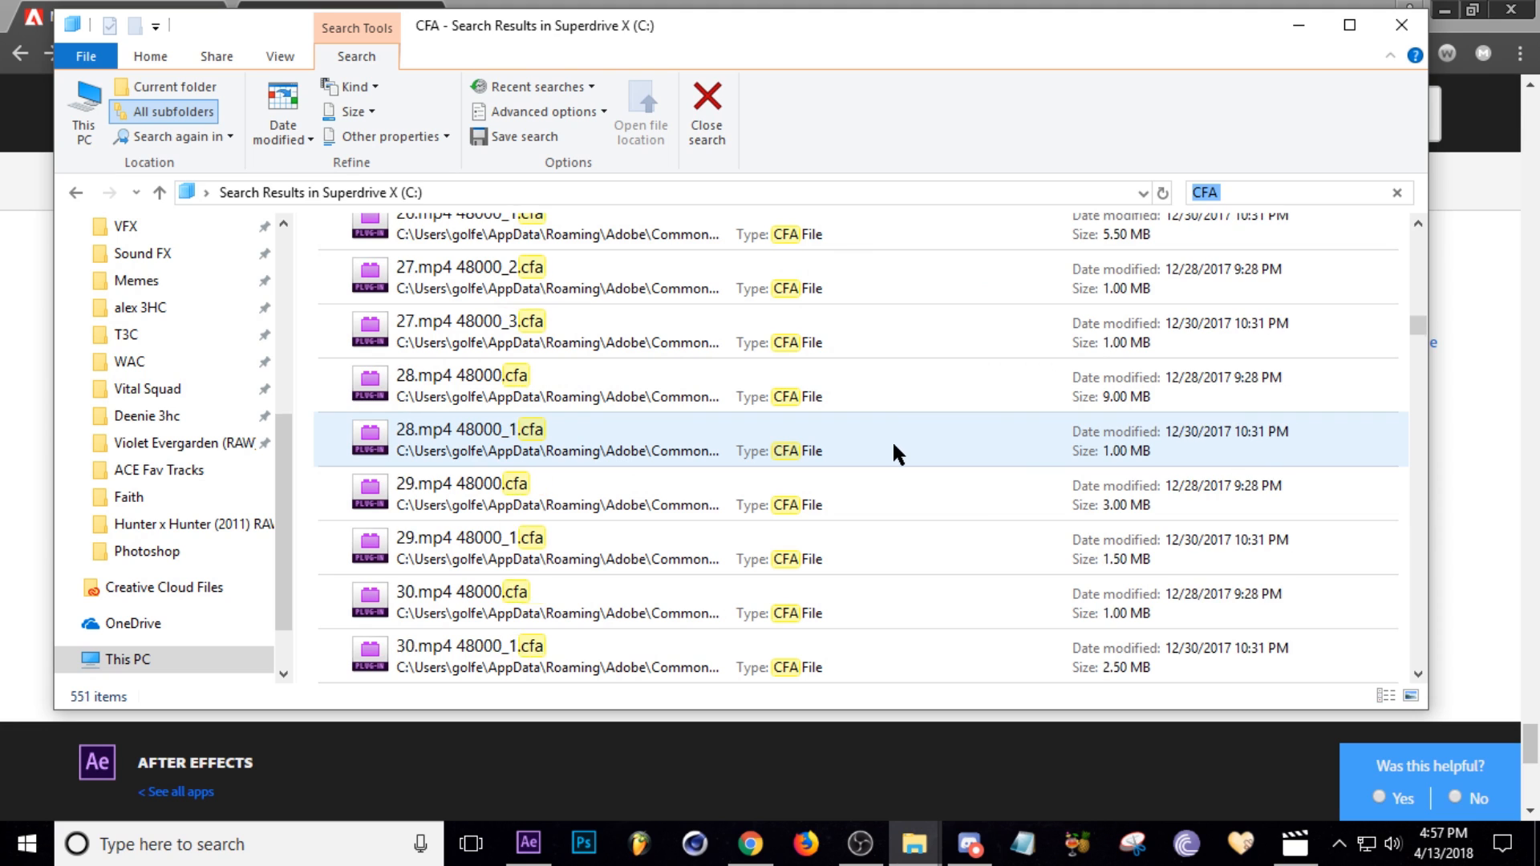
scroll("down", 3)
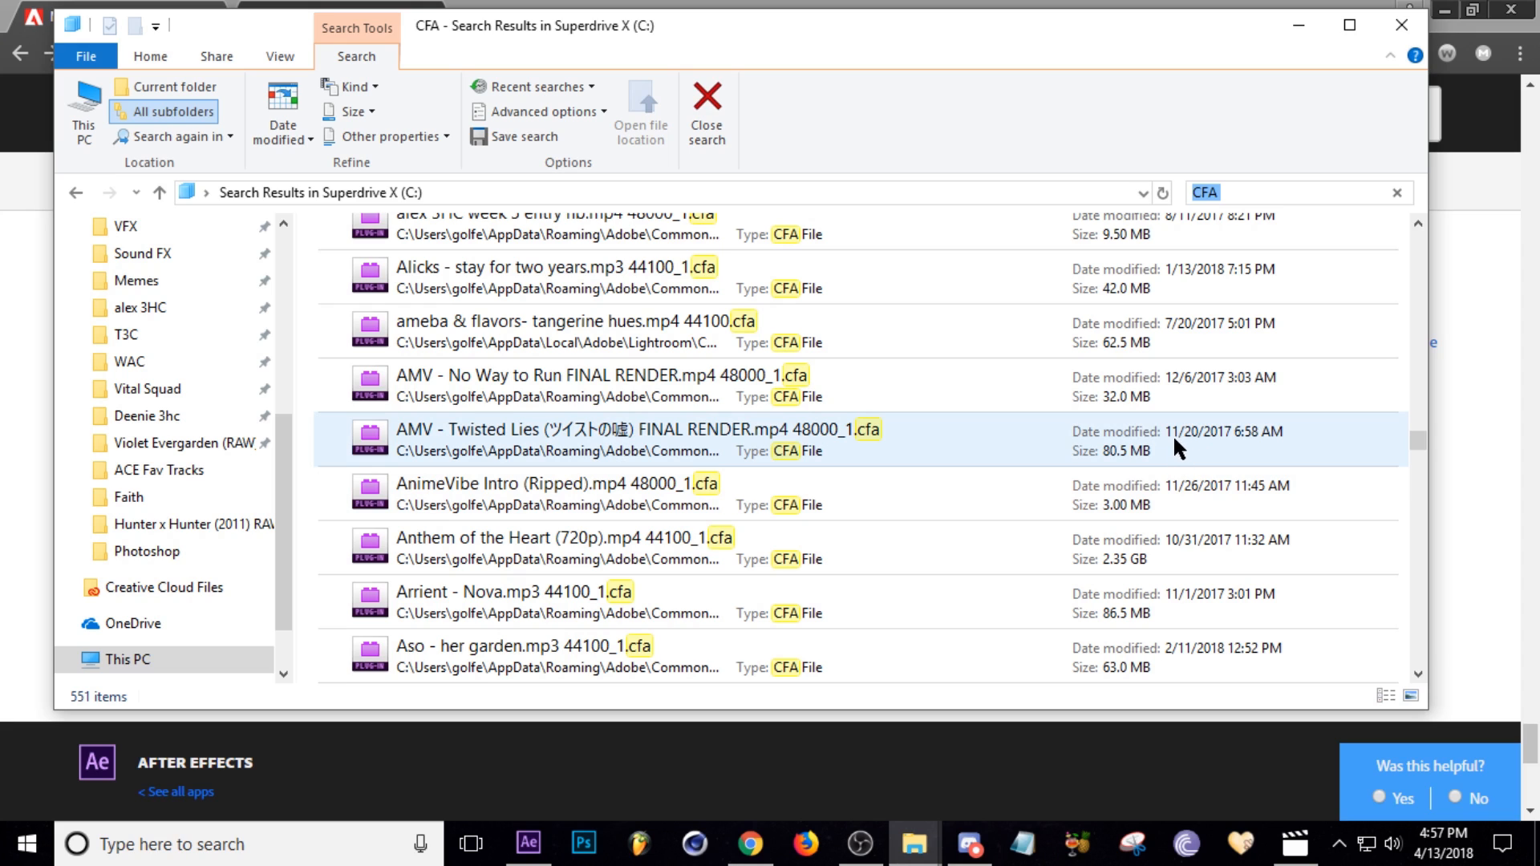
scroll("down", 3)
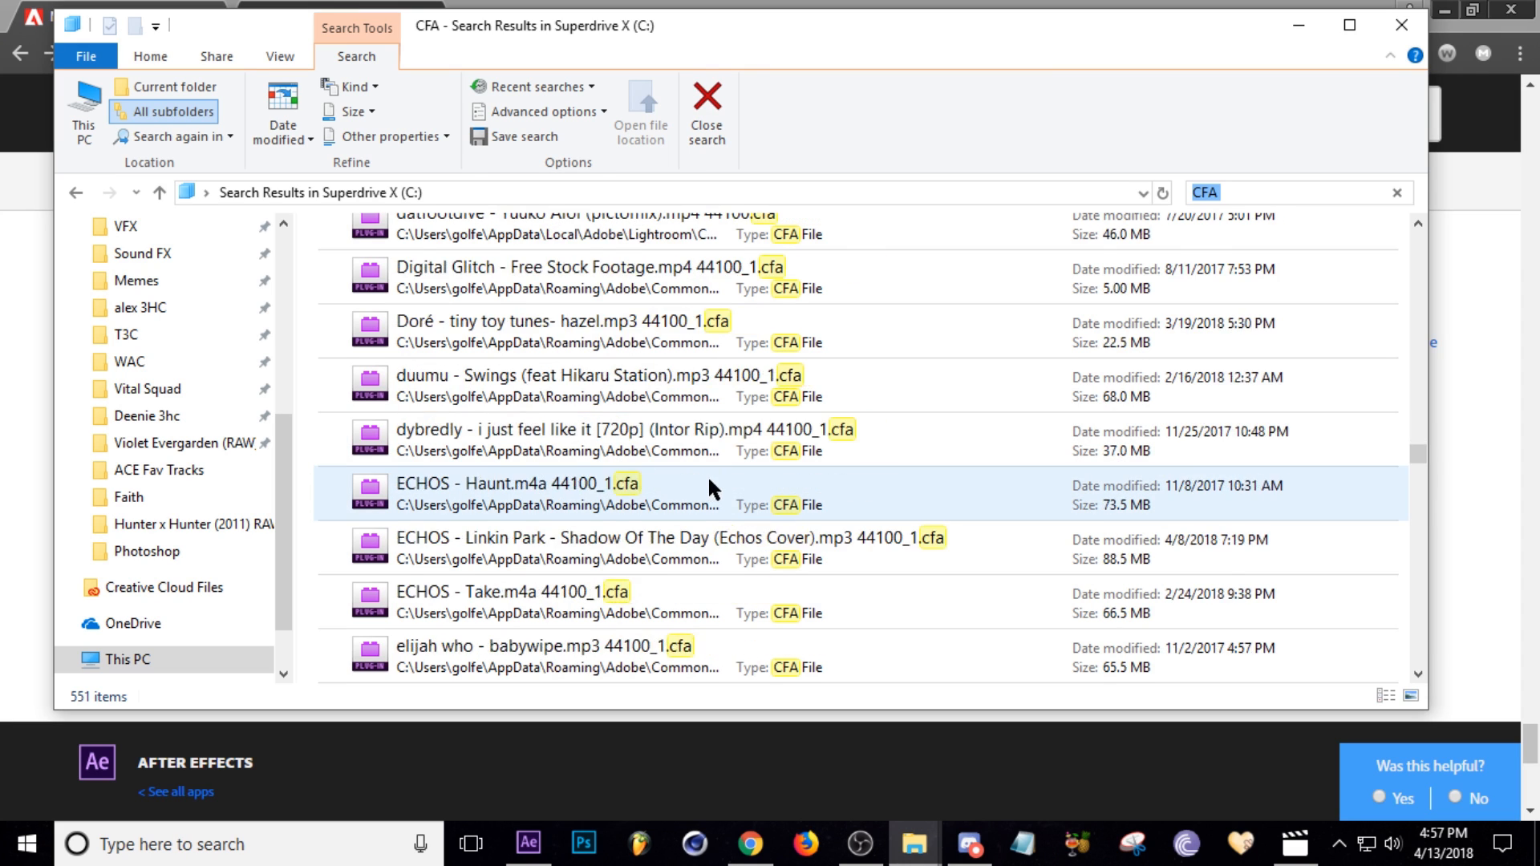
scroll("down", 3)
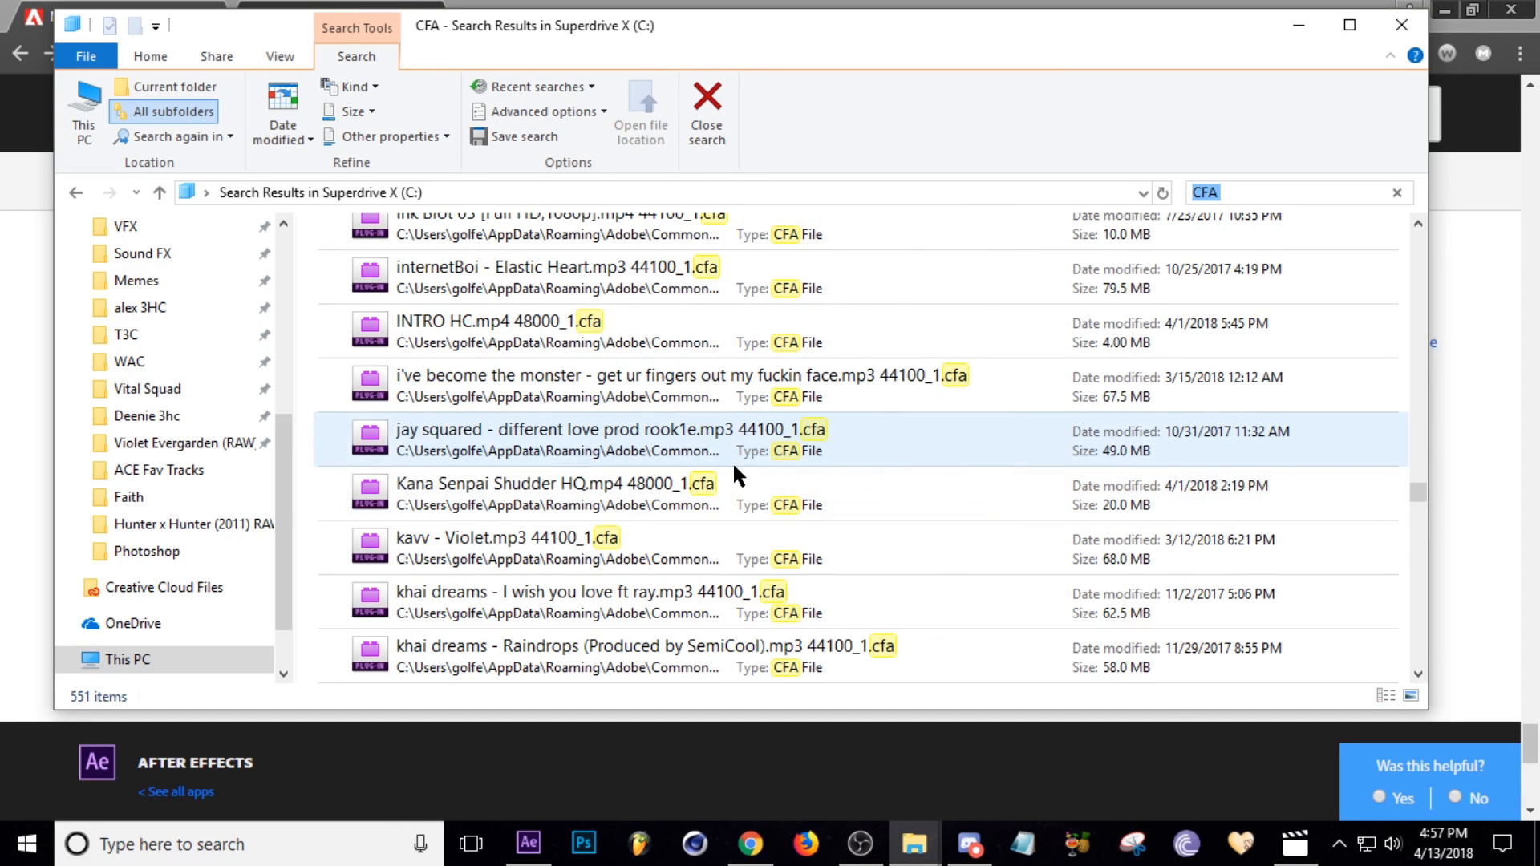
scroll("down", 3)
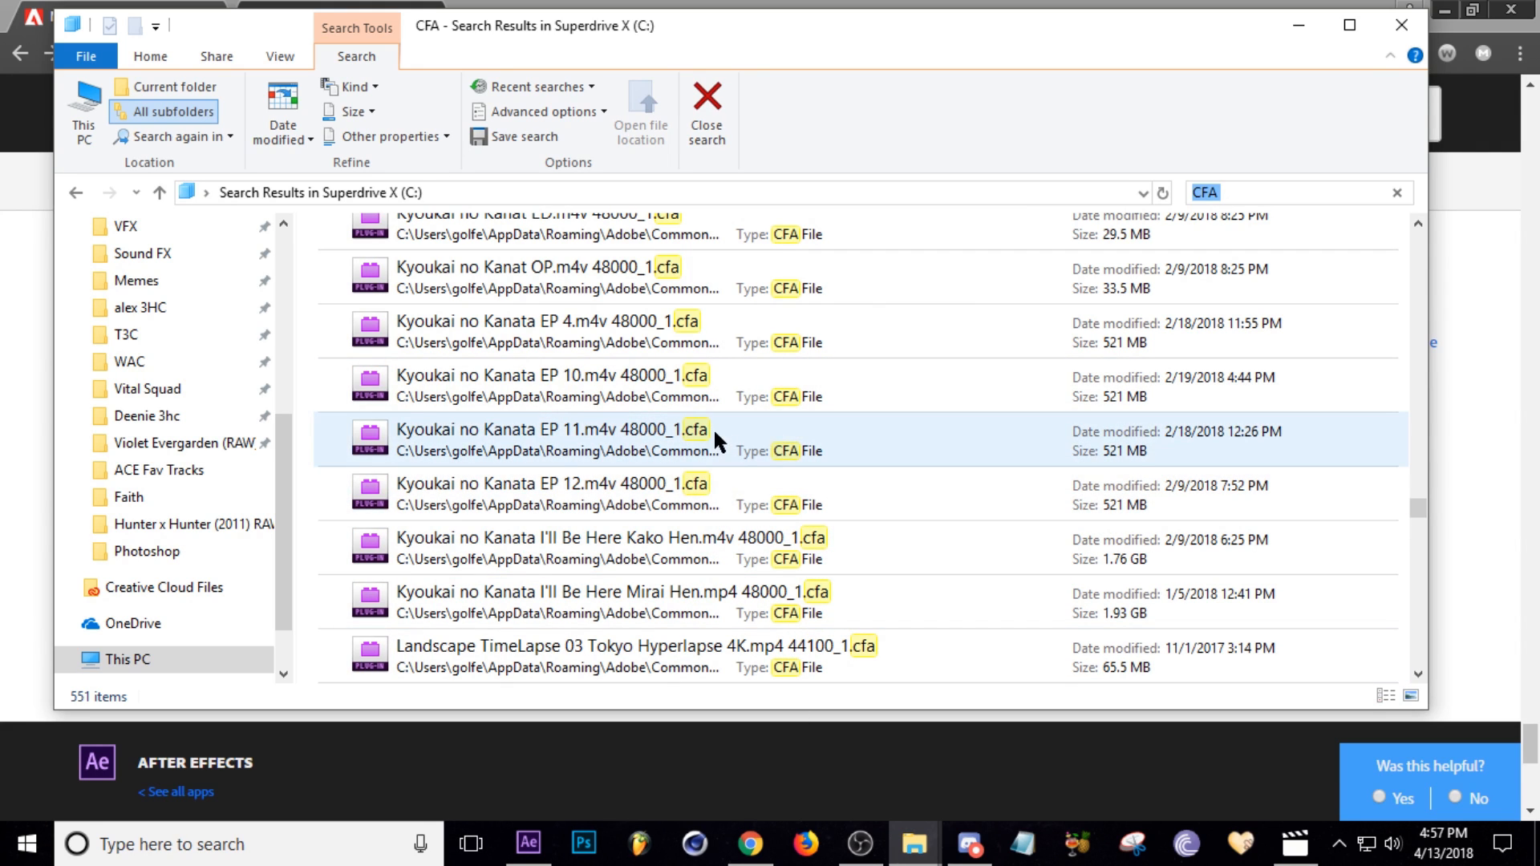
scroll("down", 3)
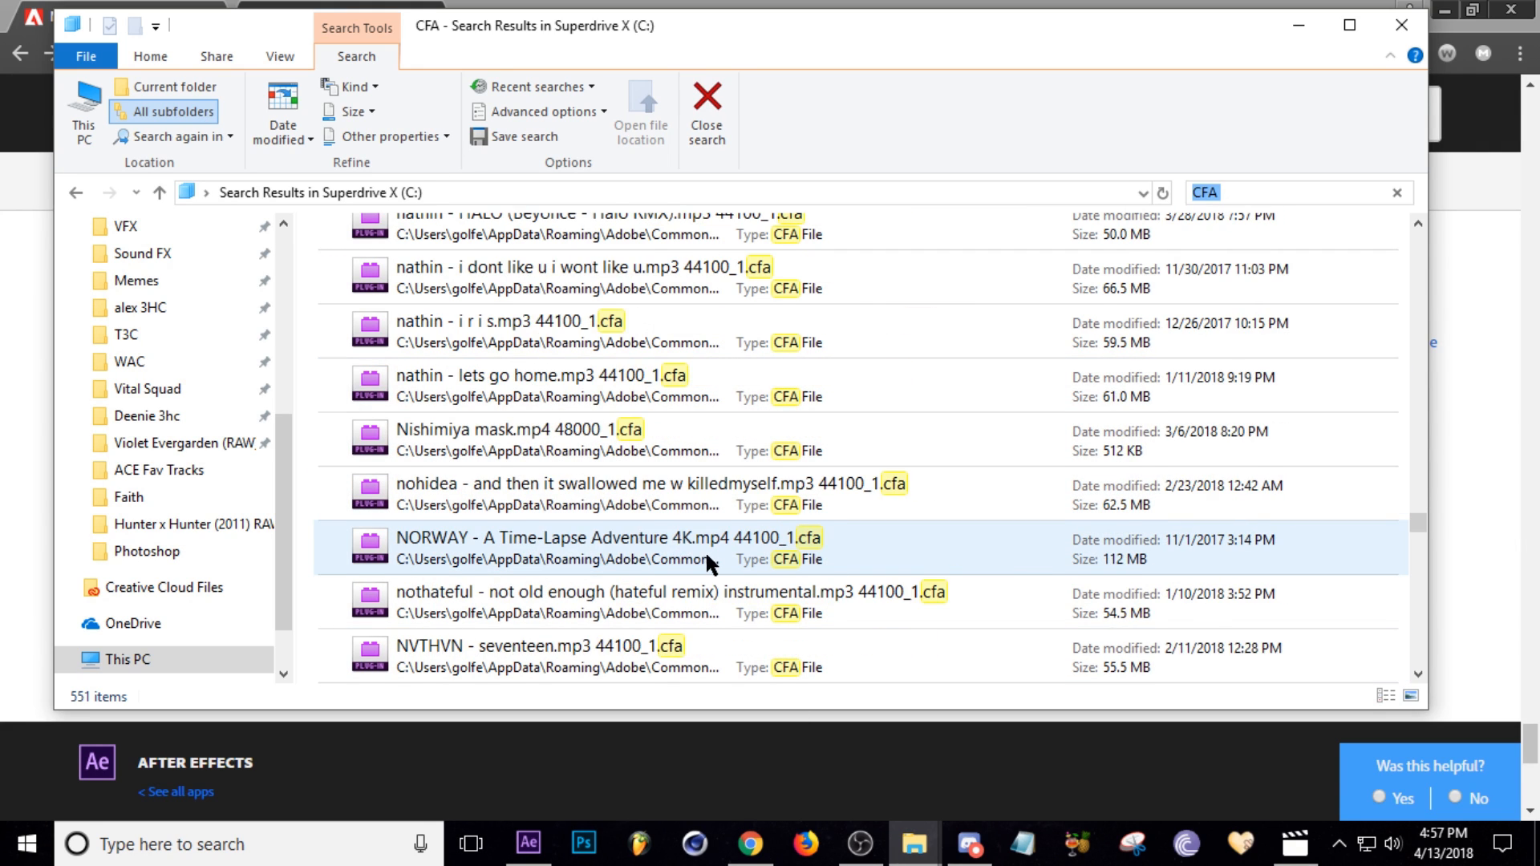
scroll("down", 3)
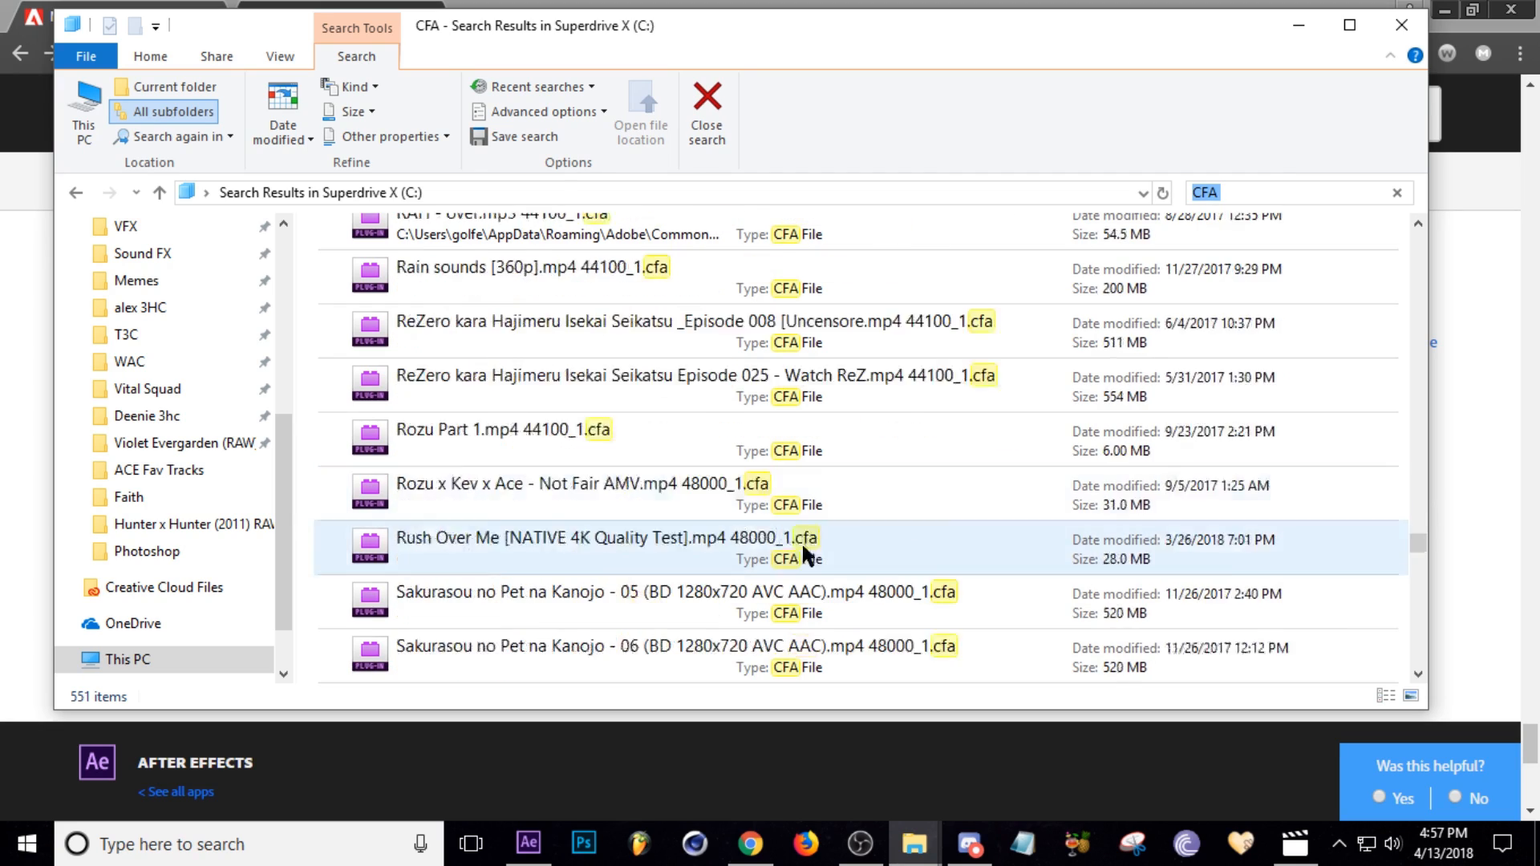
scroll("down", 3)
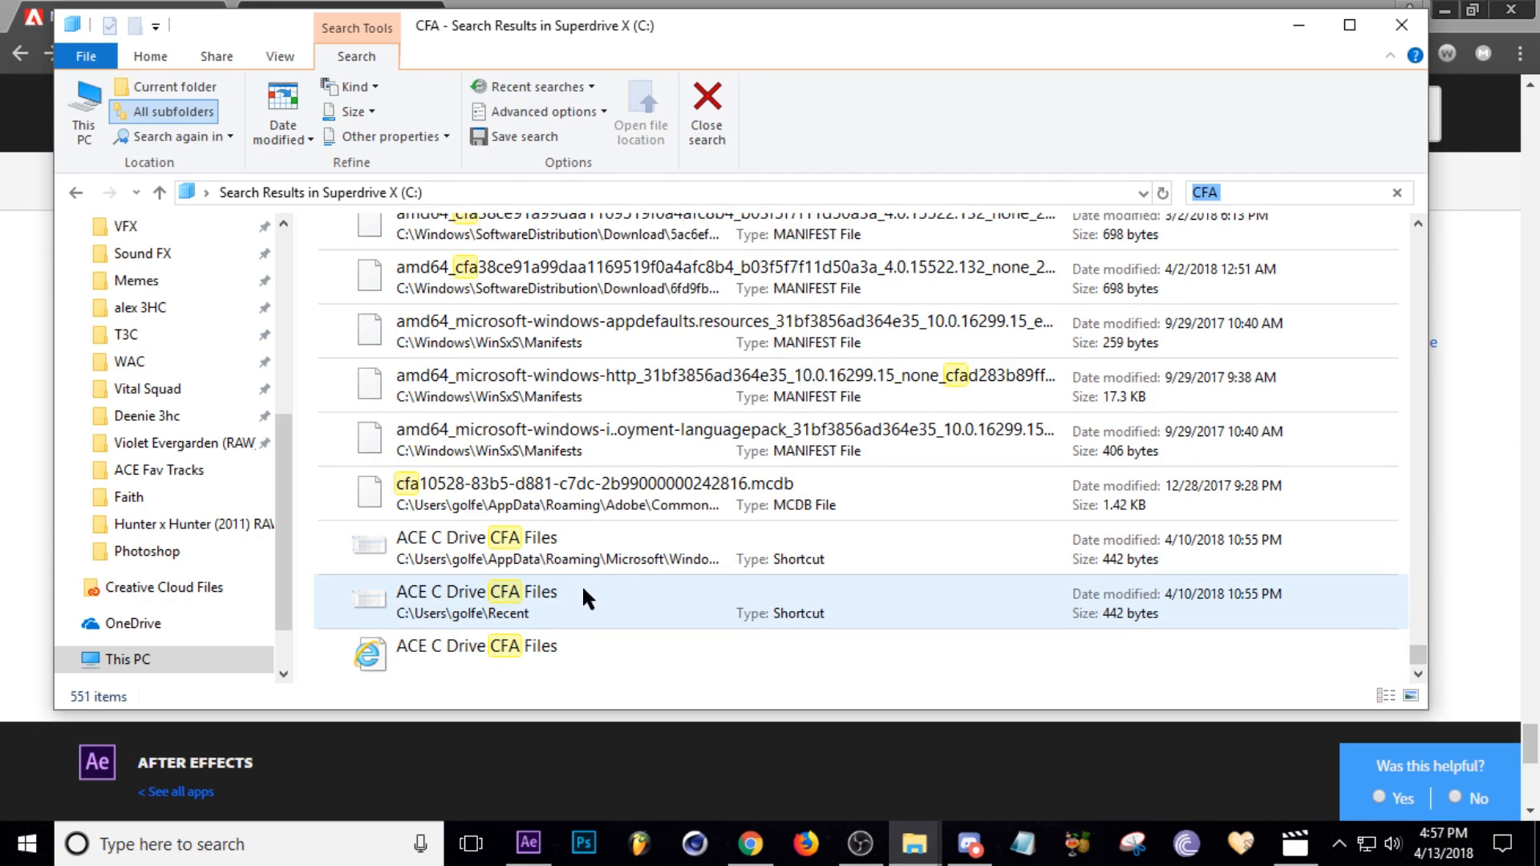
scroll("up", 3)
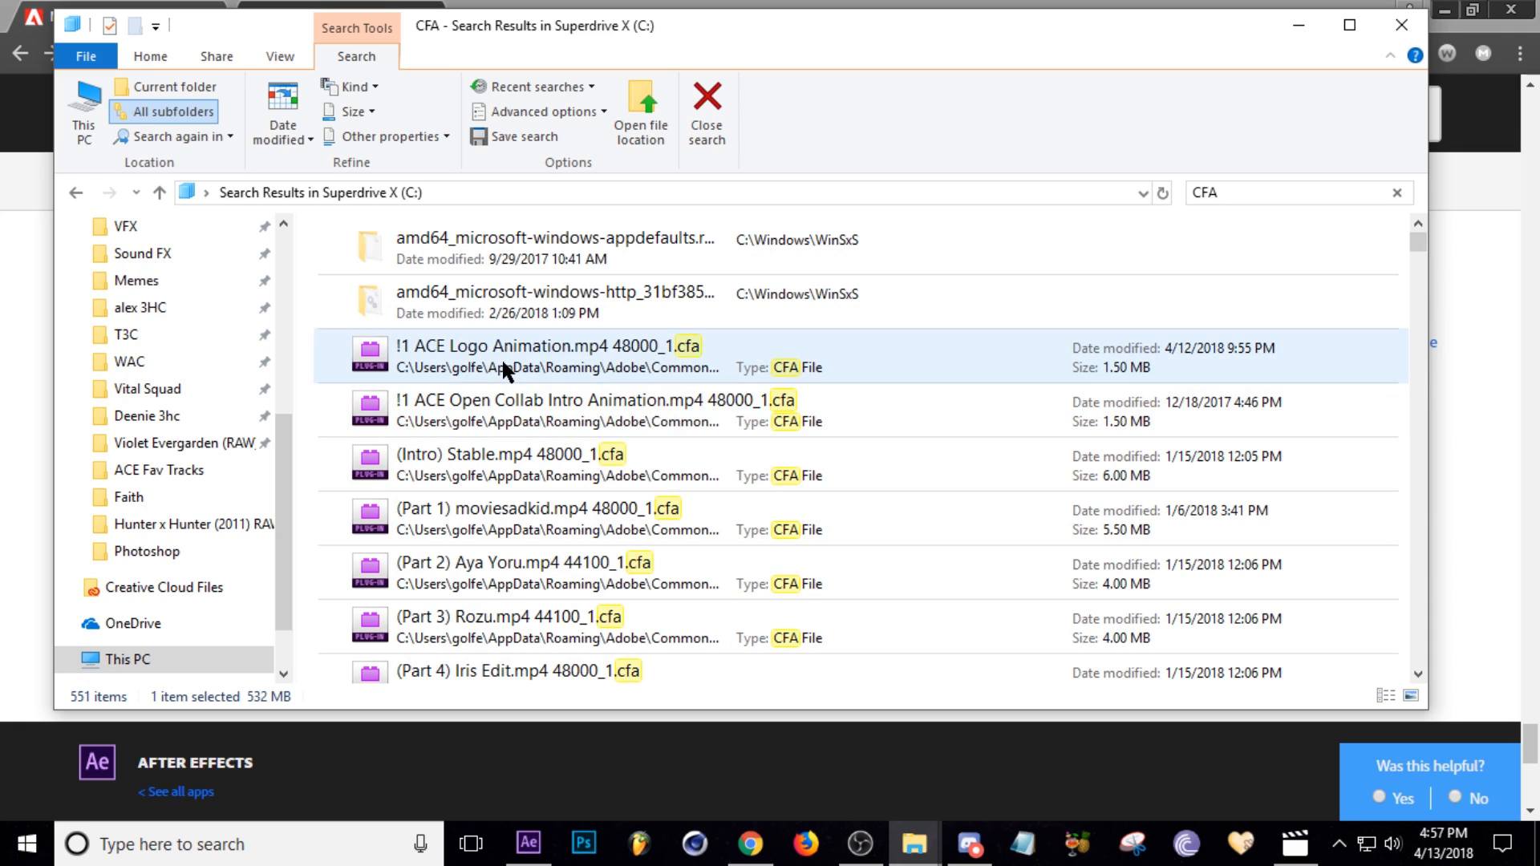
Step: Select all 535 CFA results and confirm permanently deleting them
key("ctrl+a")
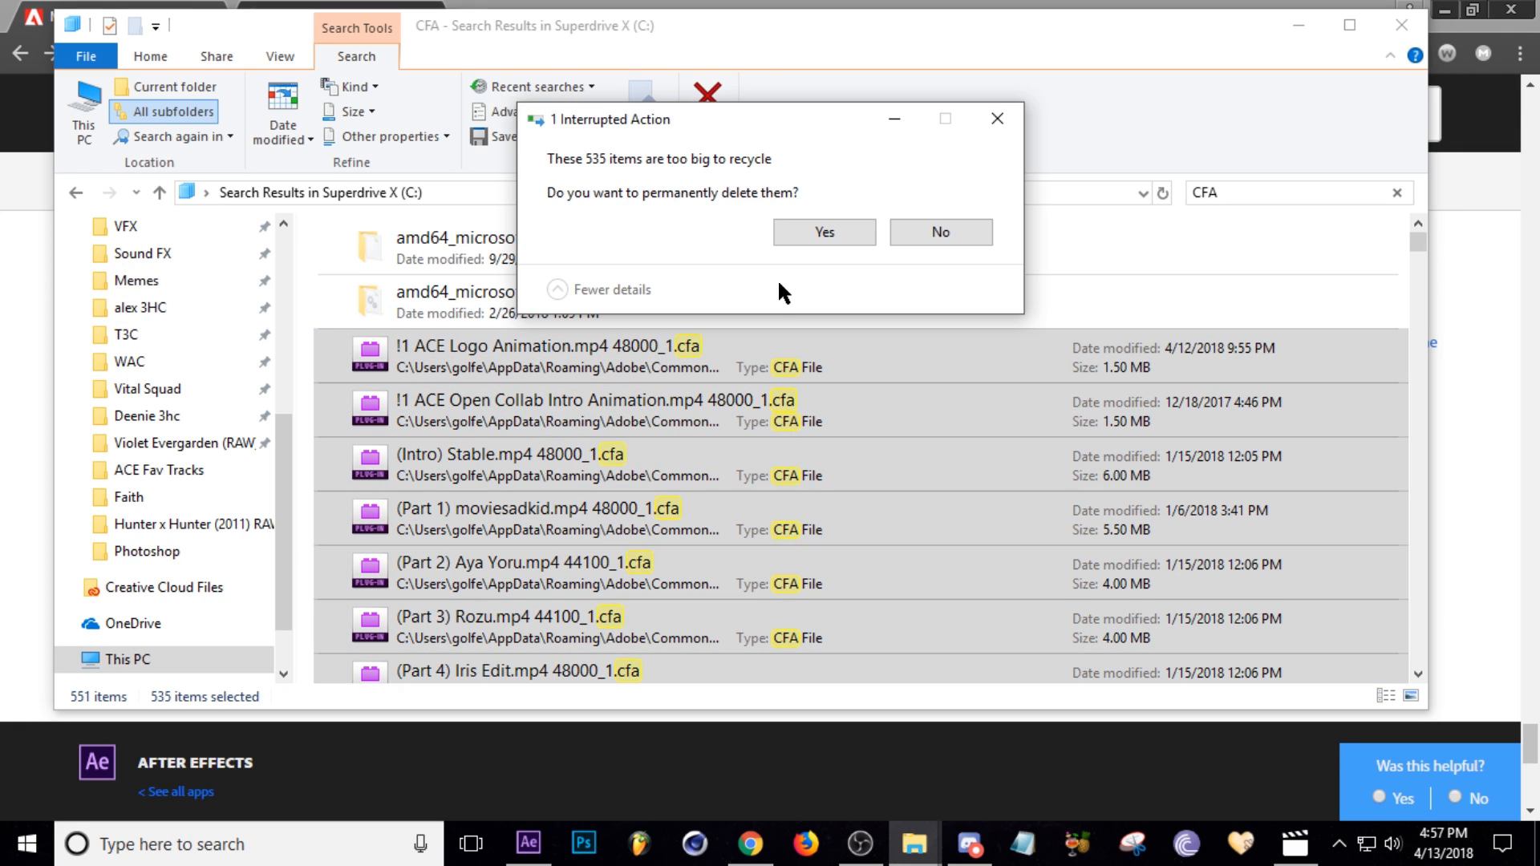
left_click(823, 231)
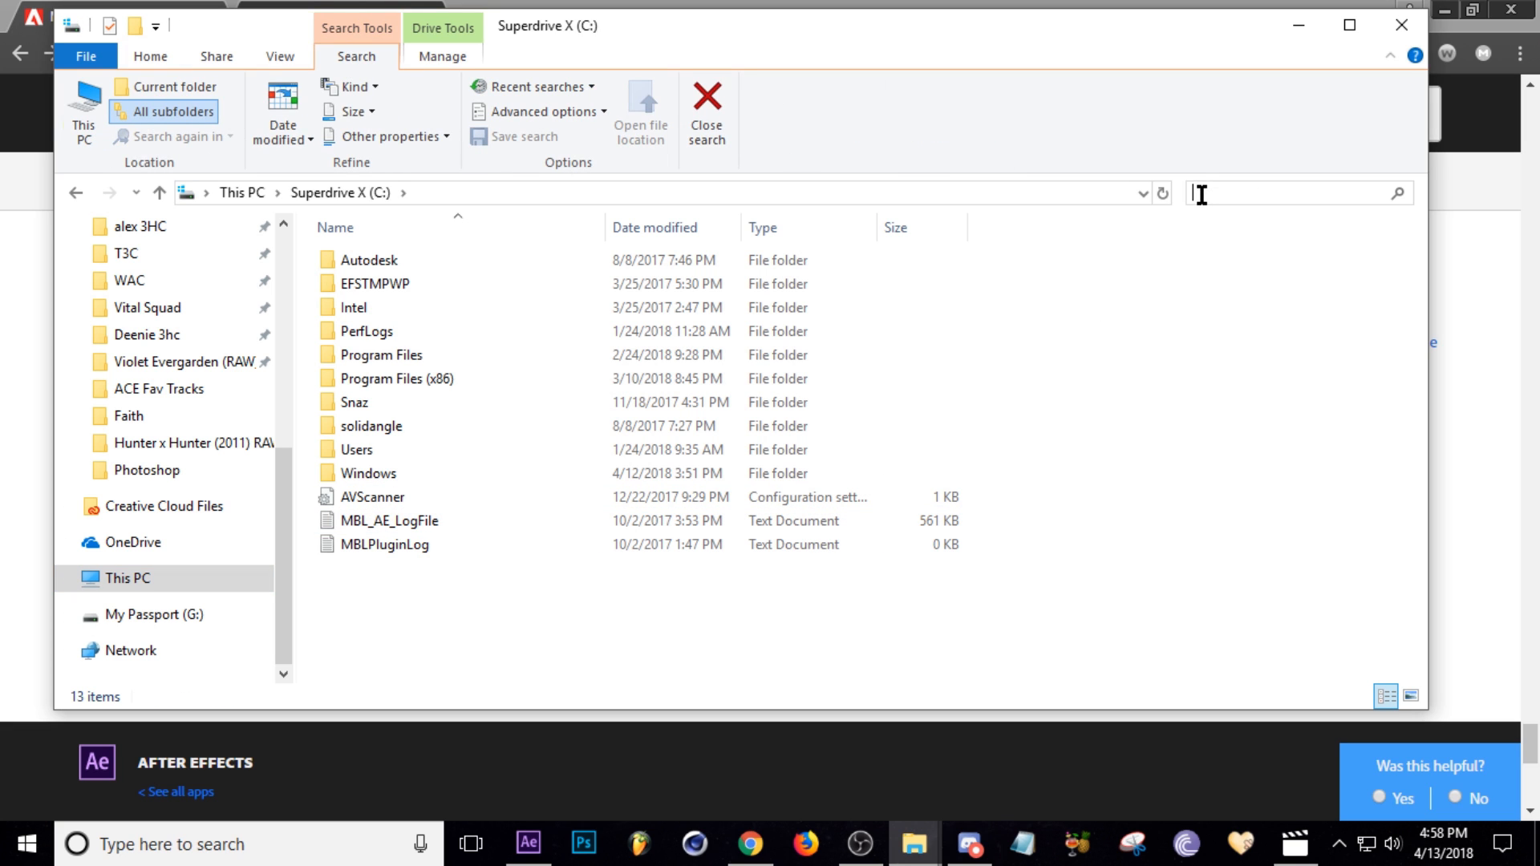
Step: Search the C: drive for PEK files and look through the 1,608 results
type("PEK")
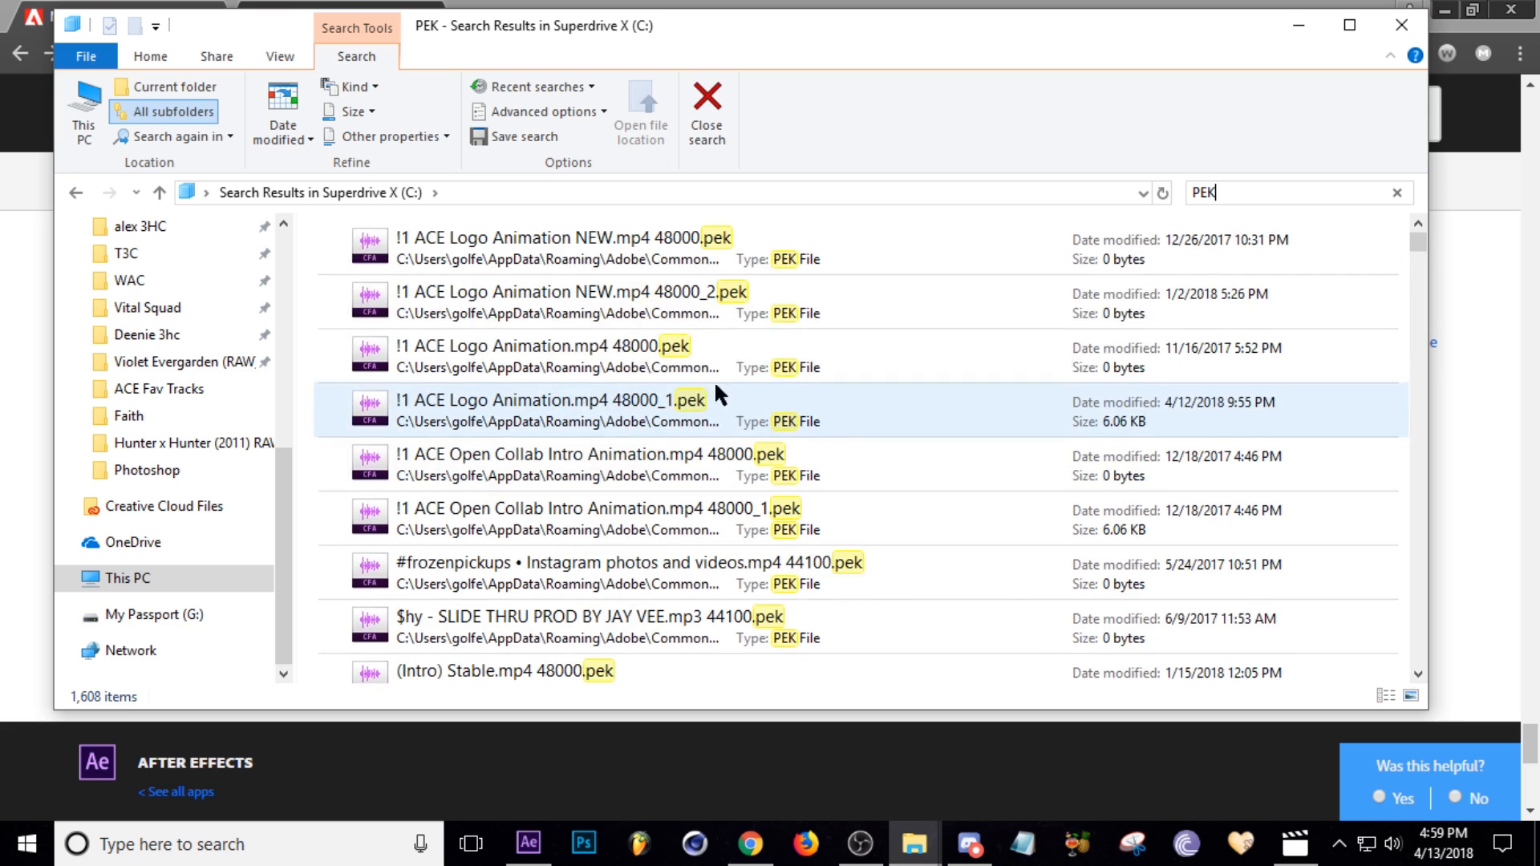
scroll("down", 3)
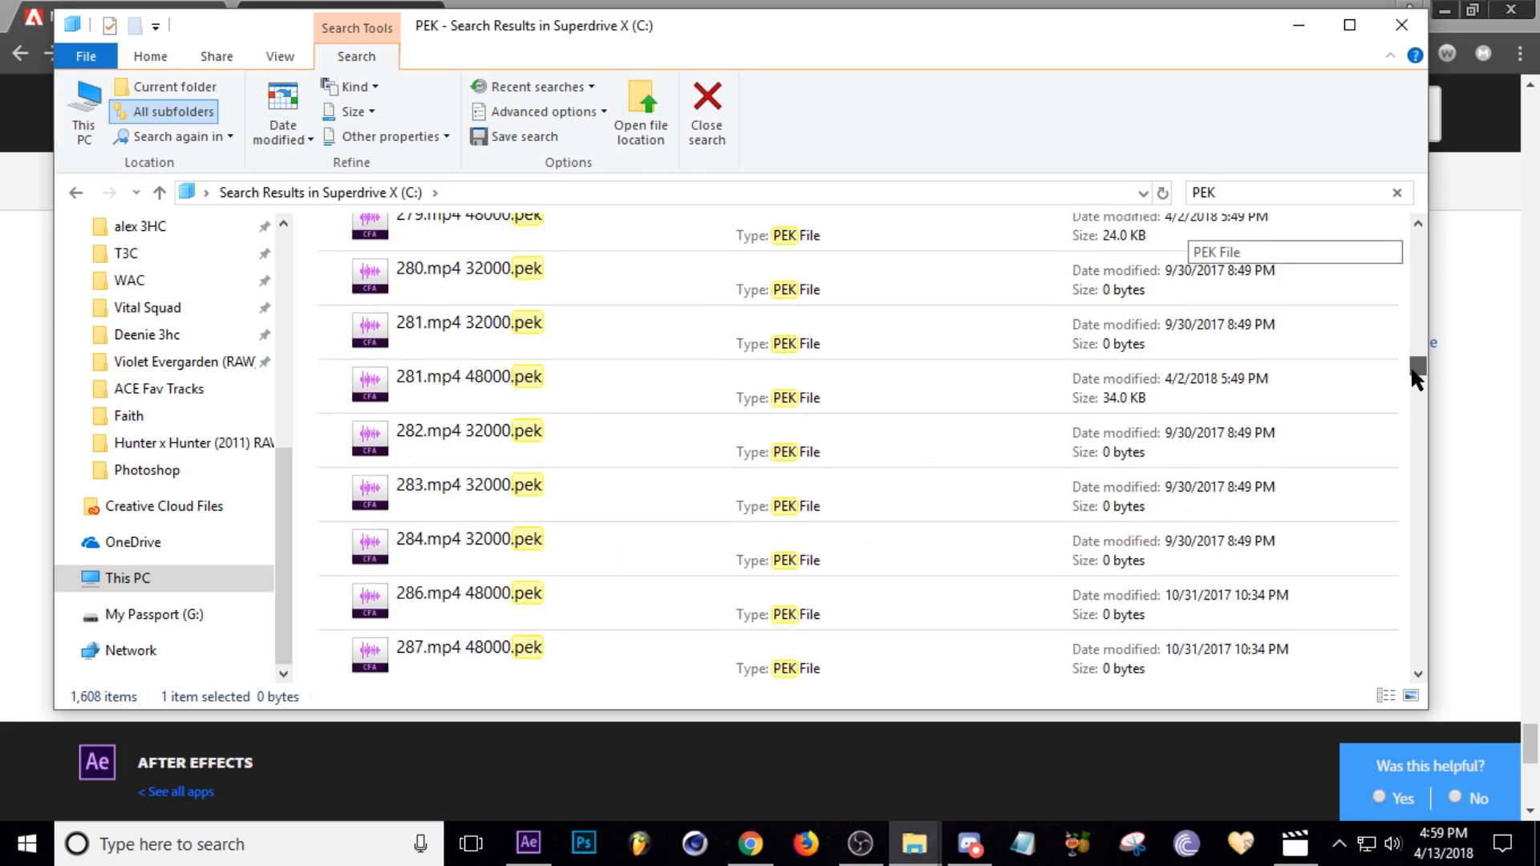
scroll("down", 3)
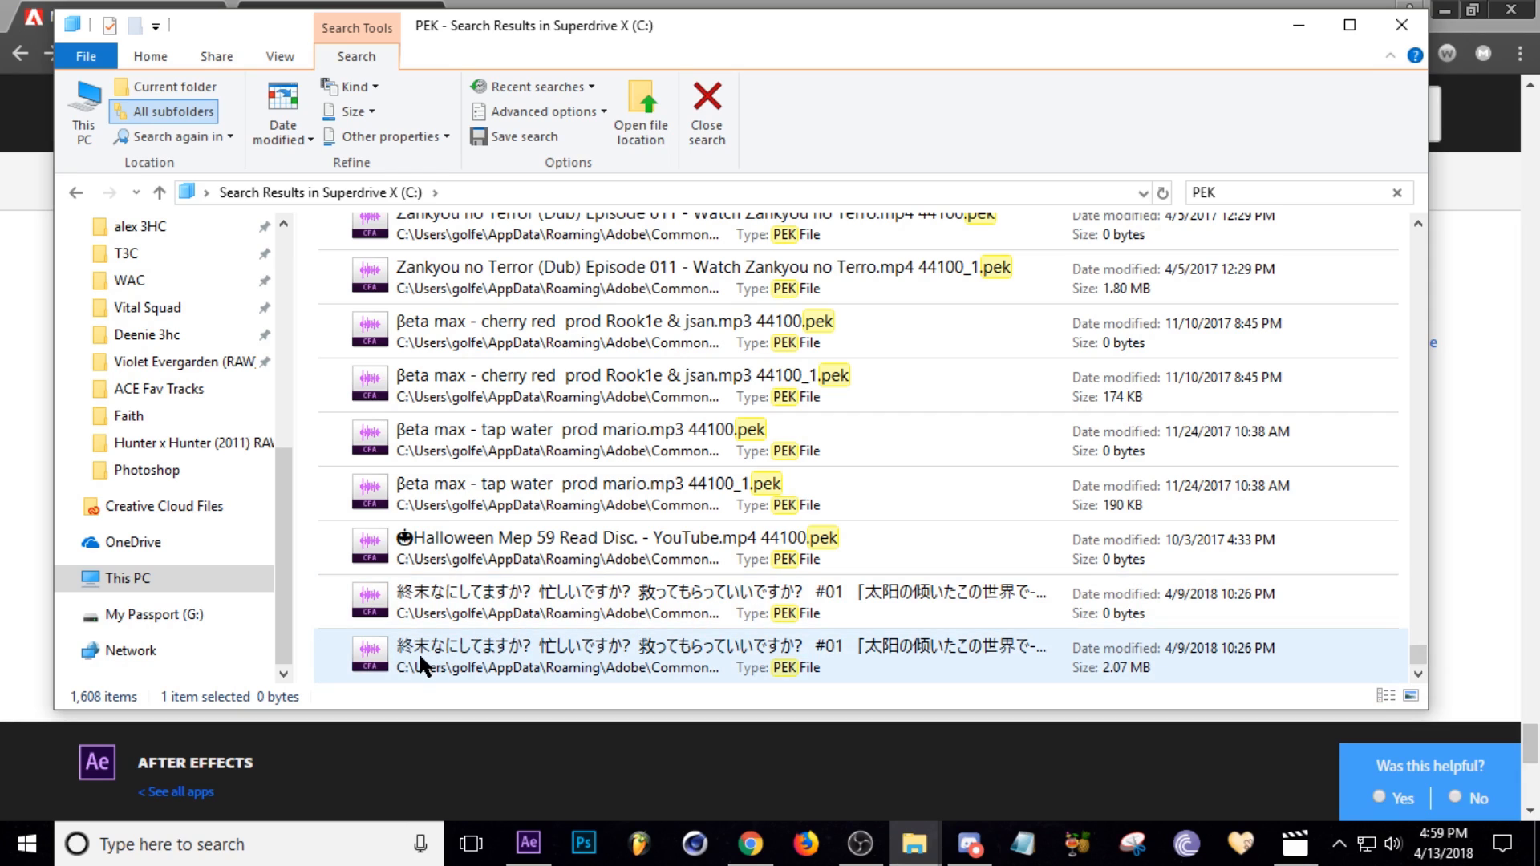
Step: Select every PEK result and permanently delete them
key("ctrl+a")
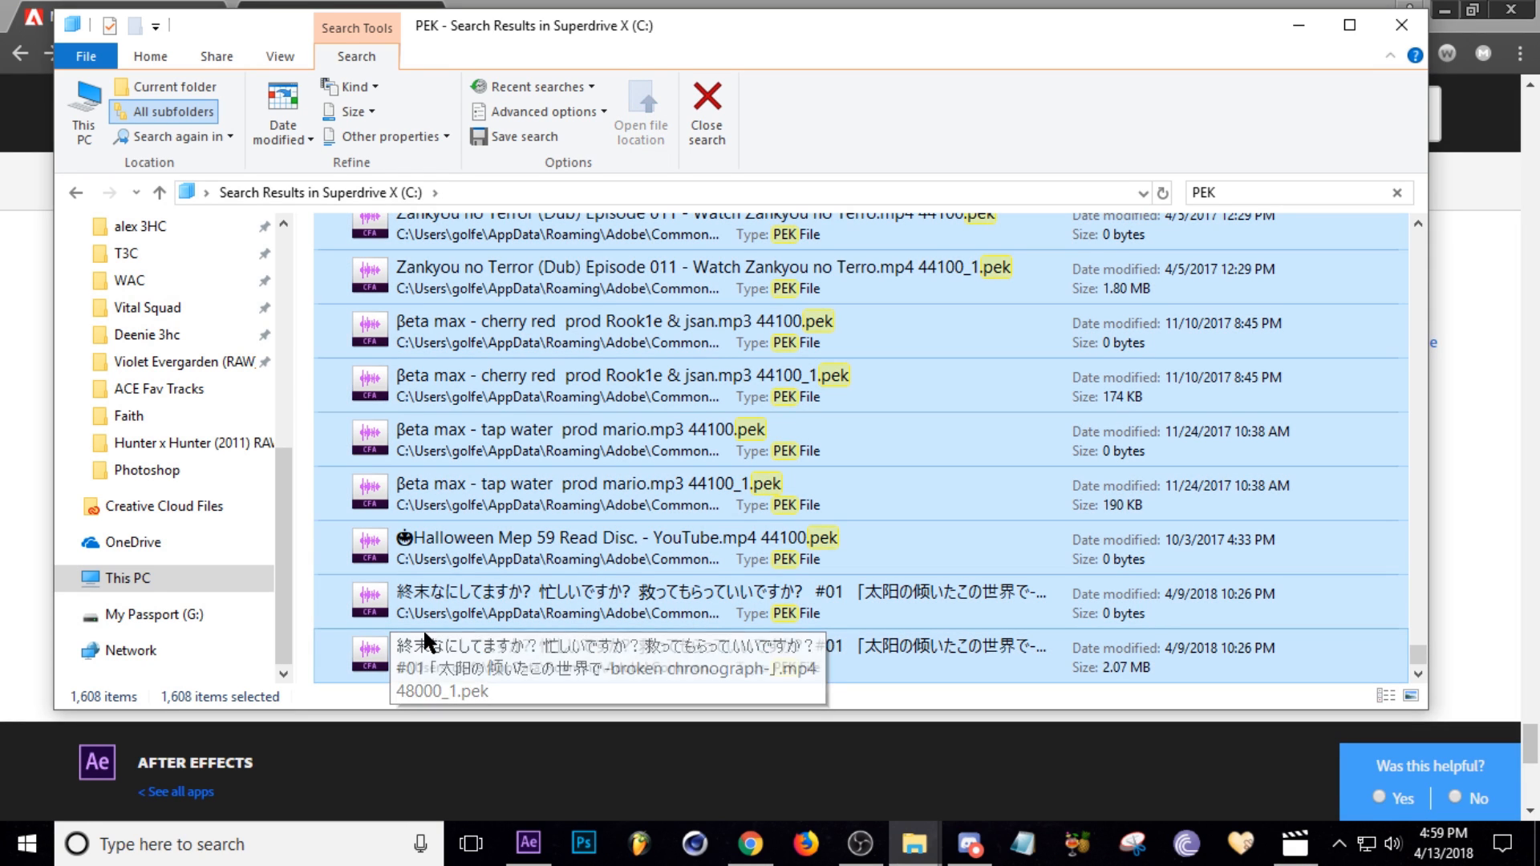
key("Delete")
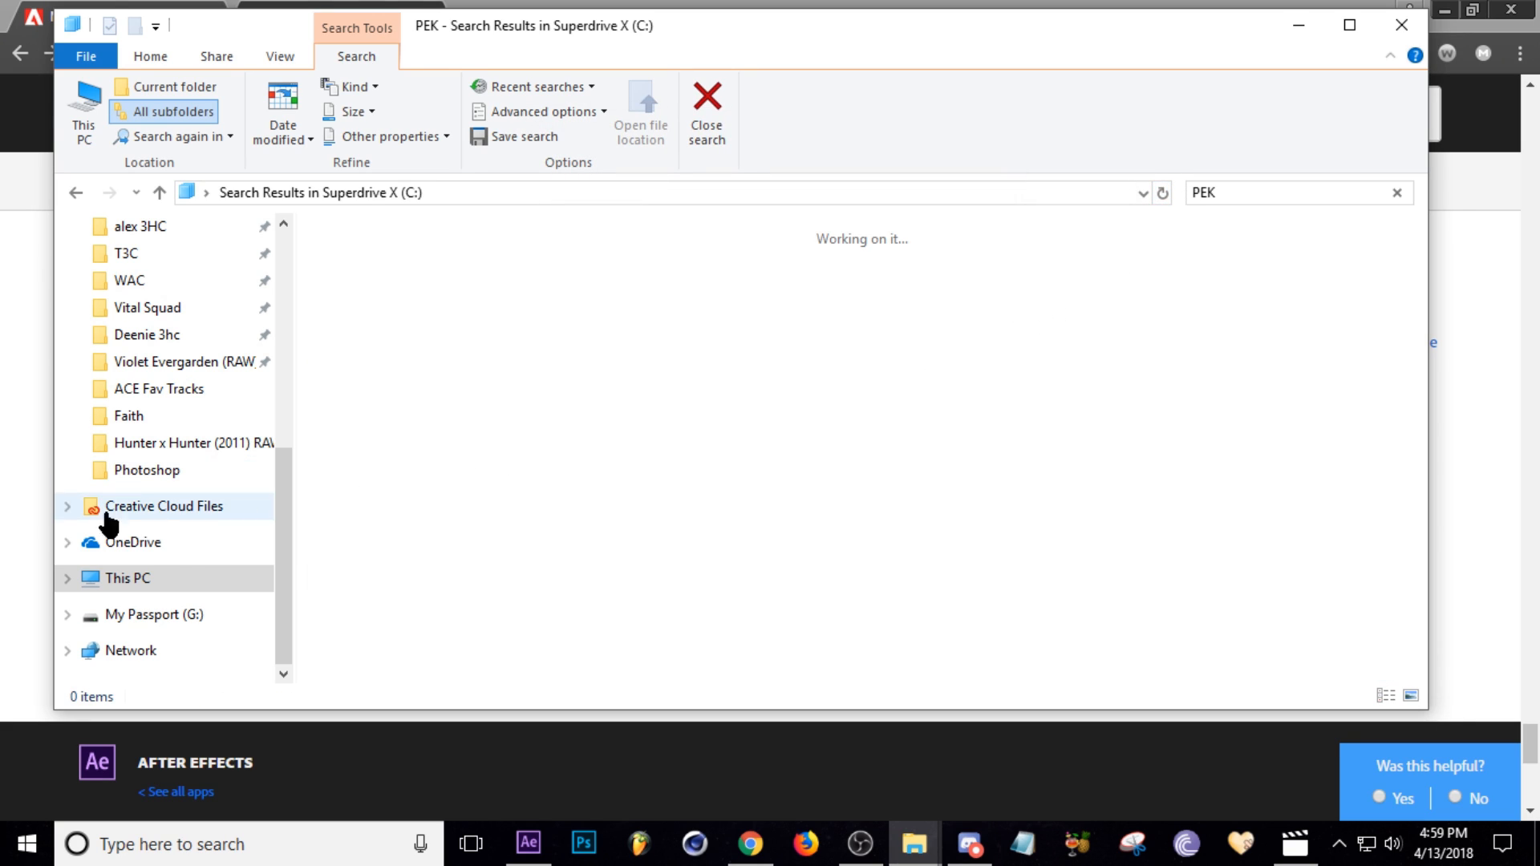
Step: Return to This PC showing its folders and six drives
left_click(125, 578)
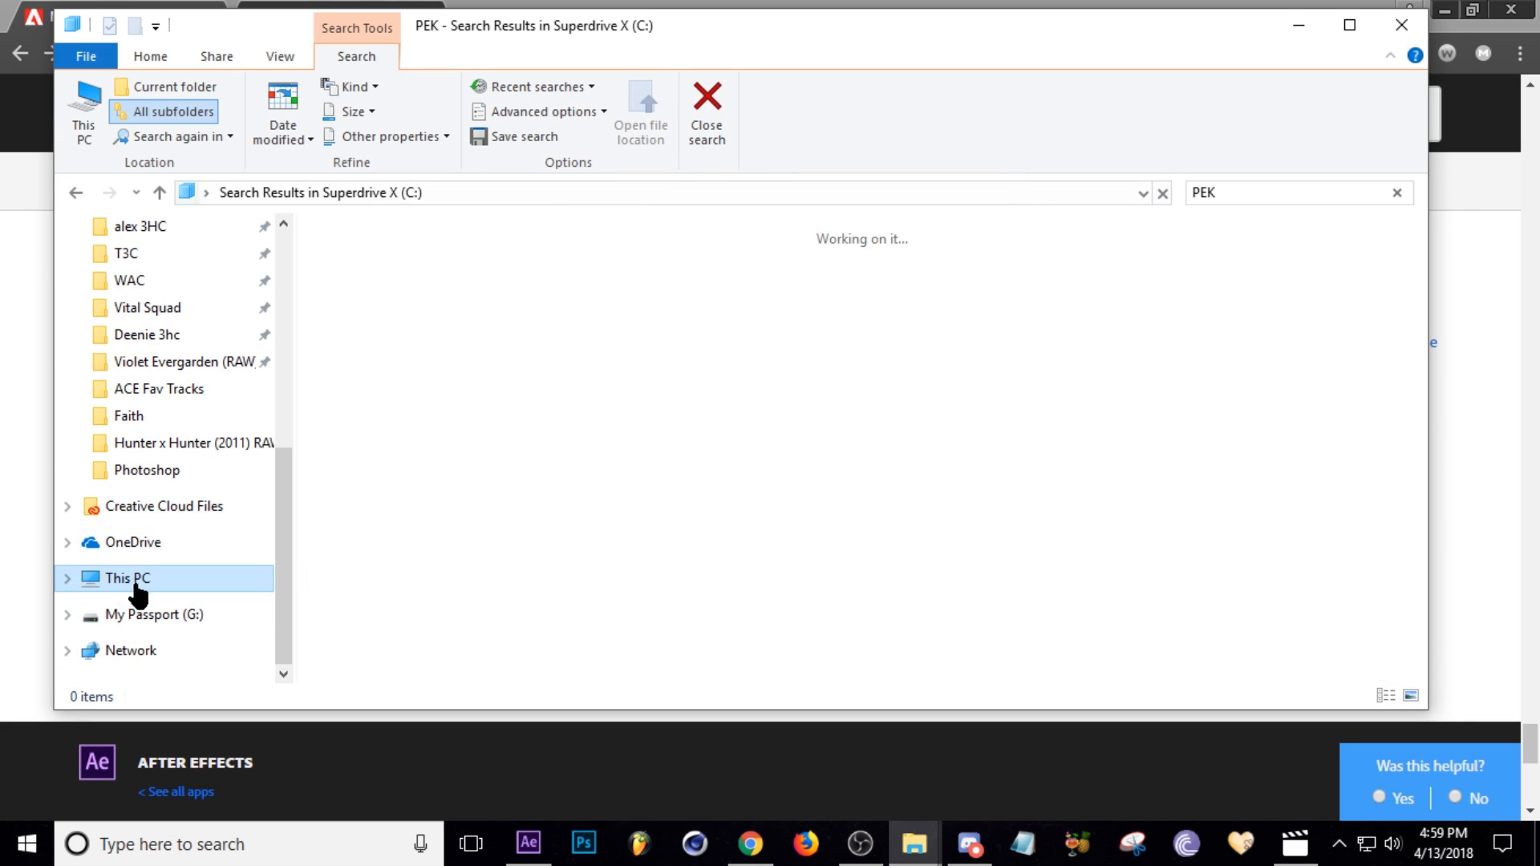
left_click(125, 578)
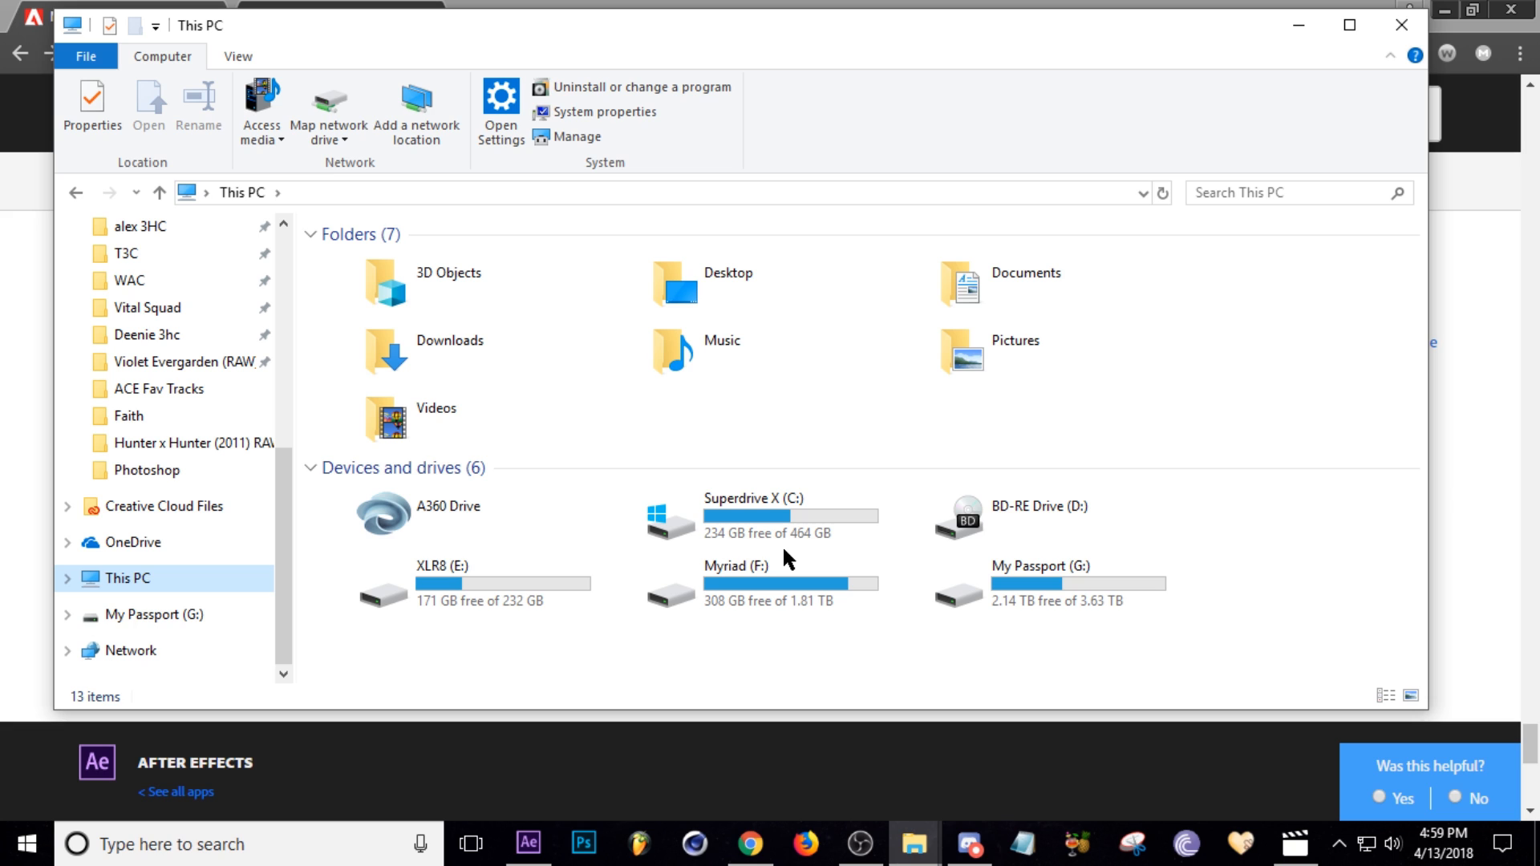
mouse_move(795, 636)
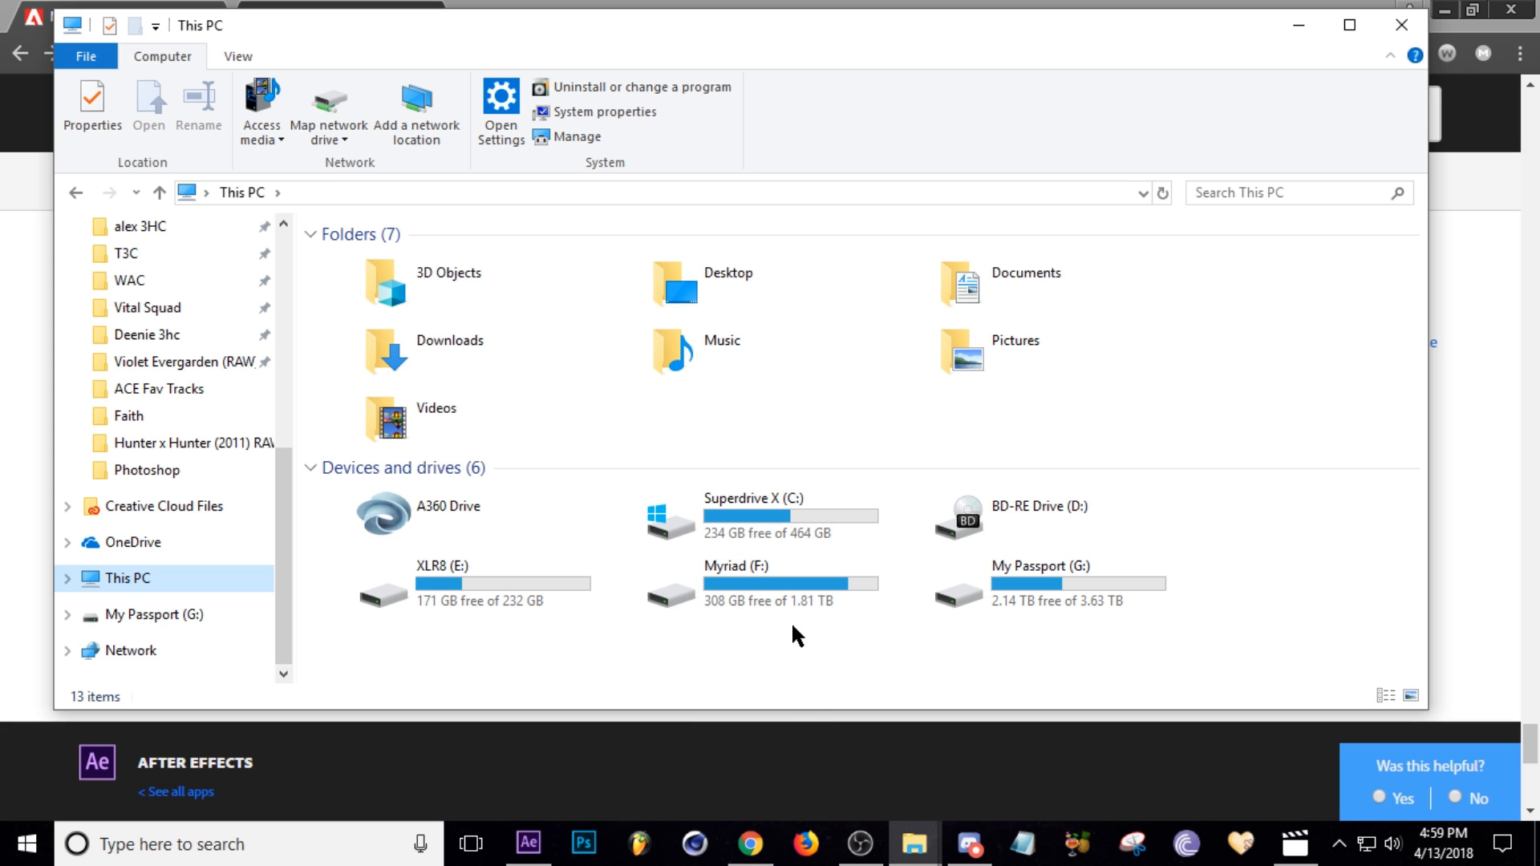
mouse_move(847, 649)
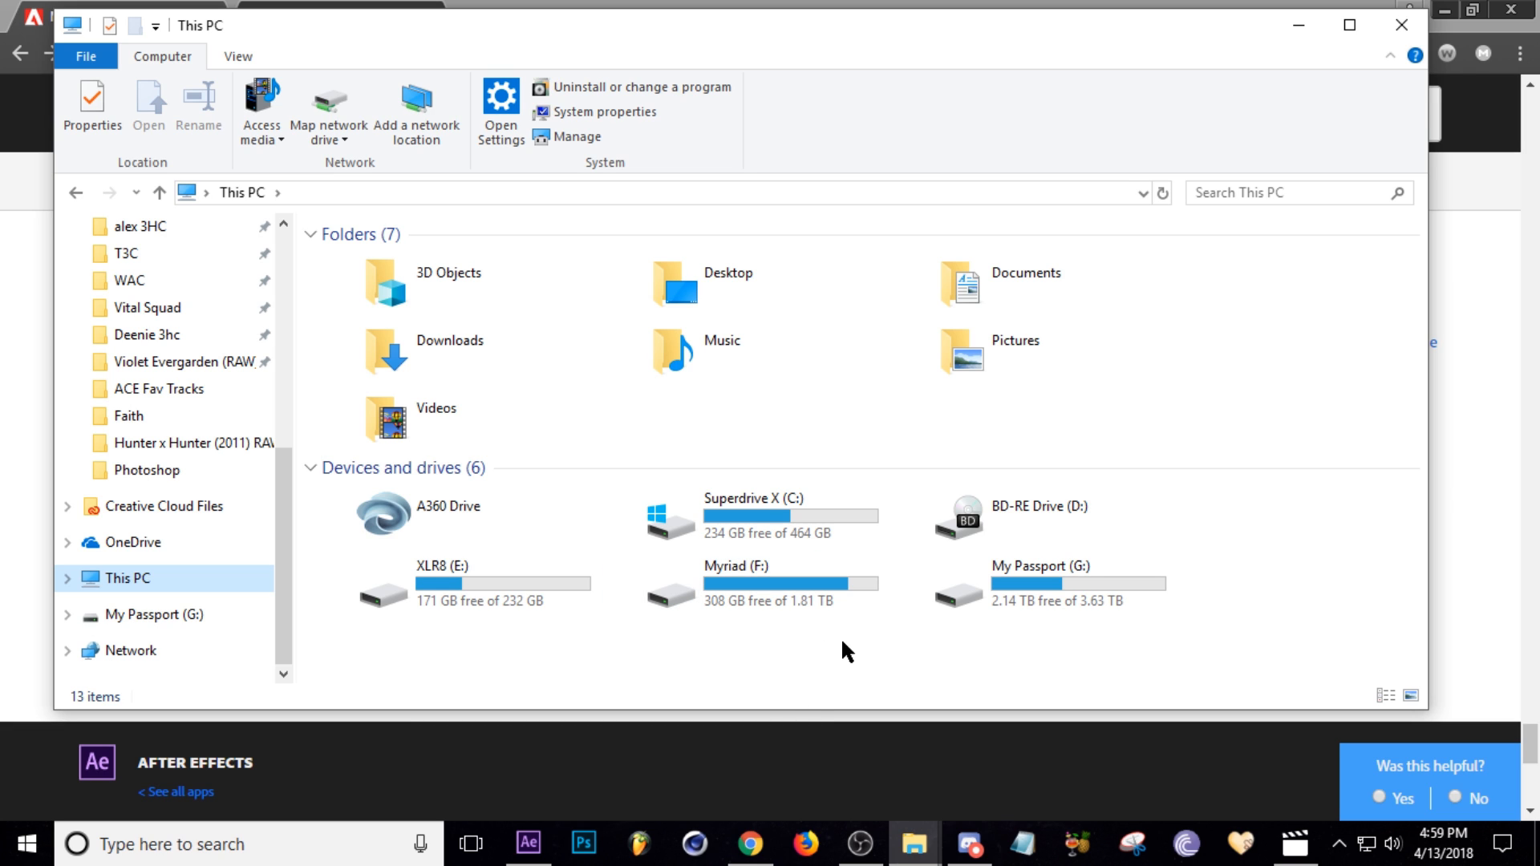
mouse_move(903, 634)
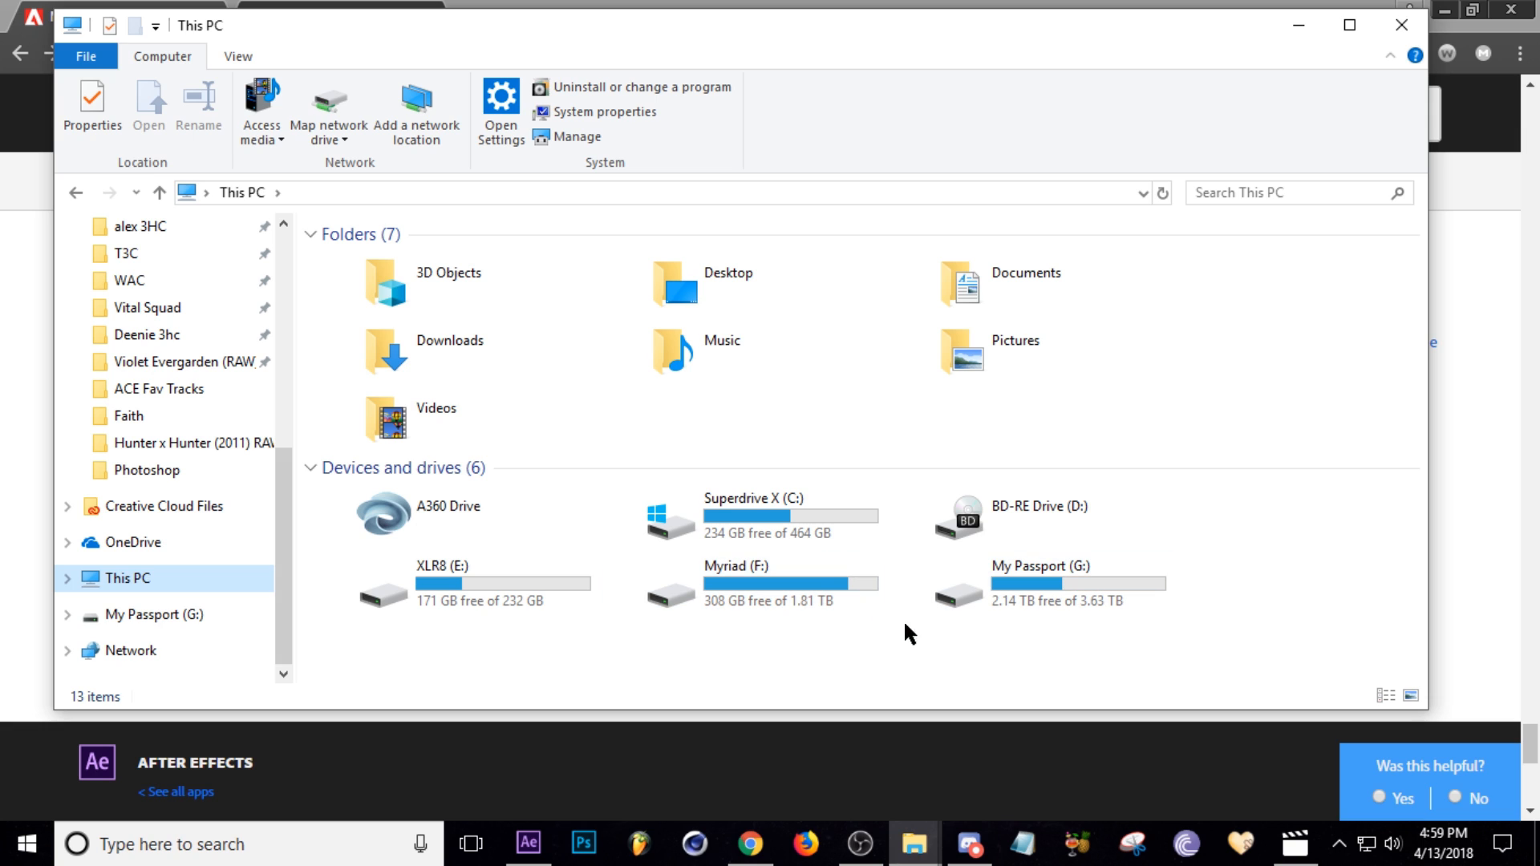
mouse_move(893, 665)
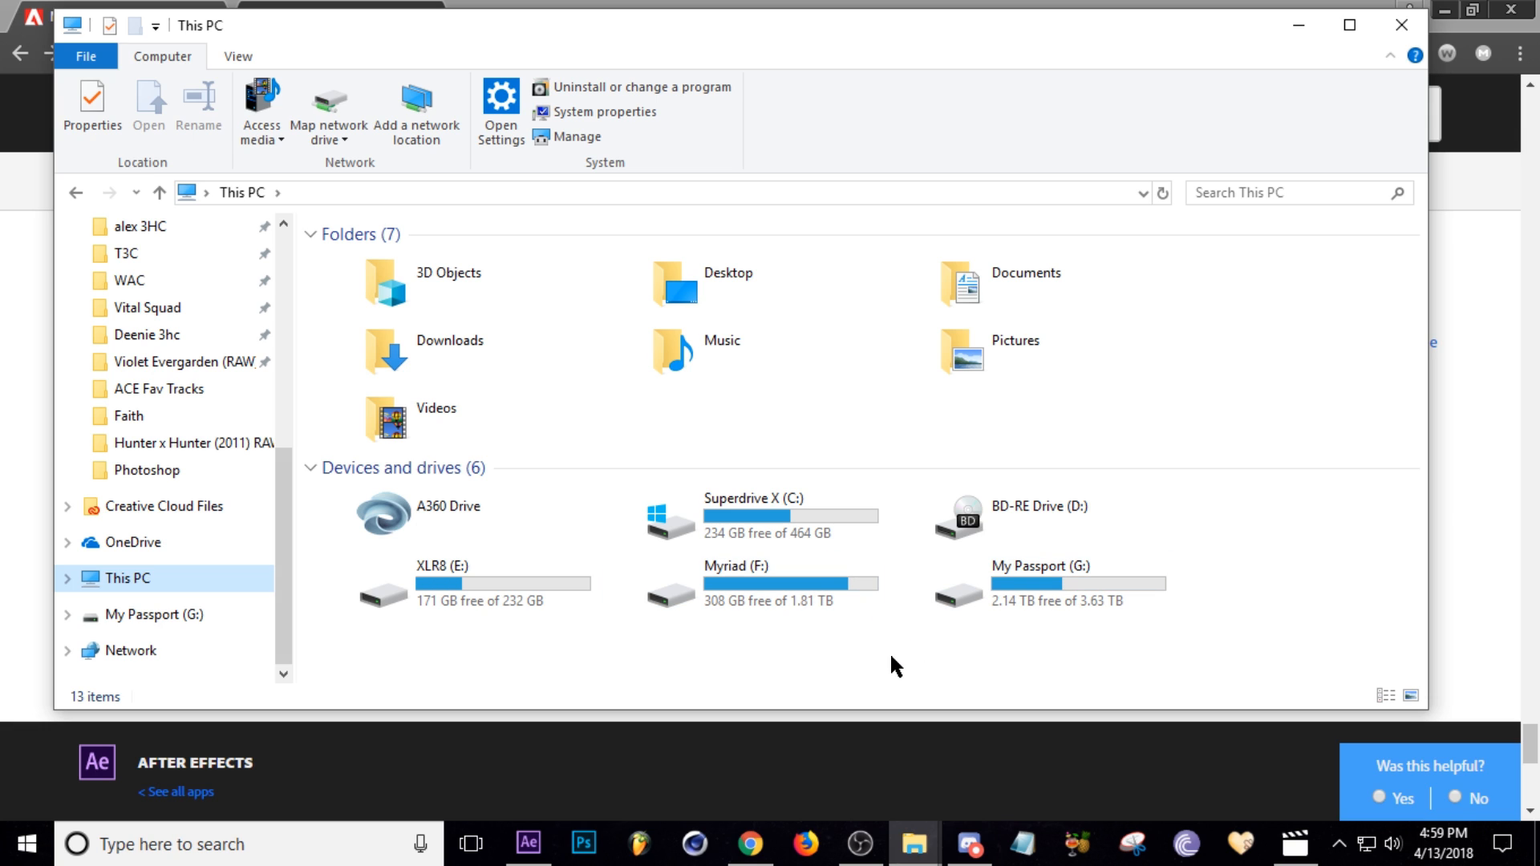
mouse_move(627, 640)
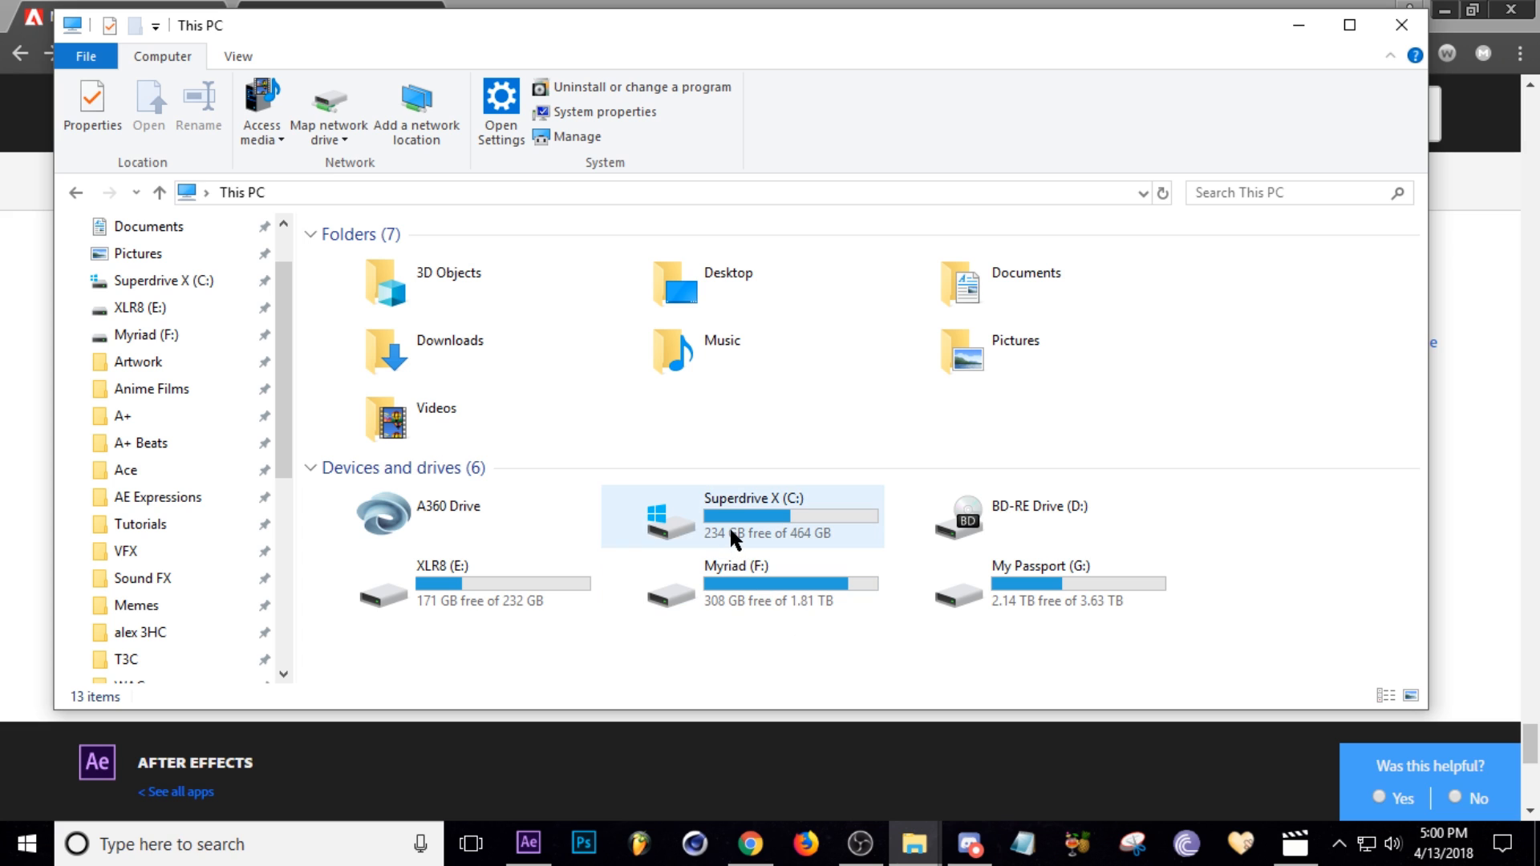
Step: Run a size: Gigantic (>128 MB) search across Superdrive X (C:)
double_click(753, 515)
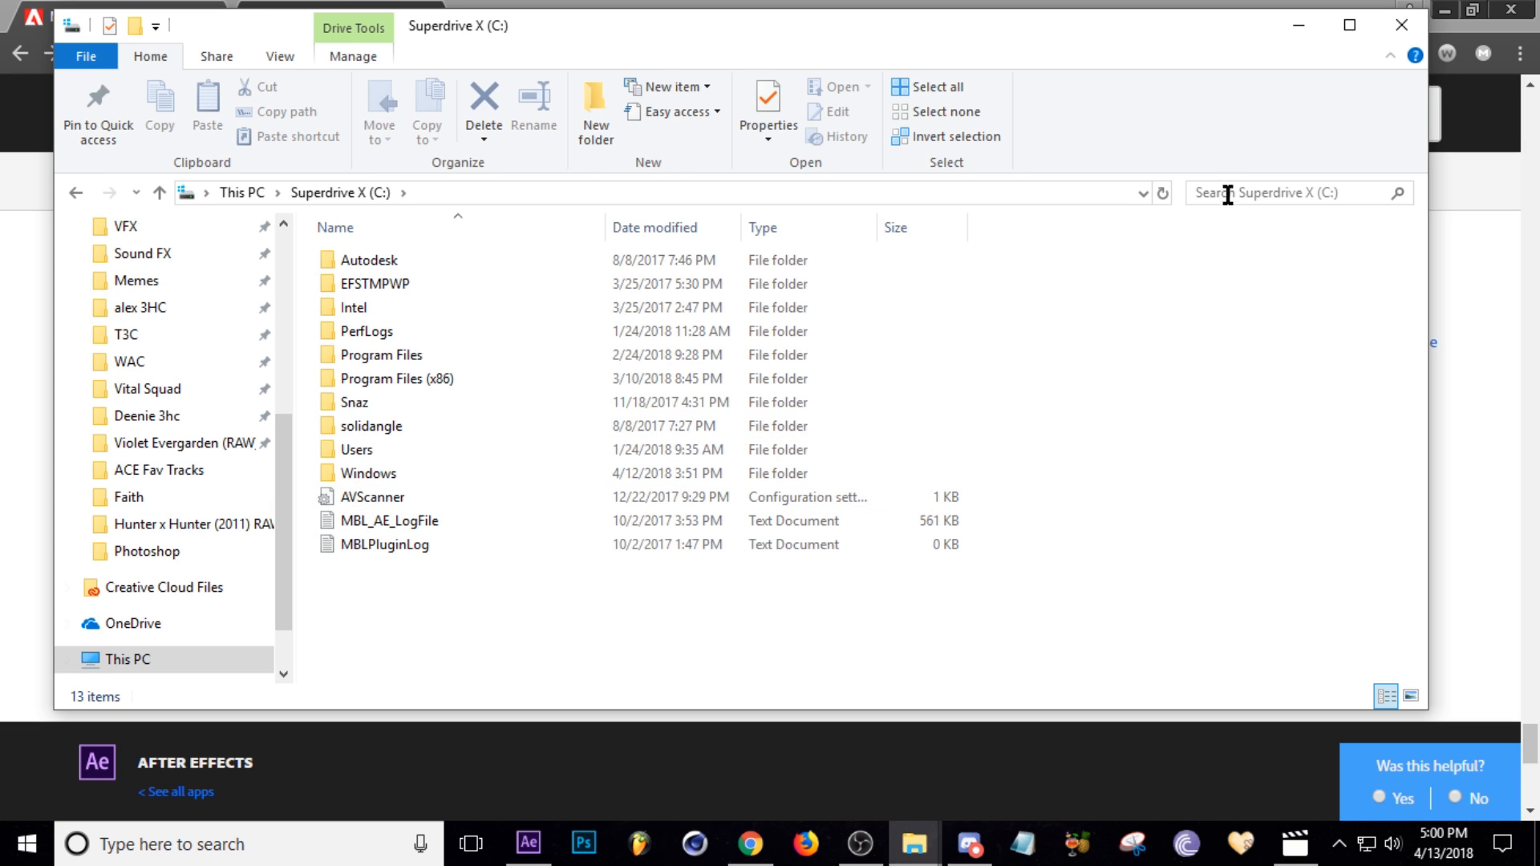
left_click(1287, 192)
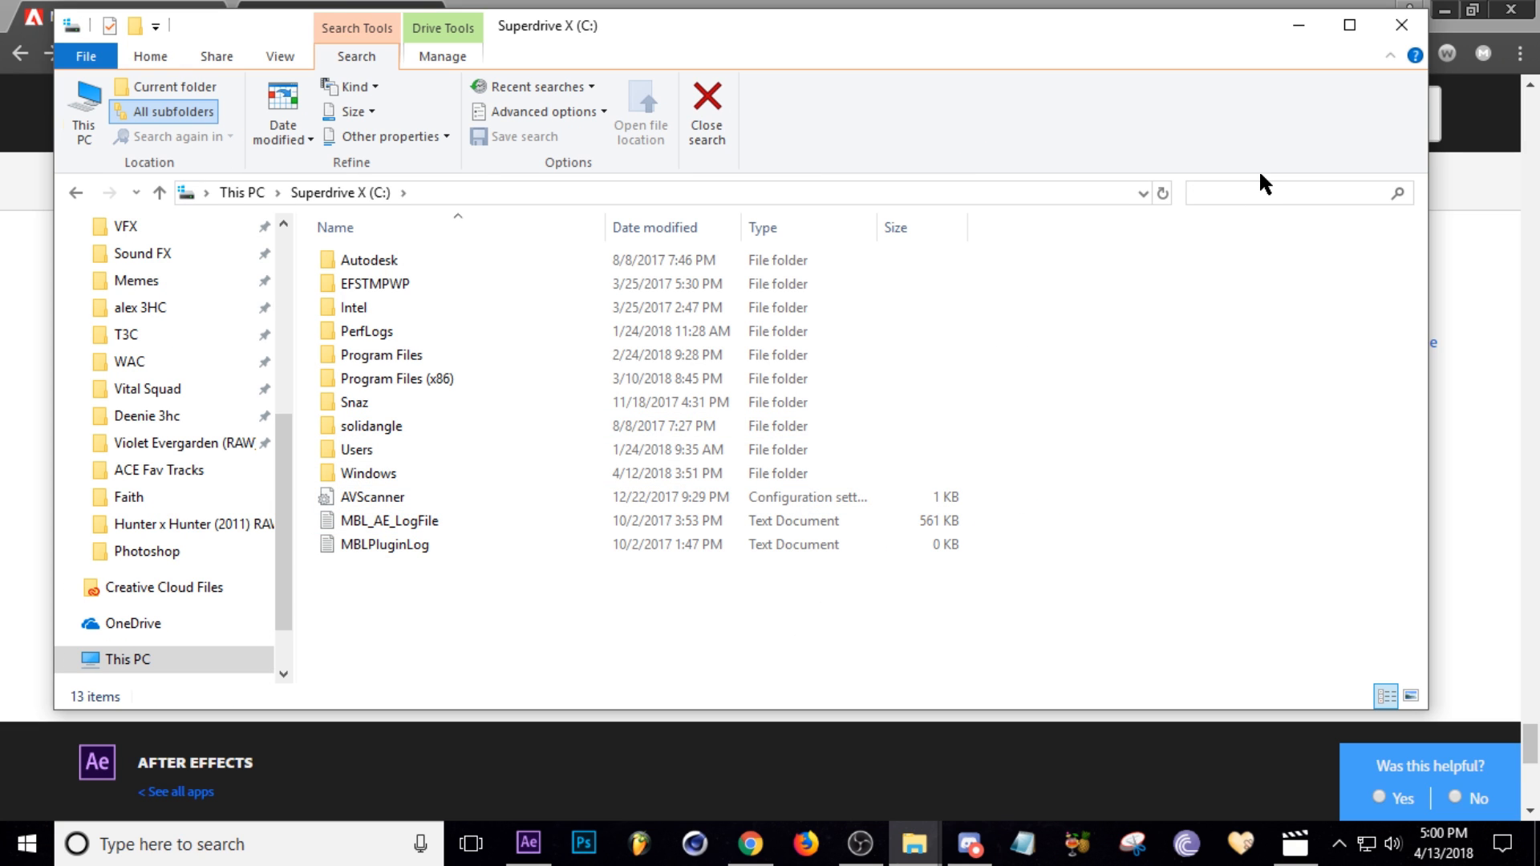
type("size:")
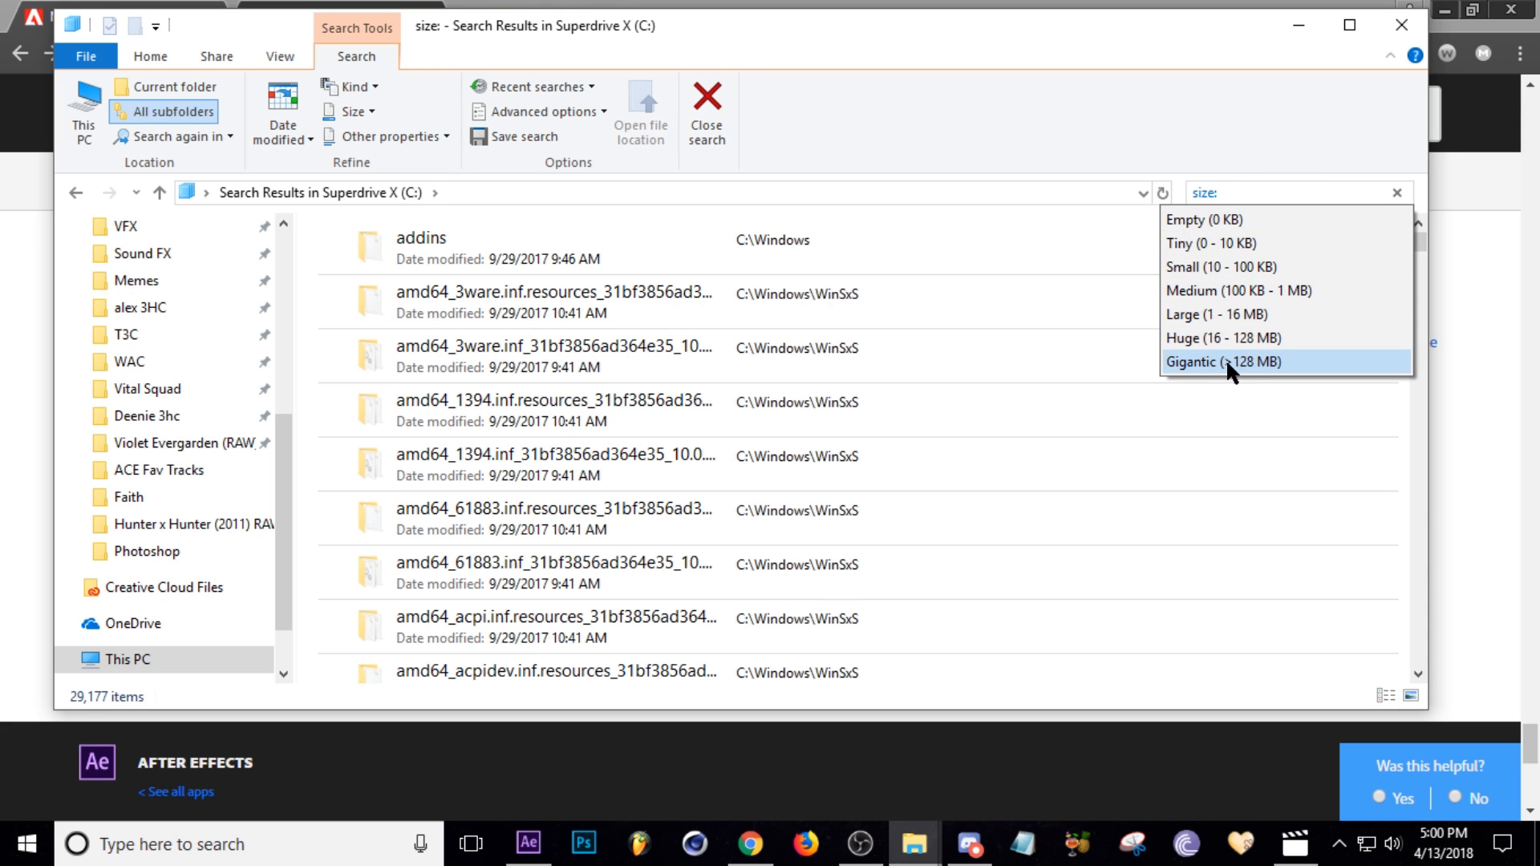
left_click(1222, 361)
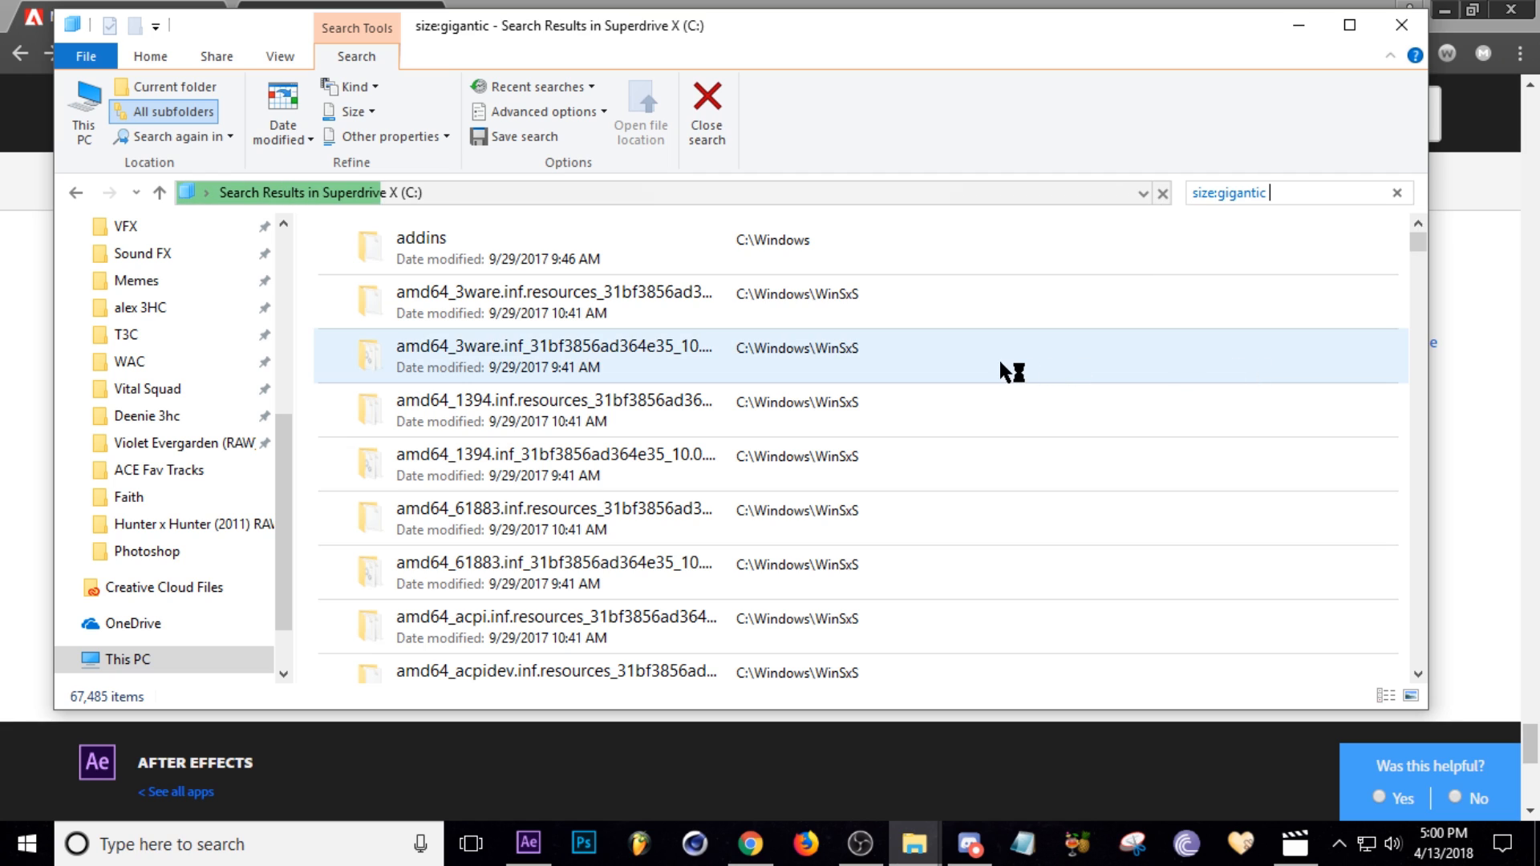
key("enter")
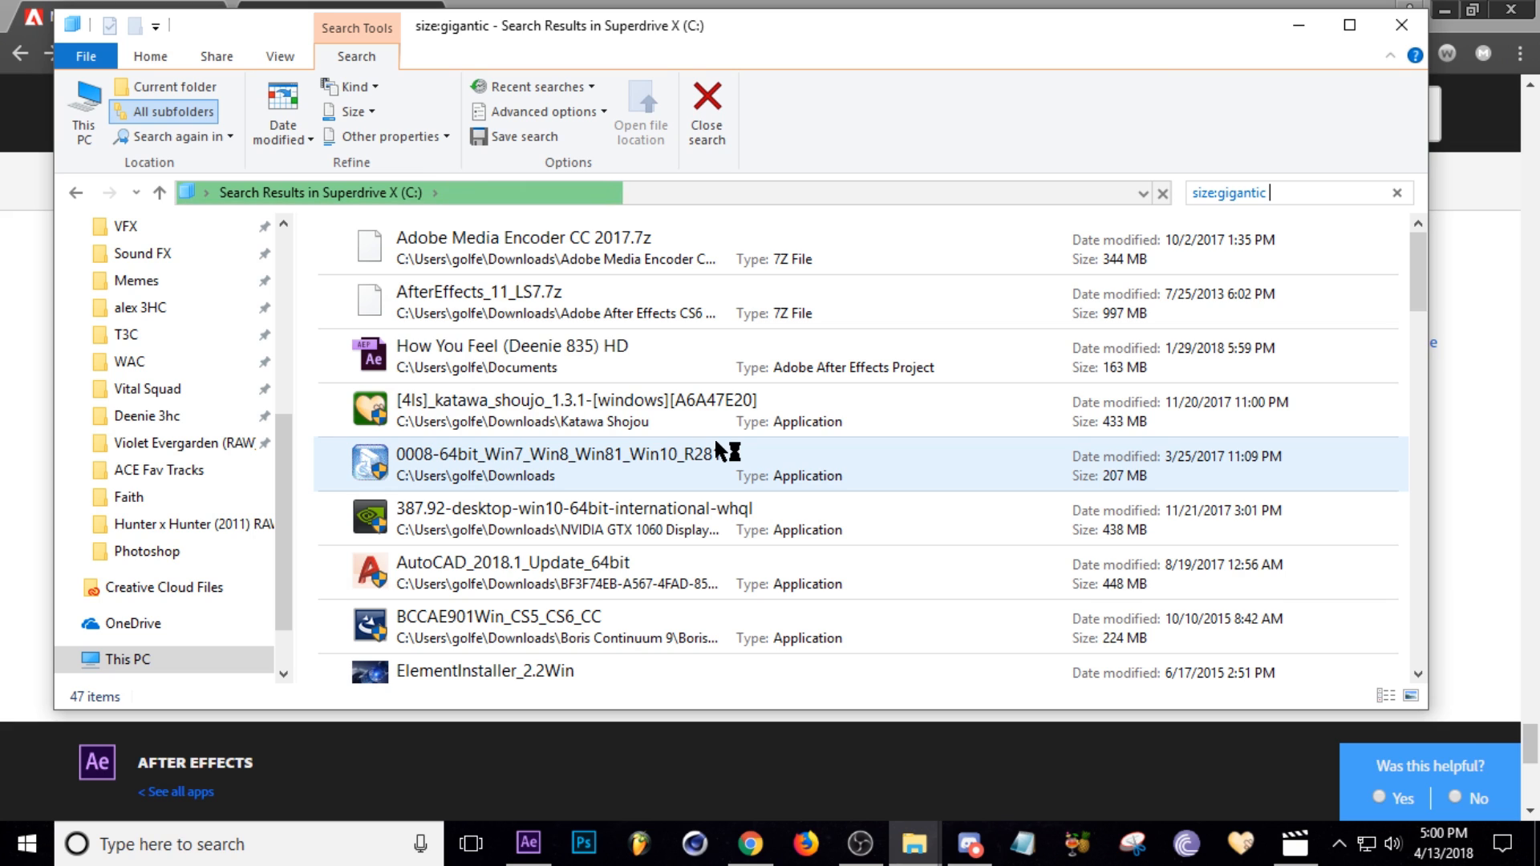
mouse_move(336, 454)
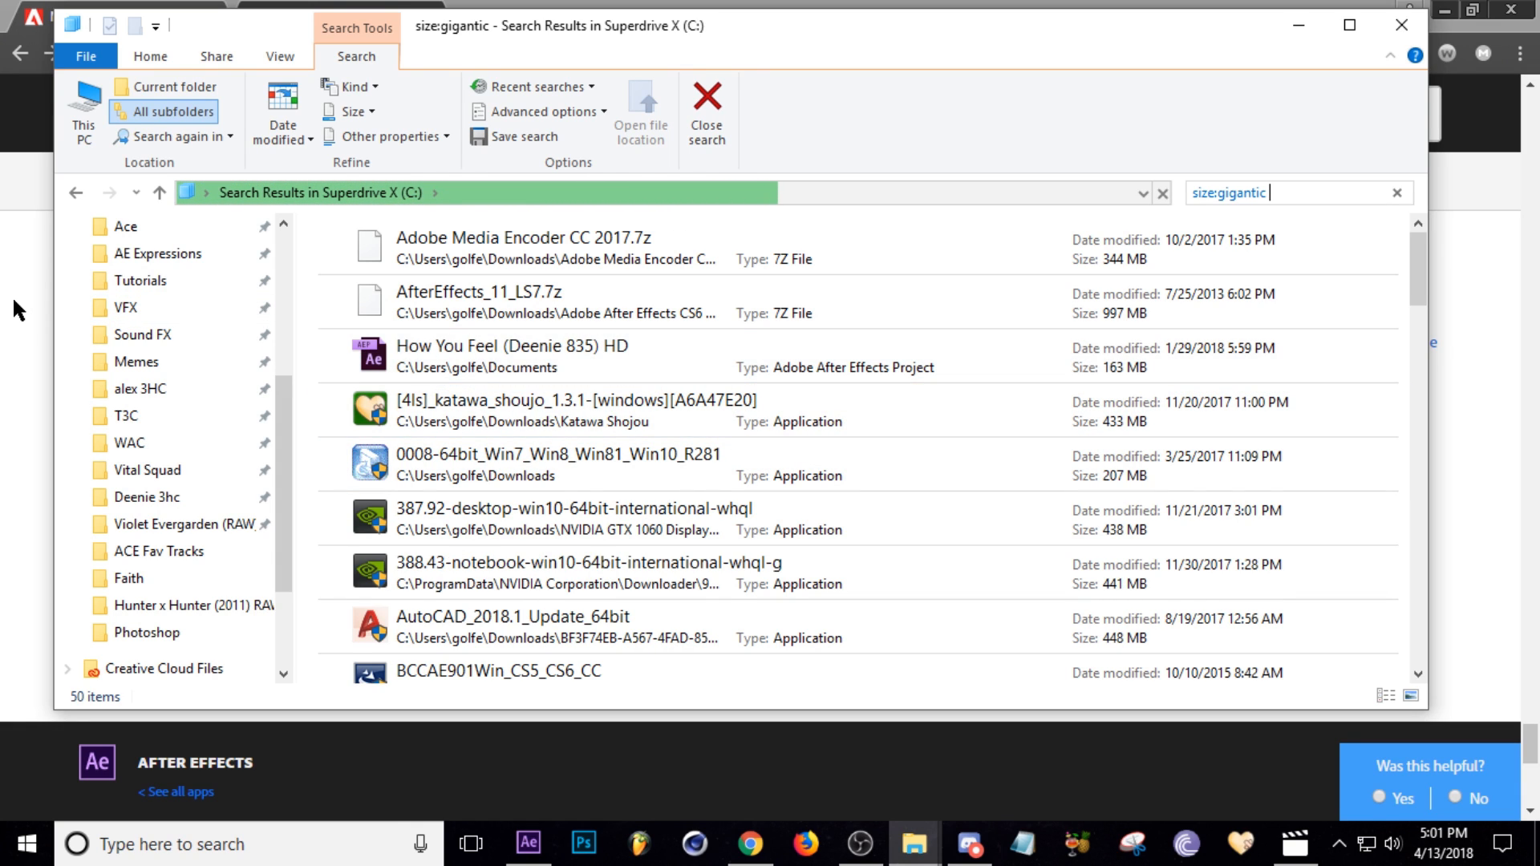
Step: Read the PEK and CFA extension forum thread, then return to After Effects' cache preferences
left_click(750, 842)
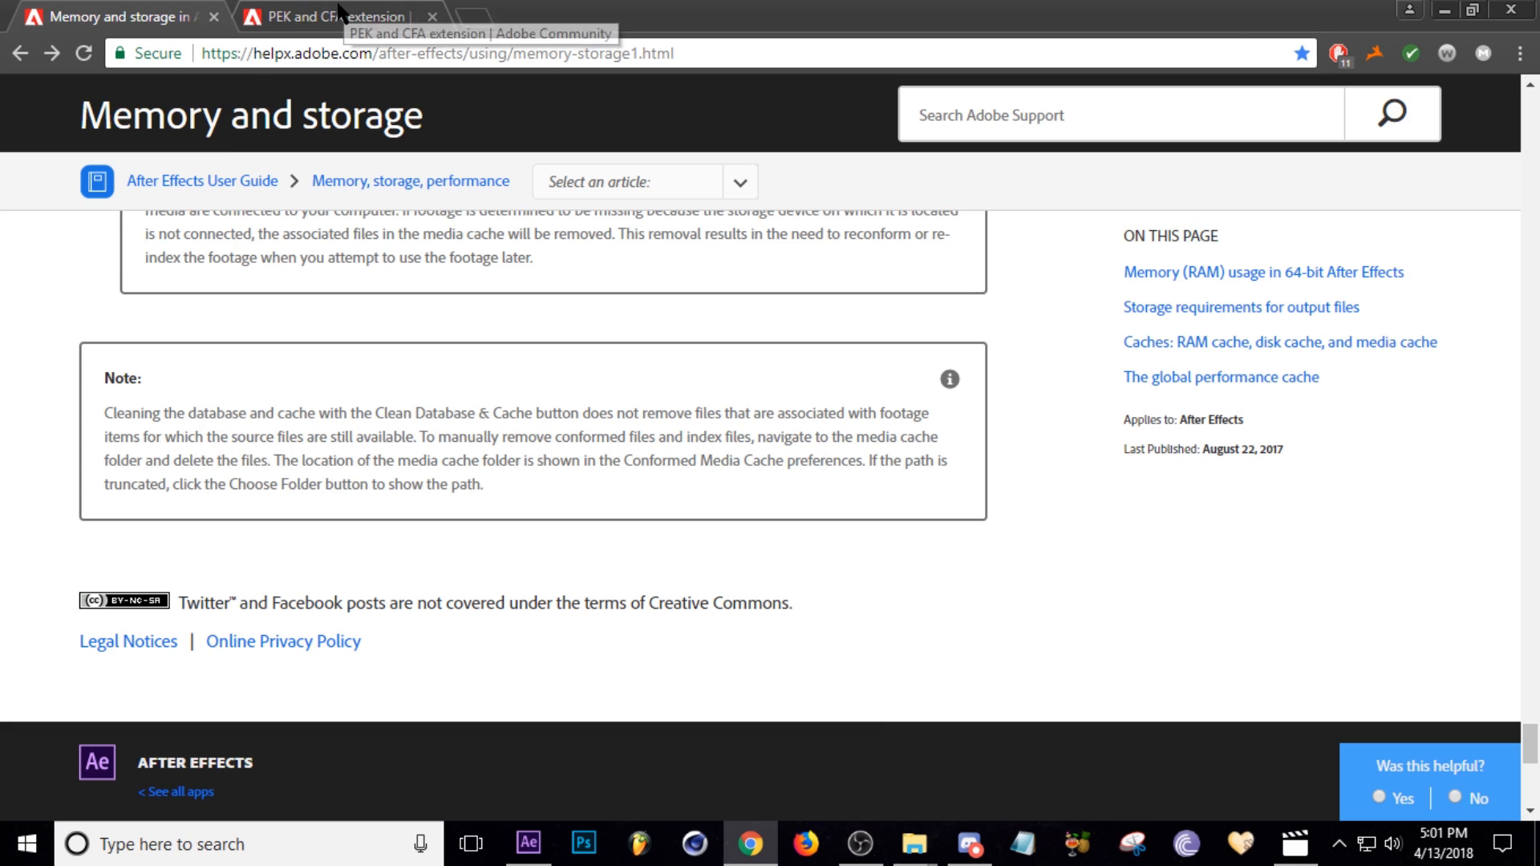
left_click(334, 16)
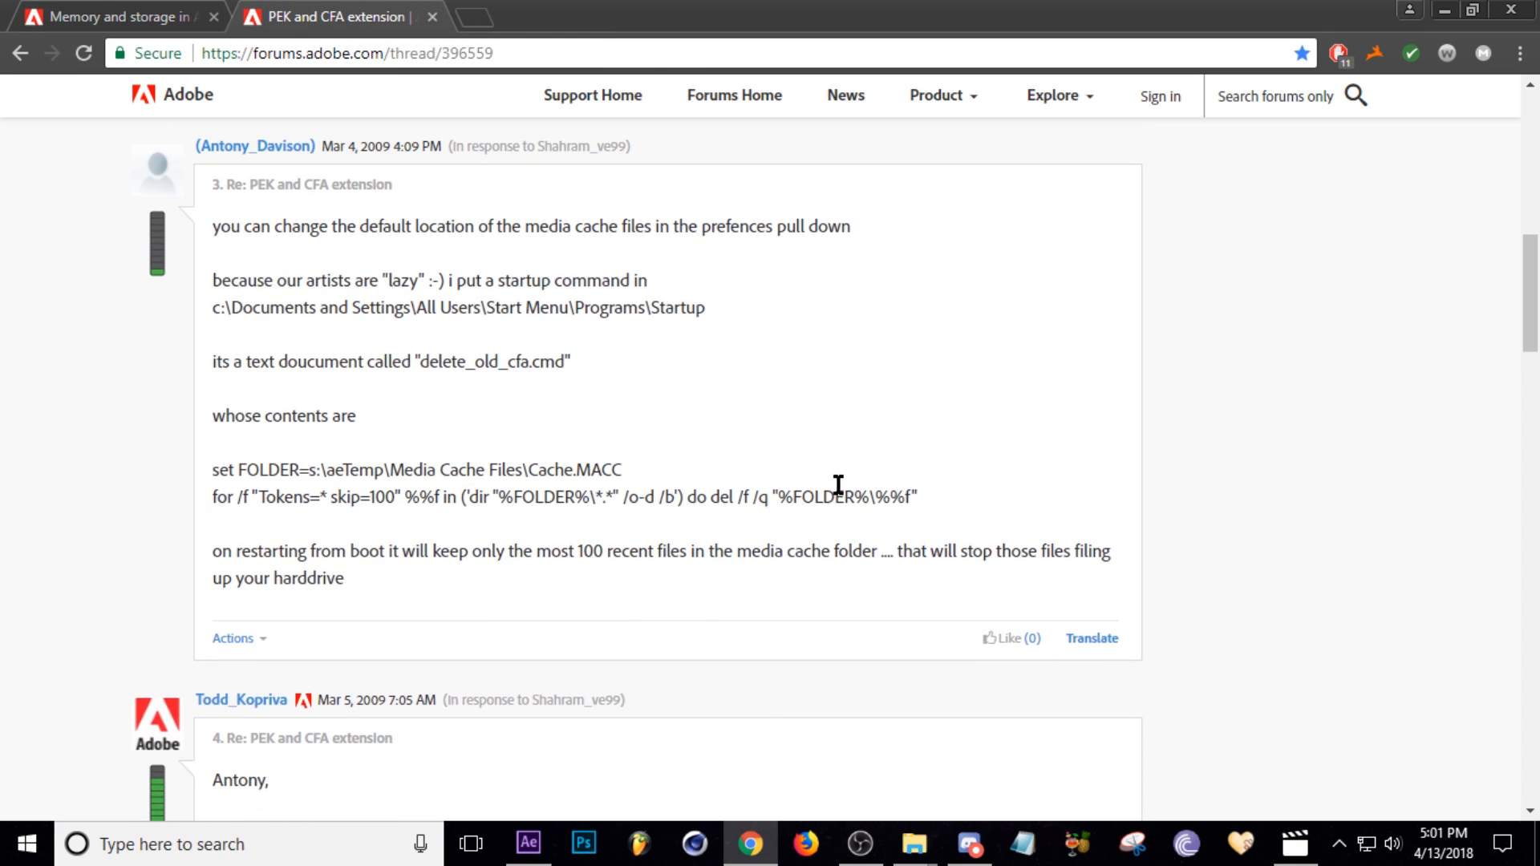
scroll("up", 3)
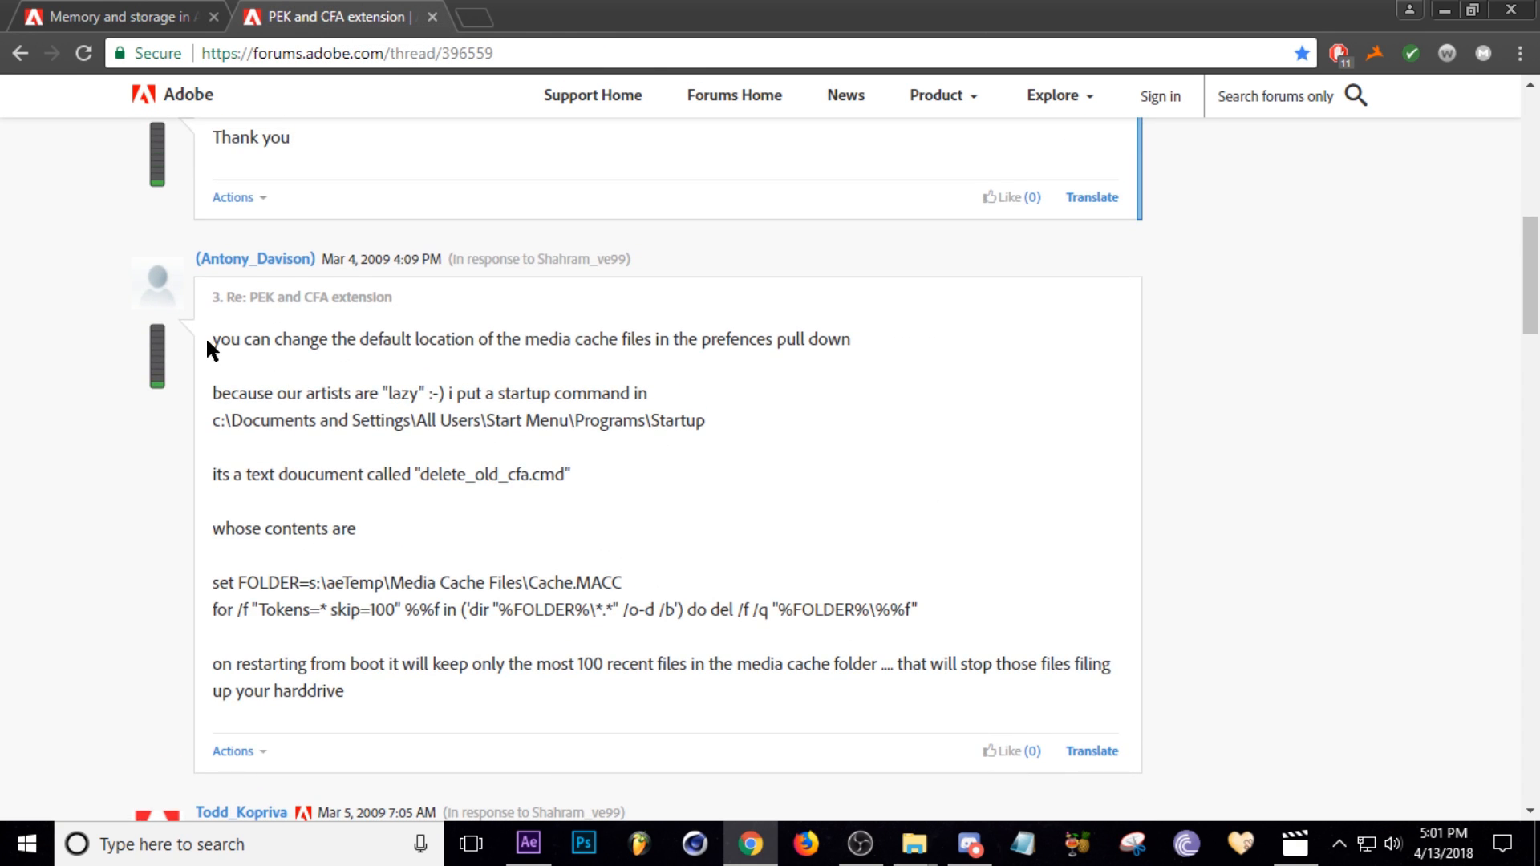
mouse_move(393, 570)
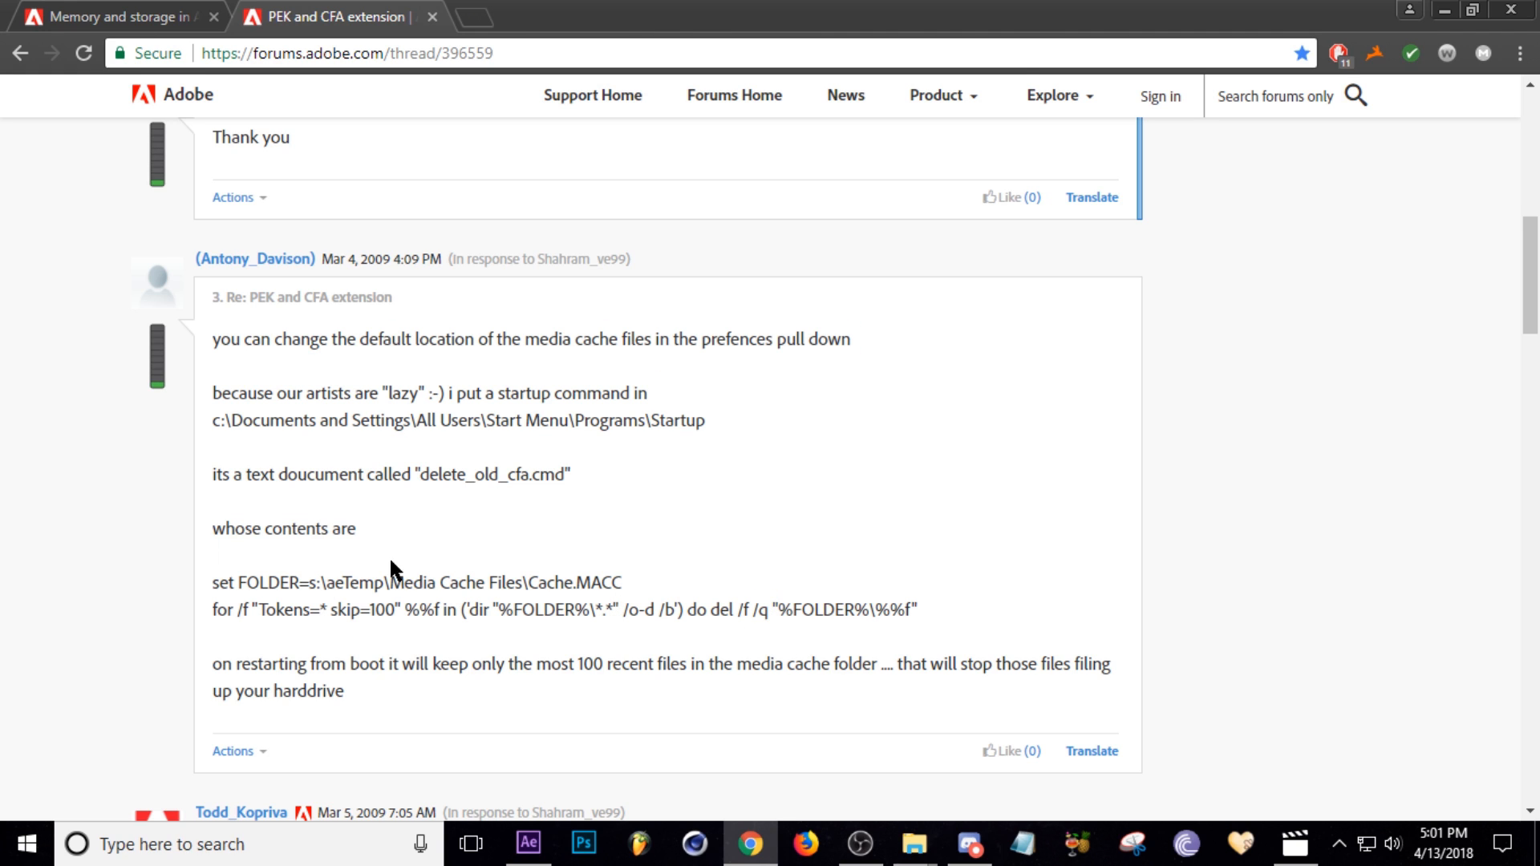
mouse_move(518, 508)
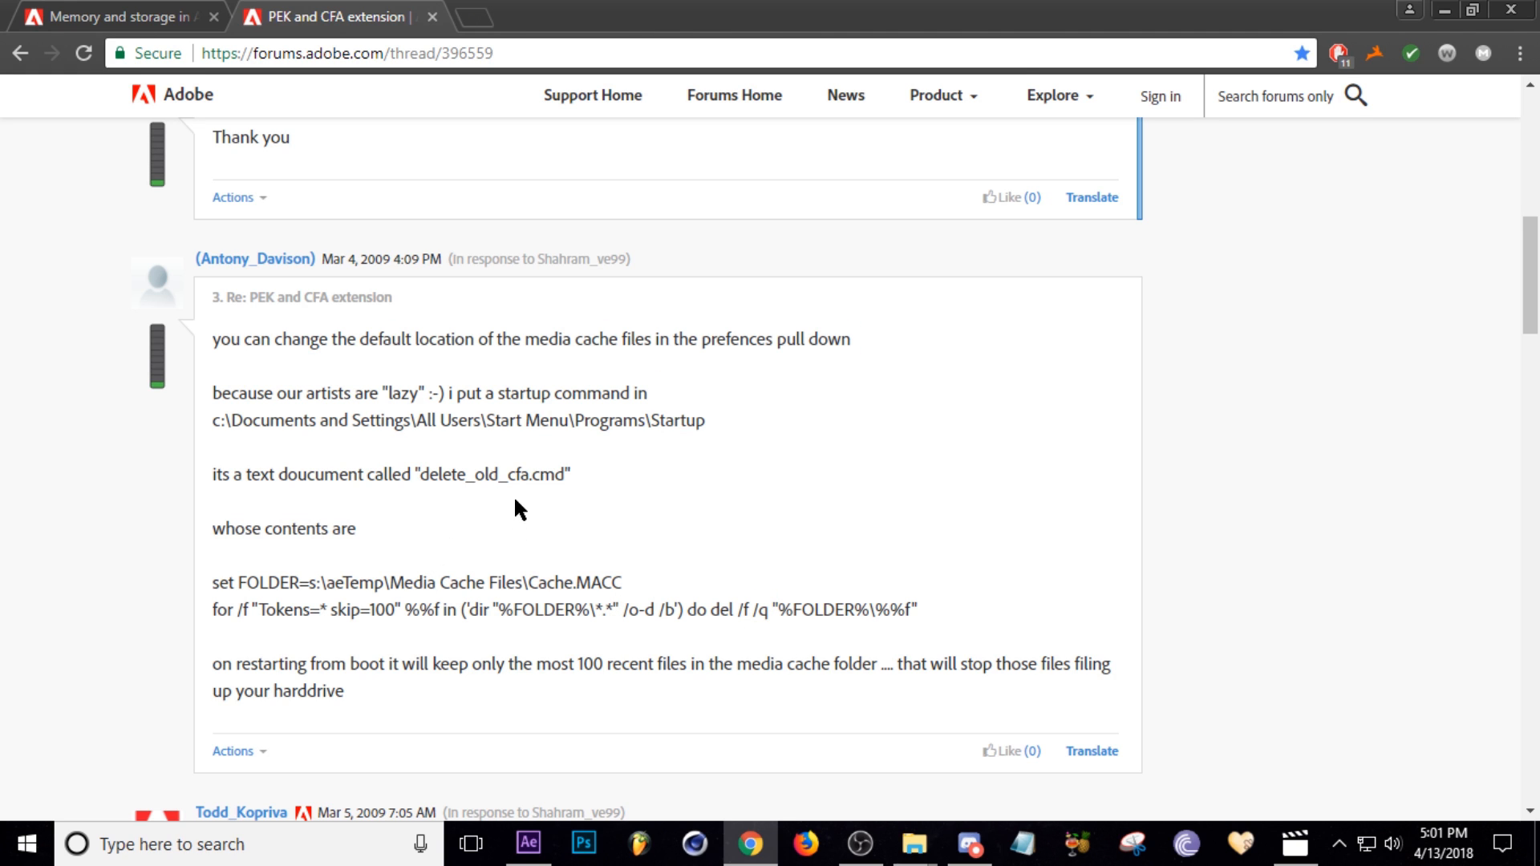
mouse_move(546, 510)
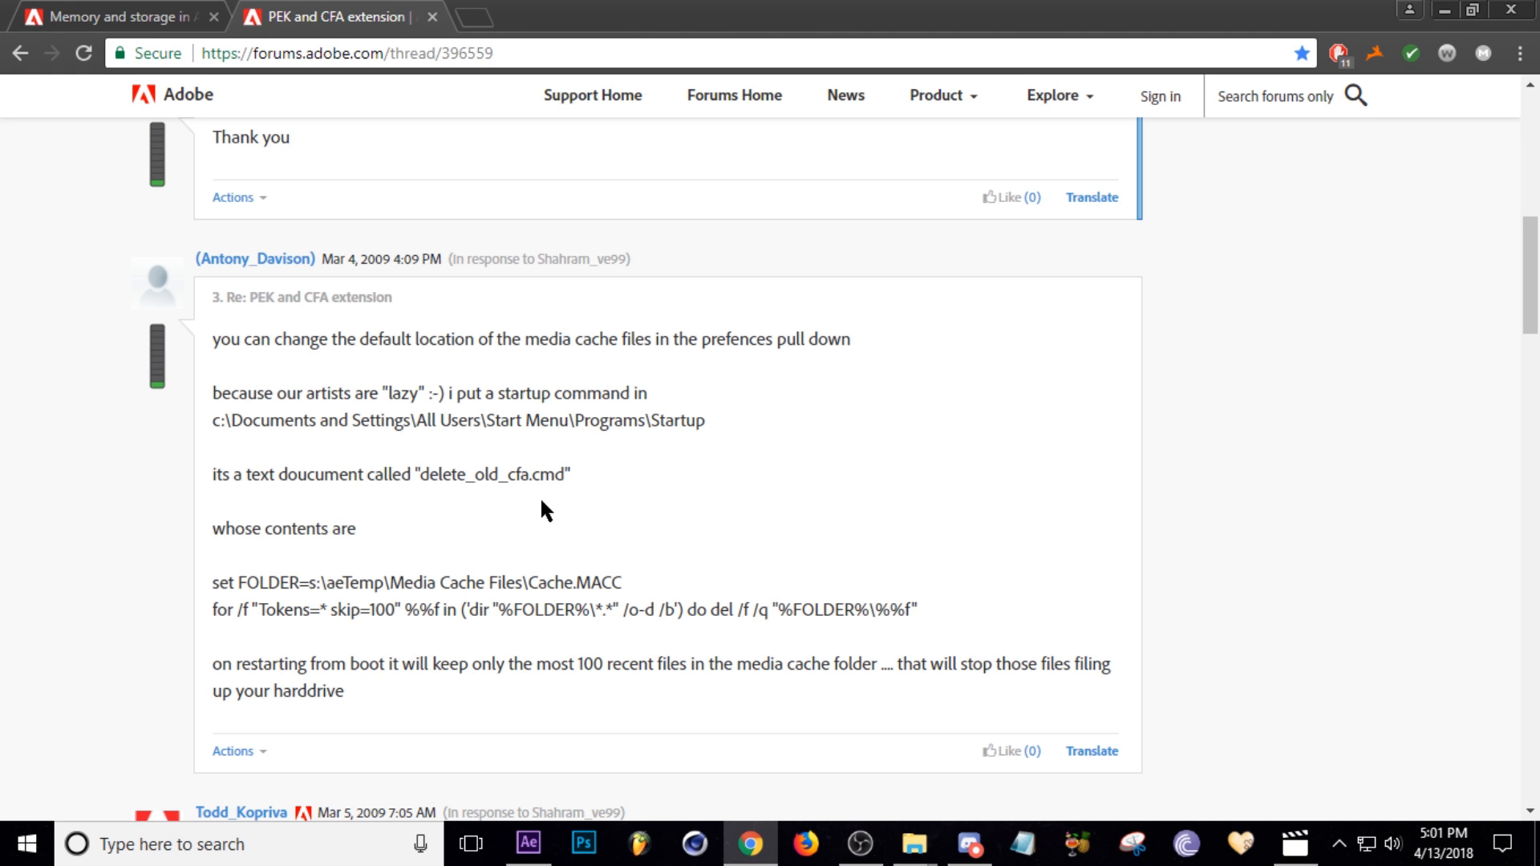
mouse_move(239, 568)
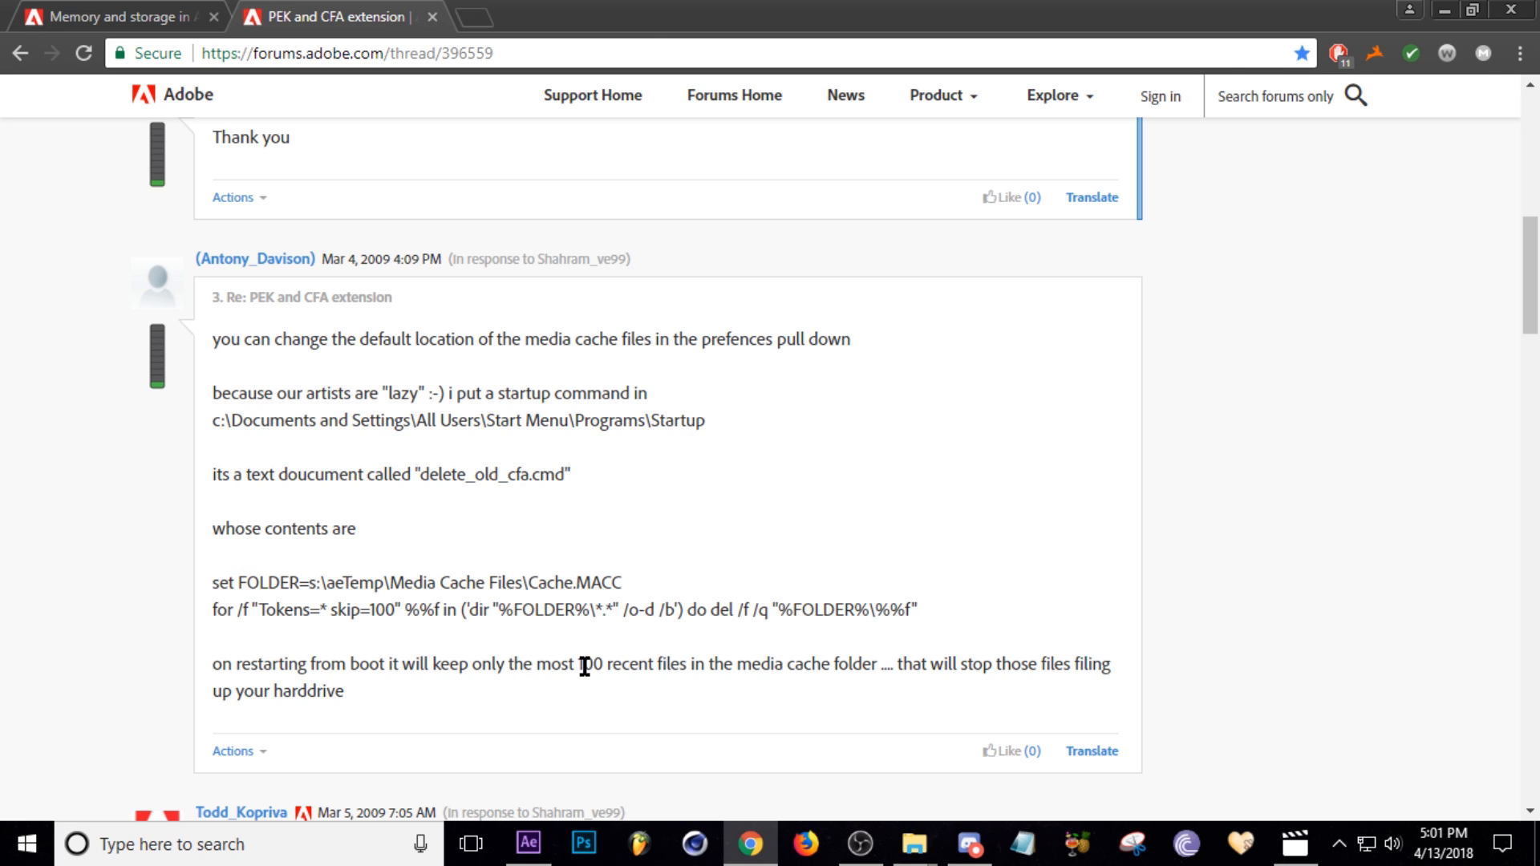
mouse_move(929, 815)
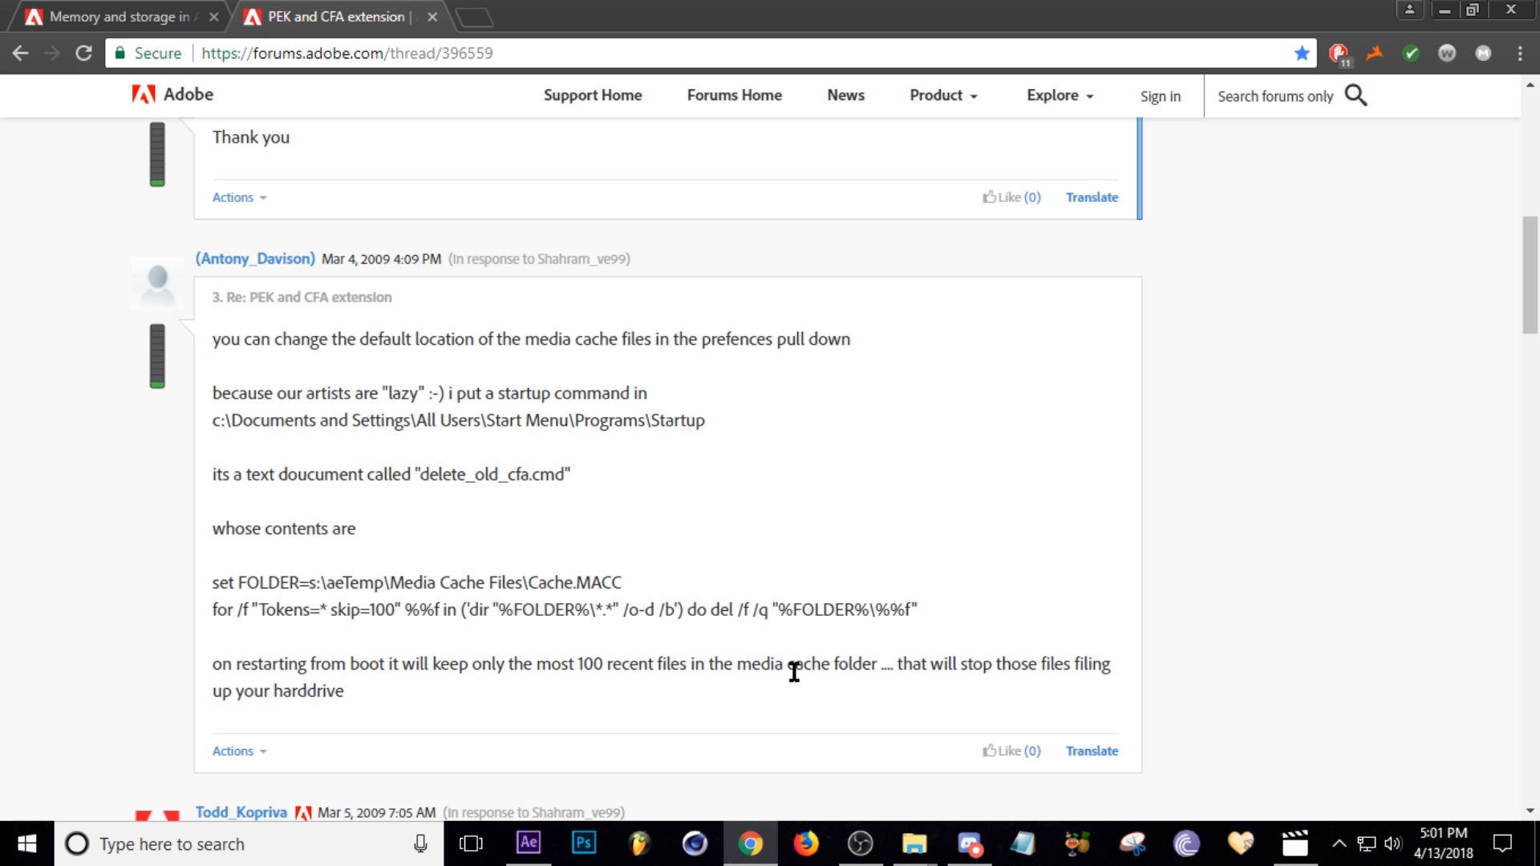
mouse_move(369, 667)
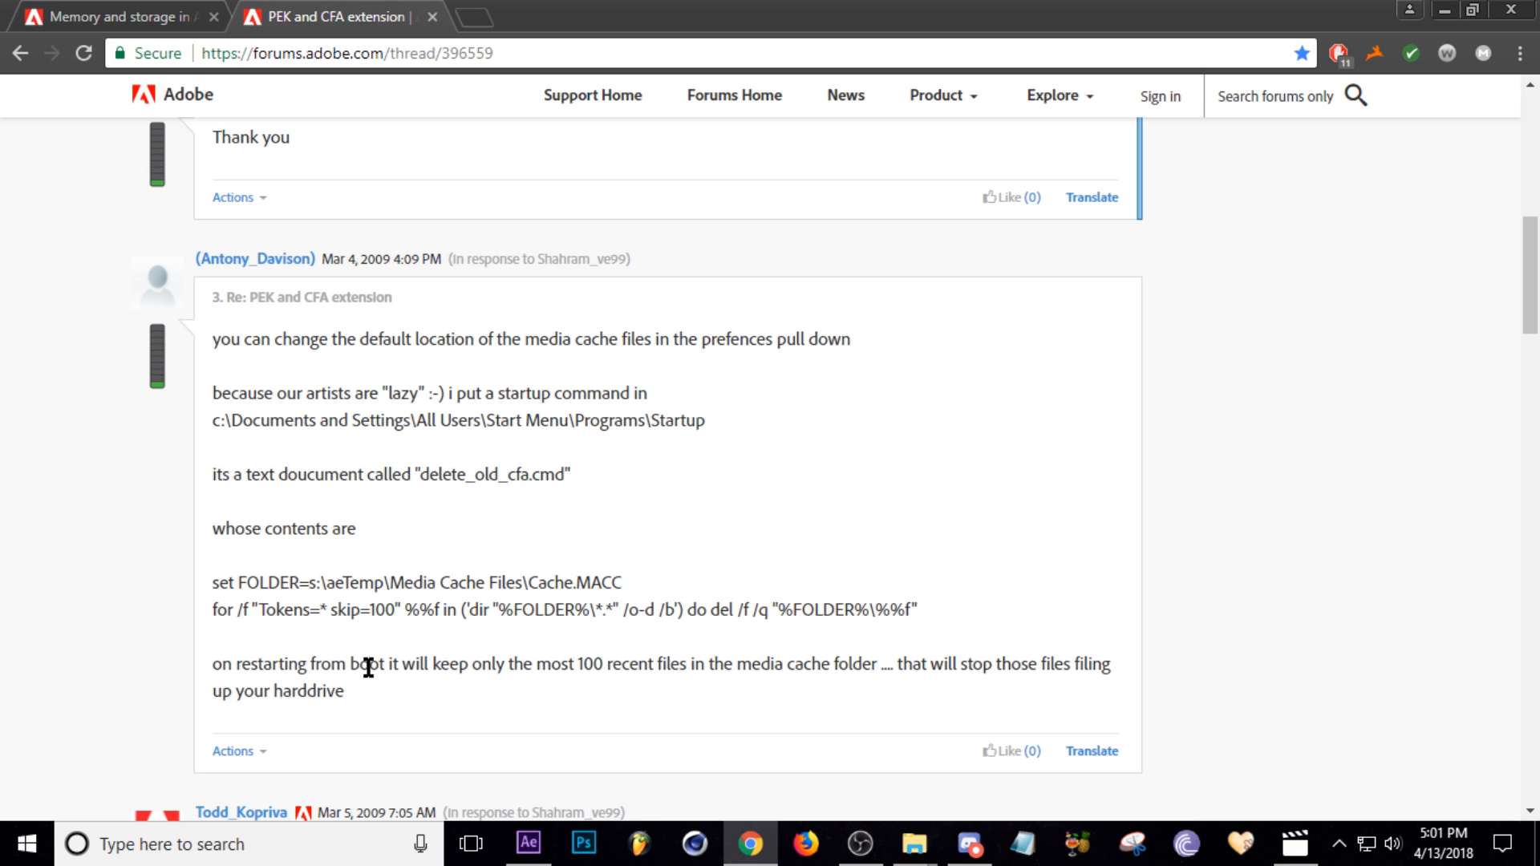
mouse_move(530, 735)
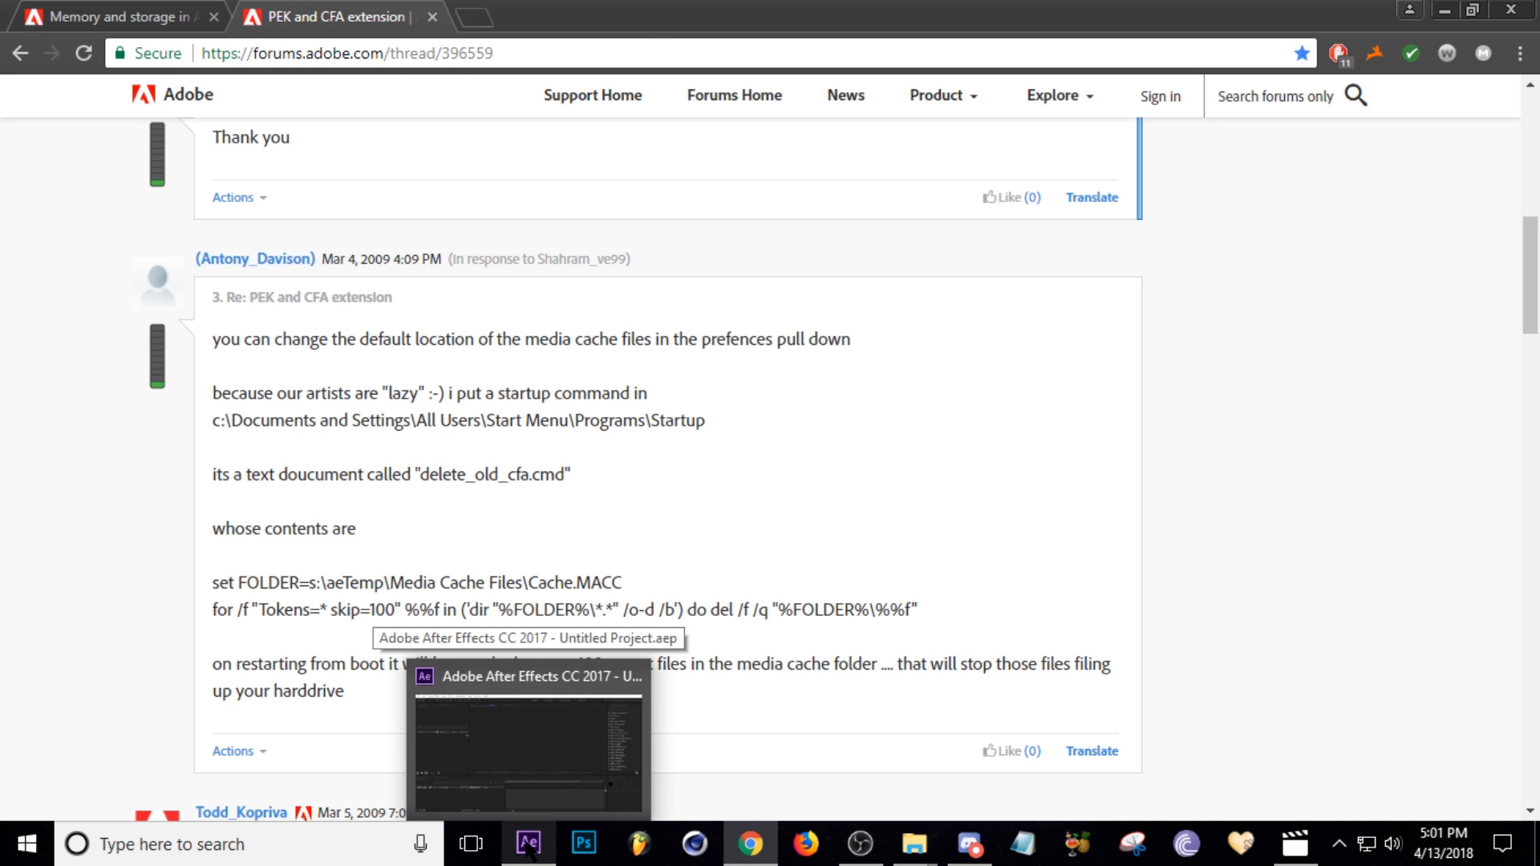
left_click(528, 842)
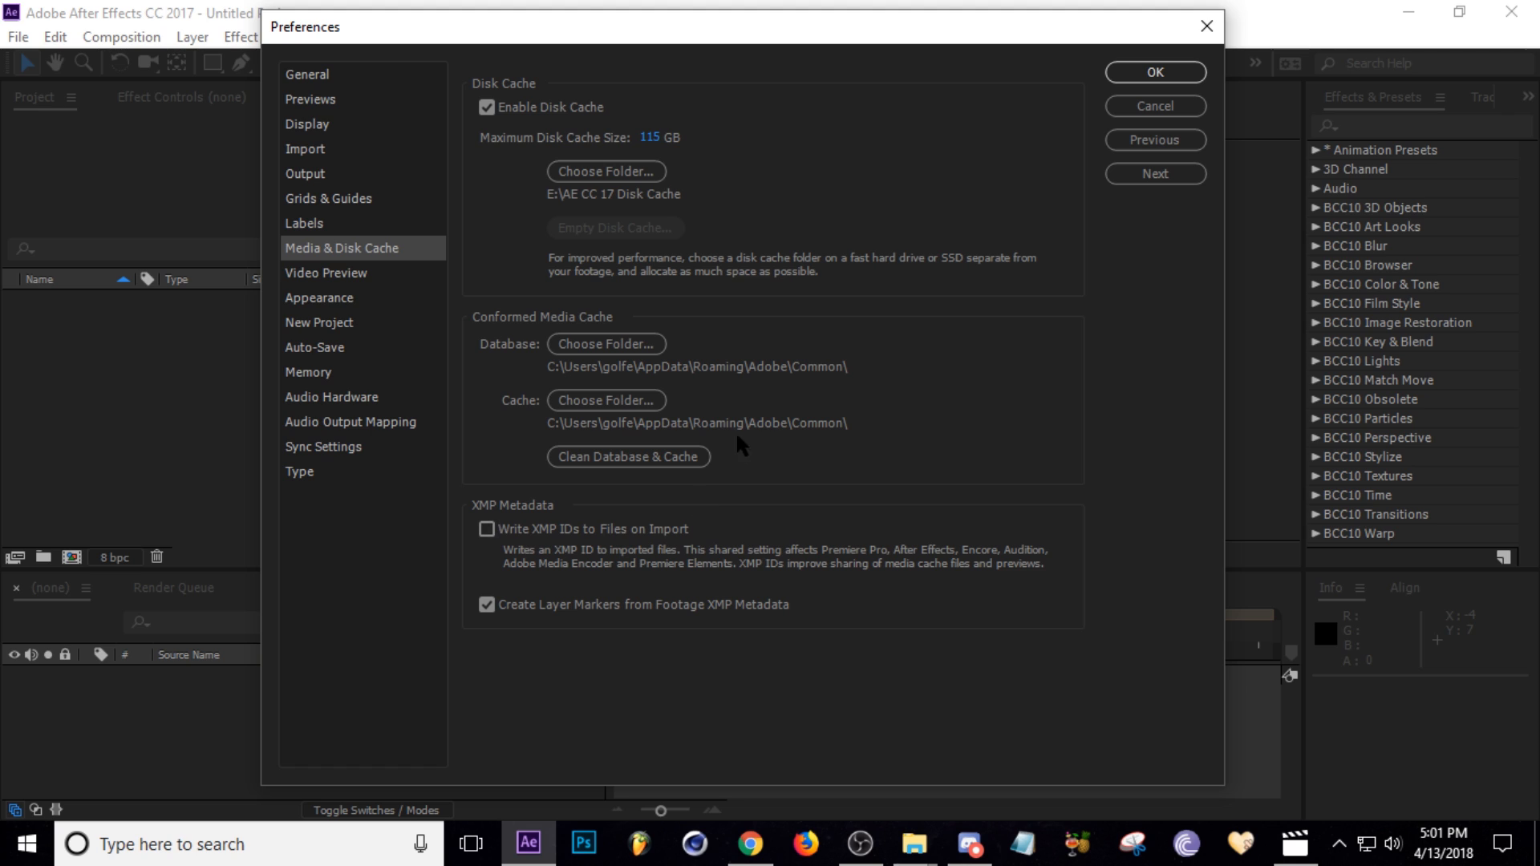